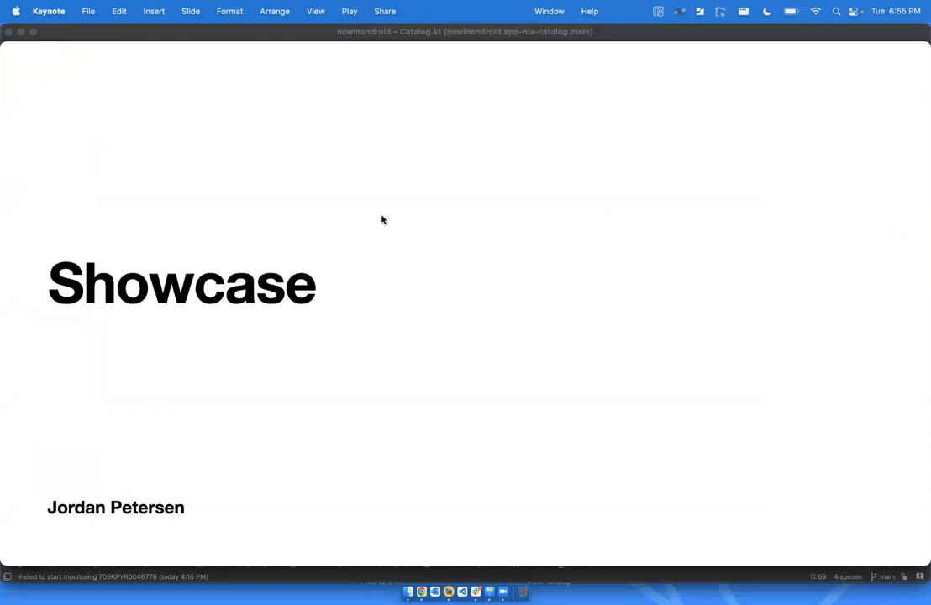
pyautogui.moveTo(590, 135)
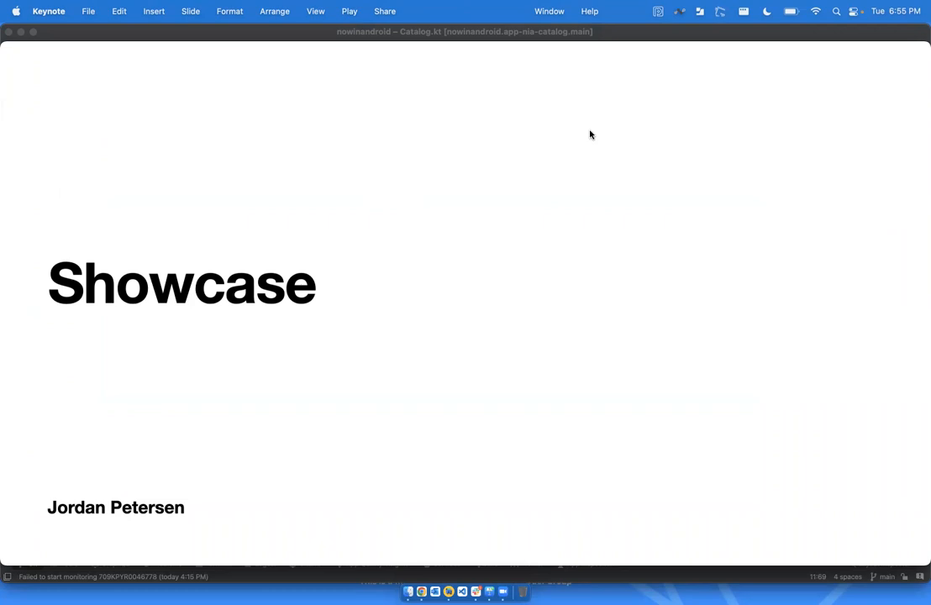
pyautogui.moveTo(301, 269)
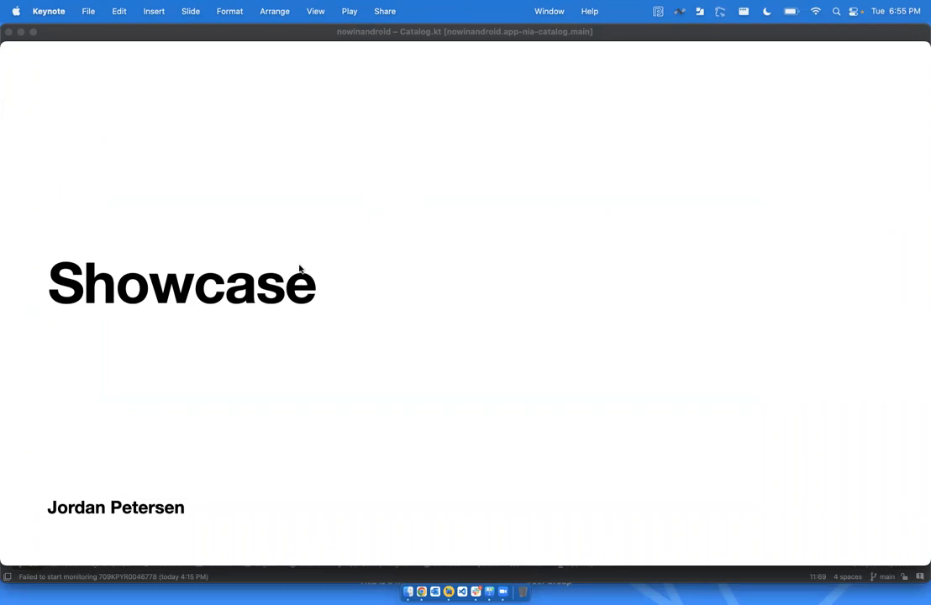
pyautogui.moveTo(301, 317)
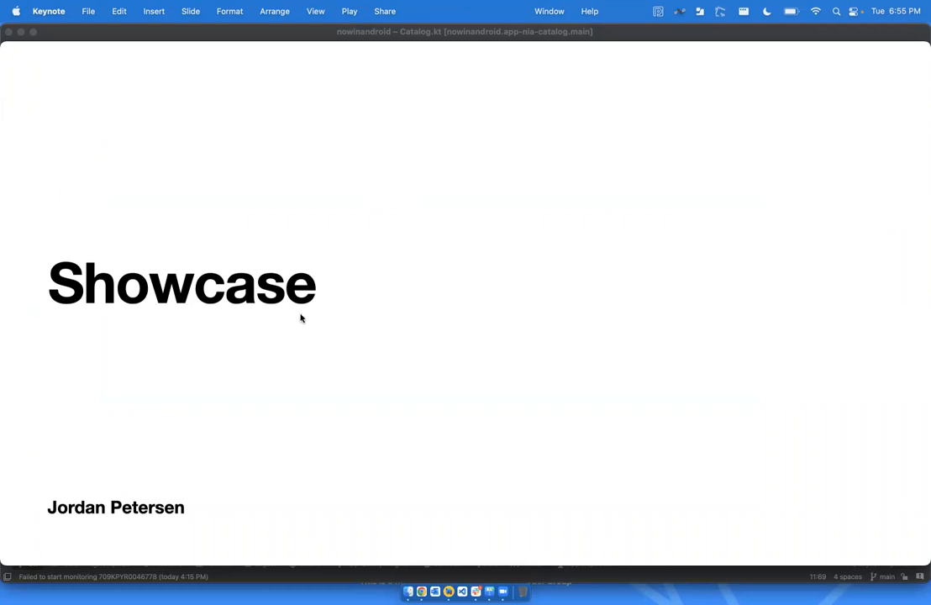
pyautogui.moveTo(250, 318)
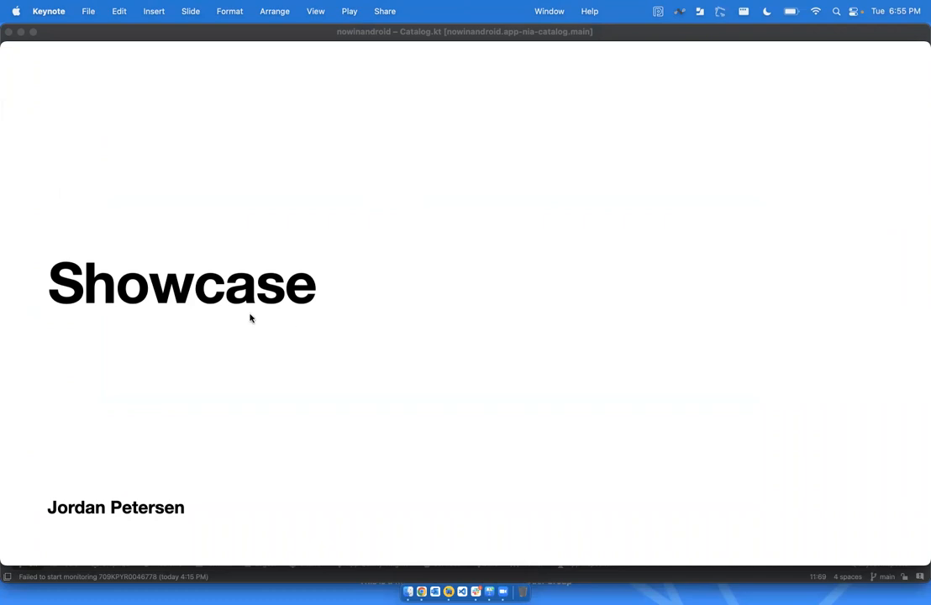
pyautogui.moveTo(208, 300)
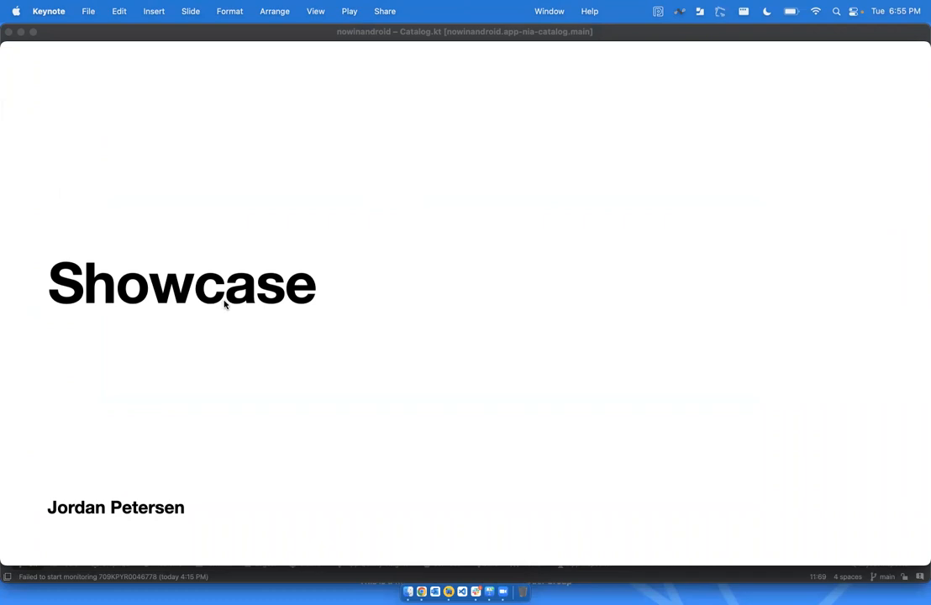
pyautogui.moveTo(325, 308)
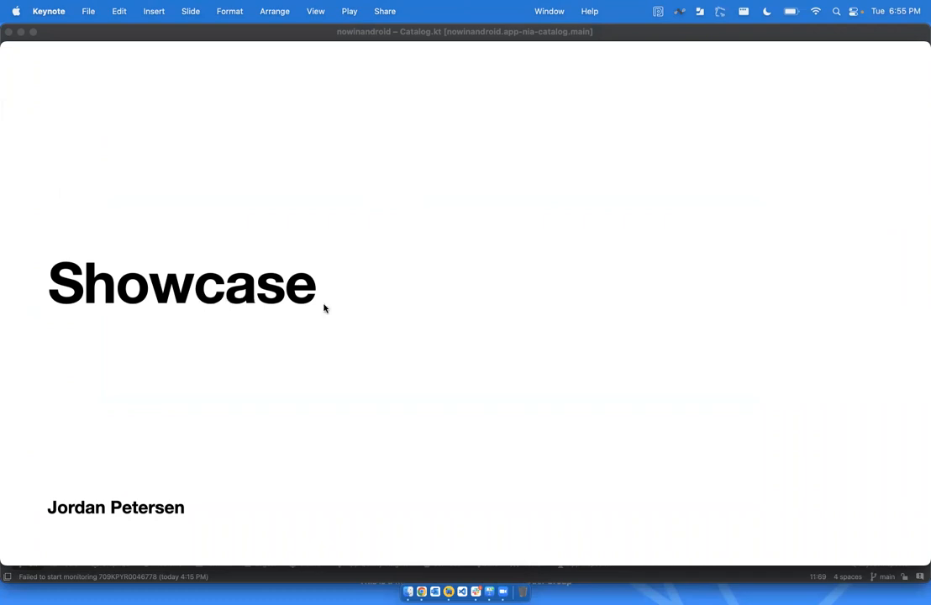
pyautogui.moveTo(486, 328)
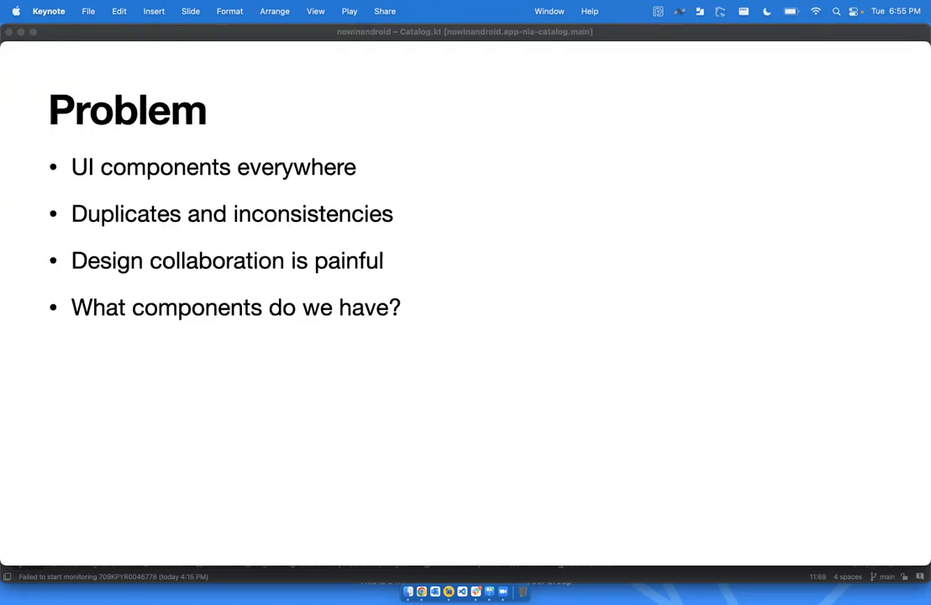
pyautogui.moveTo(738, 259)
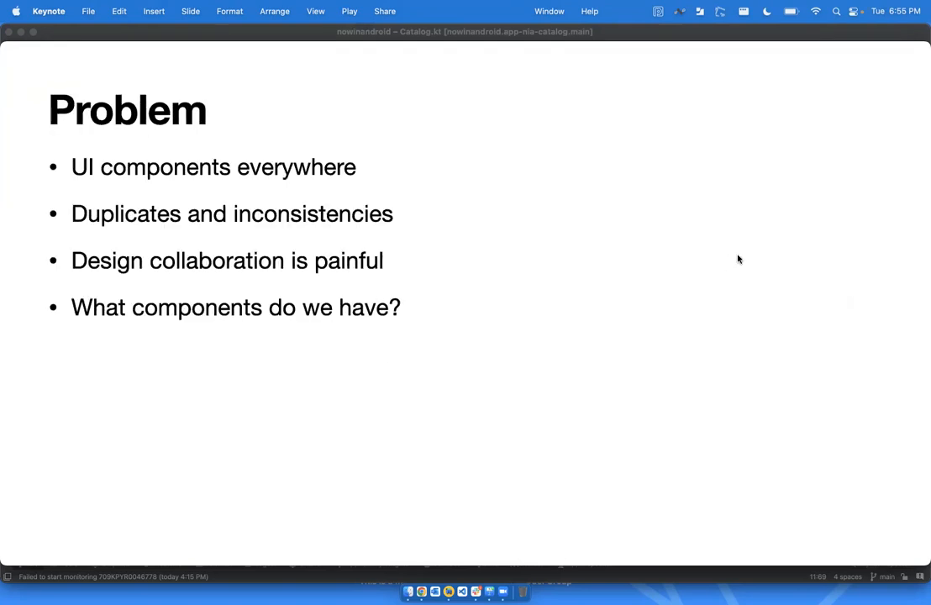
pyautogui.moveTo(542, 237)
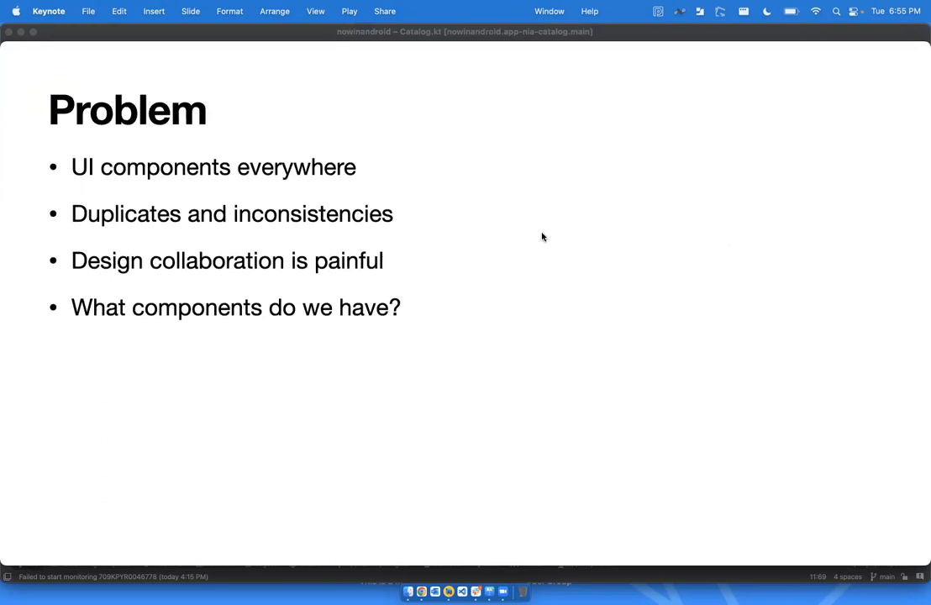
pyautogui.moveTo(576, 233)
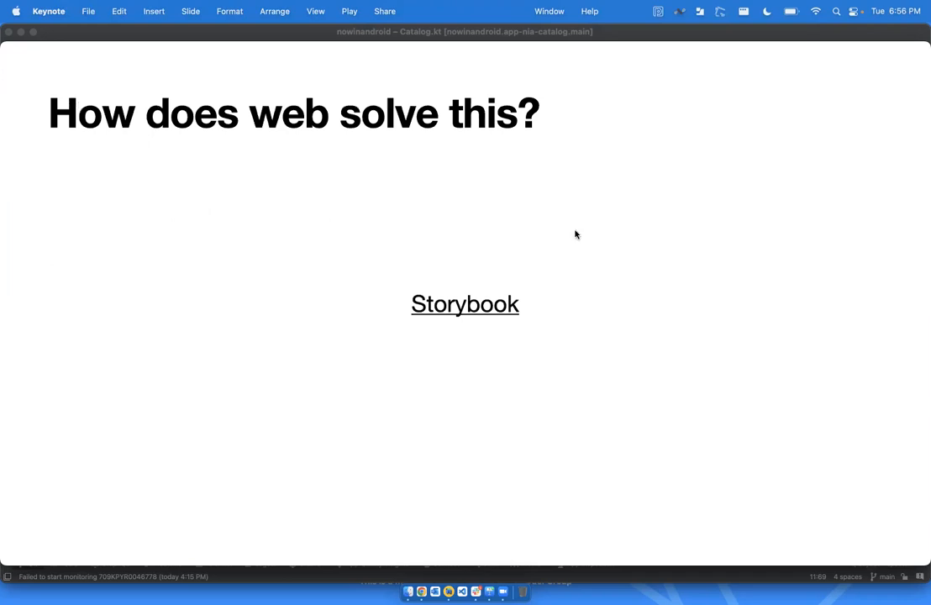
pyautogui.moveTo(637, 281)
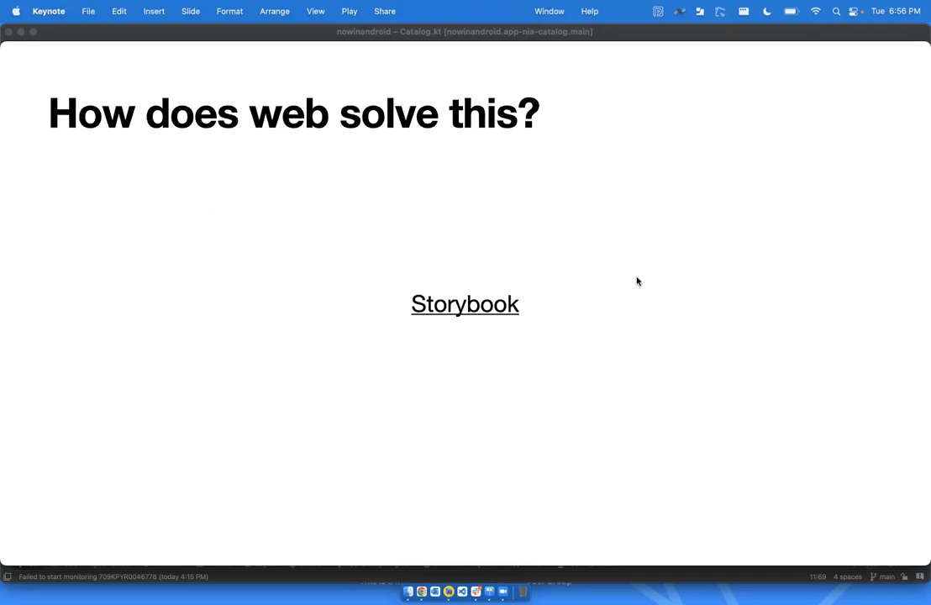
pyautogui.moveTo(479, 311)
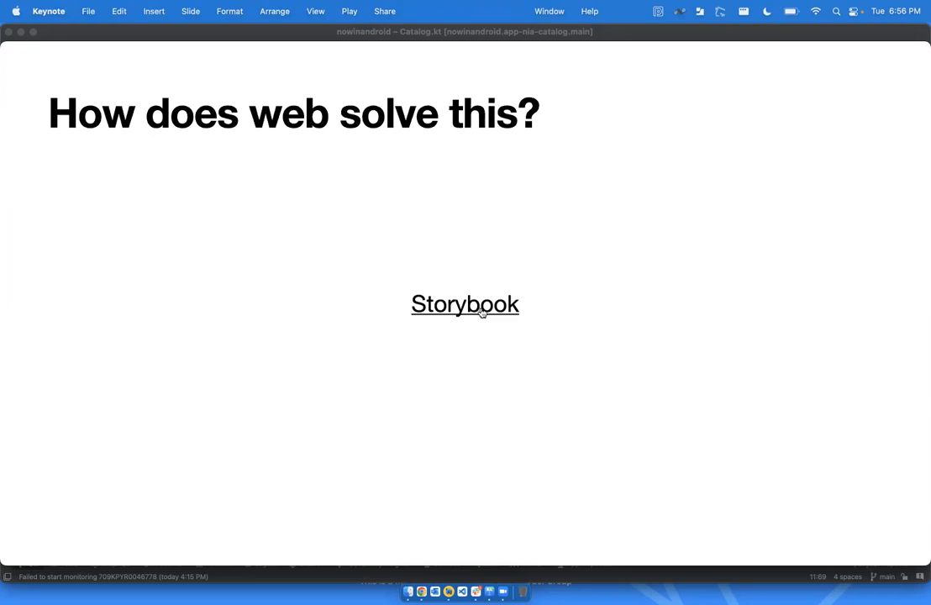
# Follow the slide's Storybook hyperlink to show the Alert Dialog story in Chrome
pyautogui.click(465, 305)
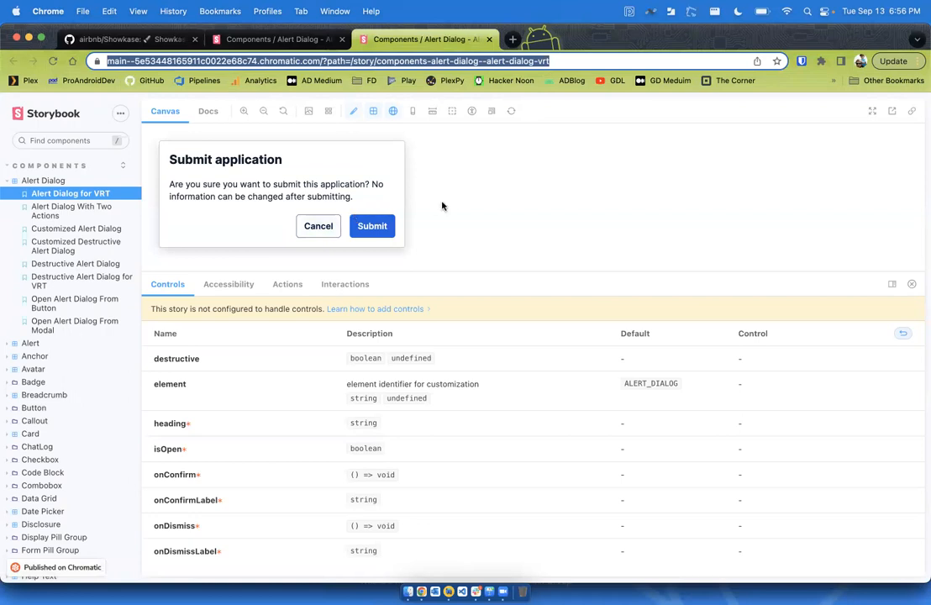
pyautogui.moveTo(80, 221)
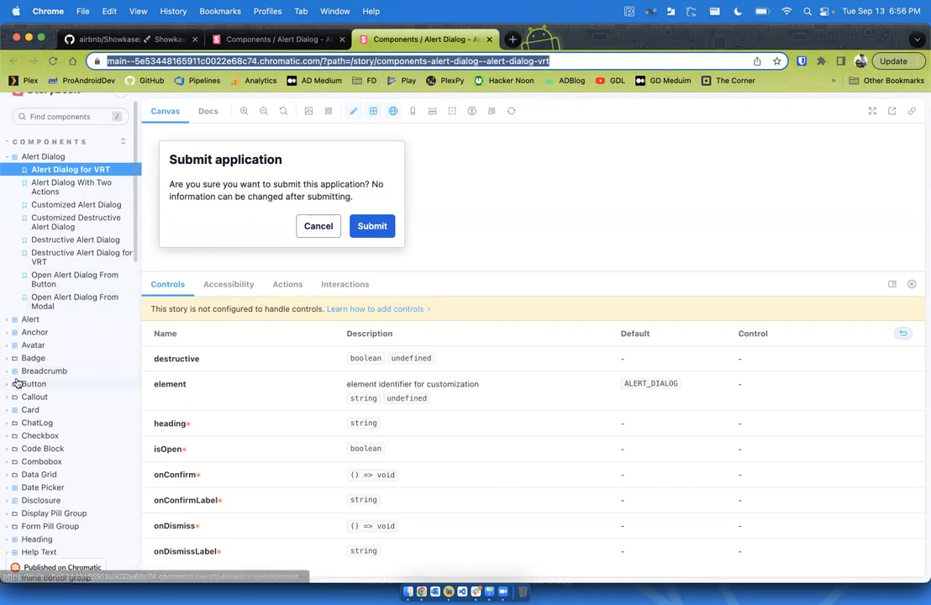
# Expand Button in the Storybook sidebar and view Link Button and another variant story
pyautogui.click(33, 384)
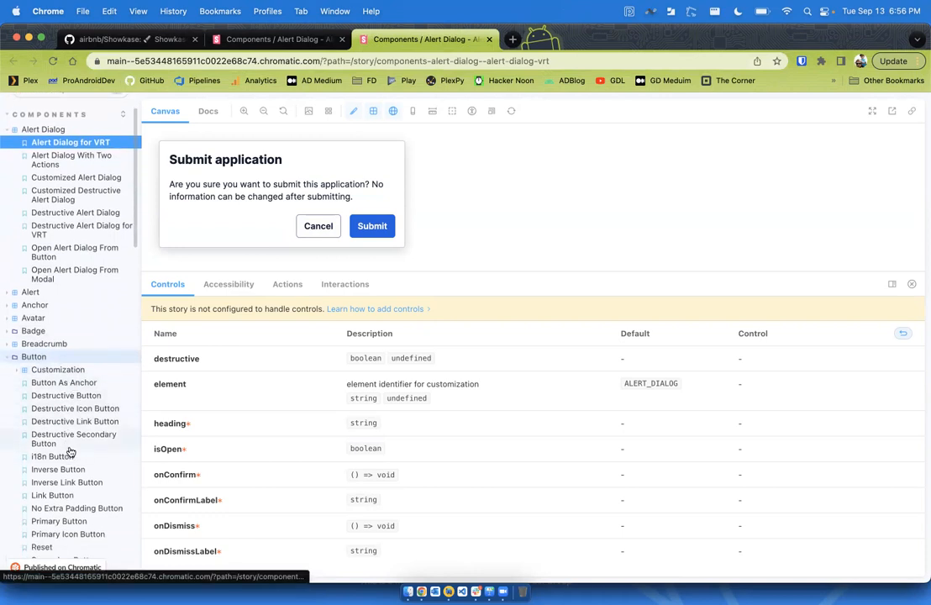
pyautogui.click(54, 495)
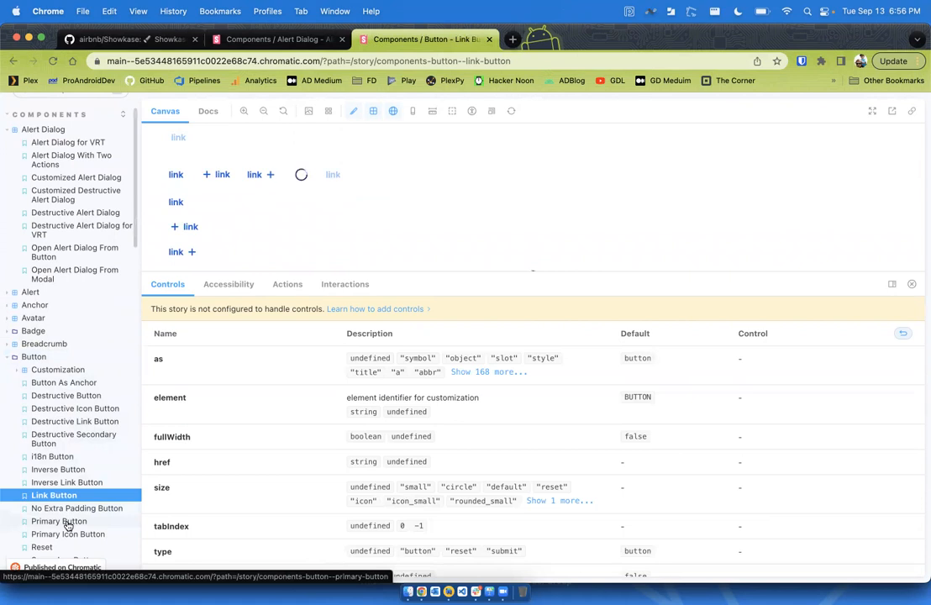
pyautogui.scroll(-3)
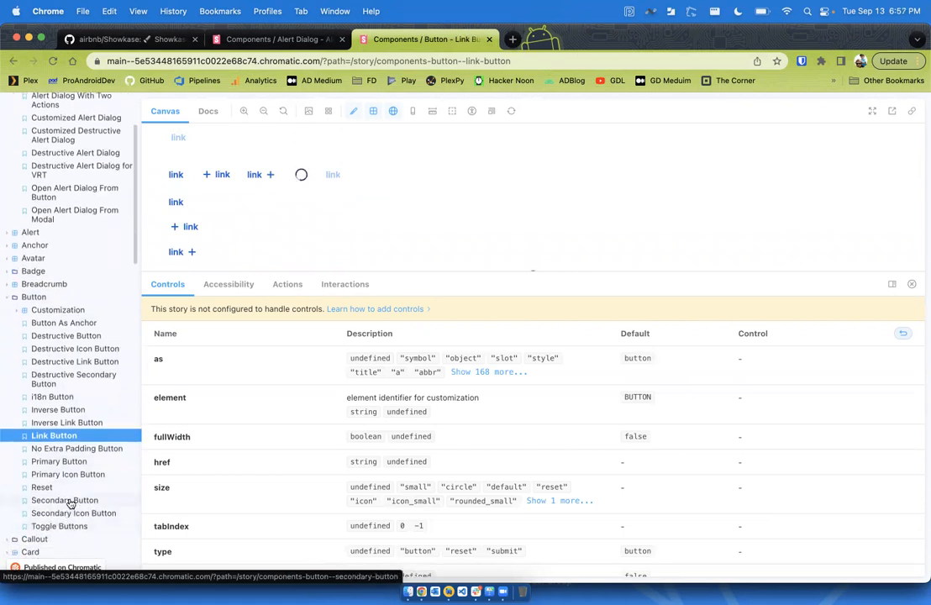
pyautogui.click(59, 462)
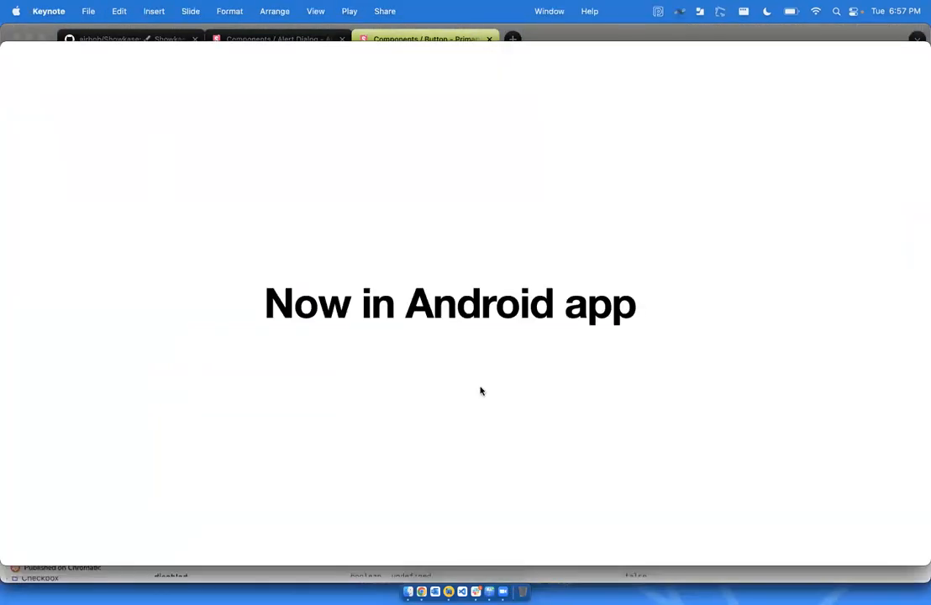
pyautogui.moveTo(447, 592)
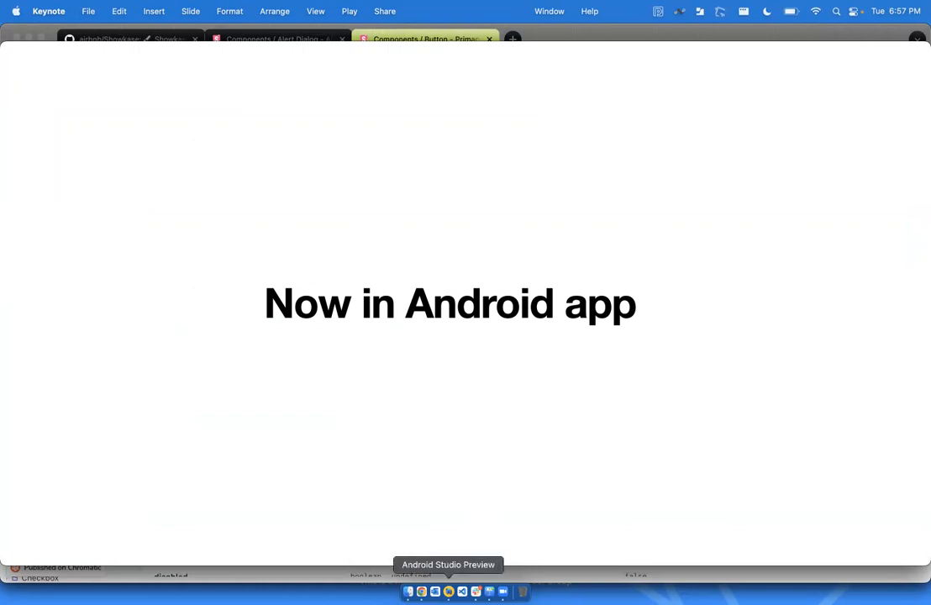
pyautogui.moveTo(490, 591)
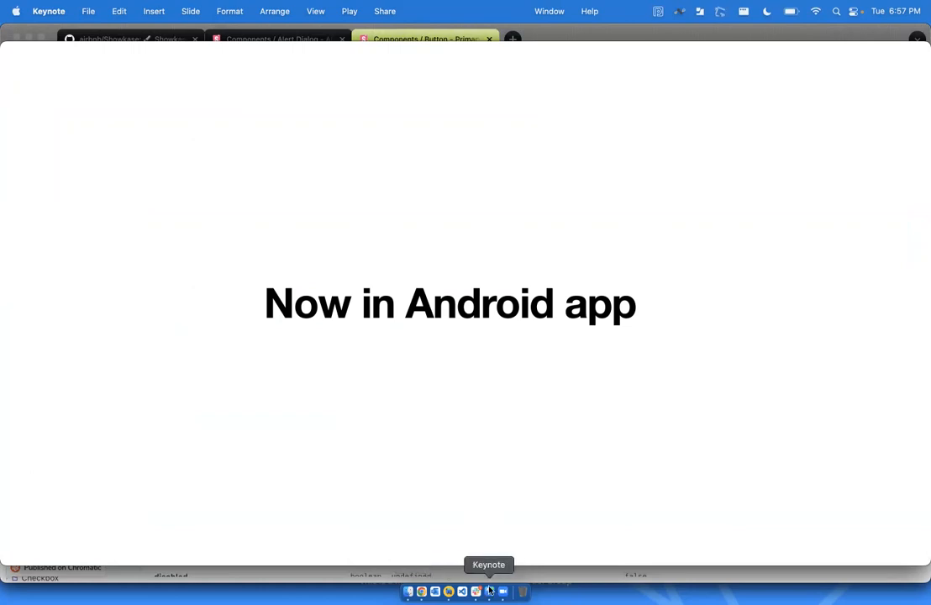
pyautogui.click(509, 591)
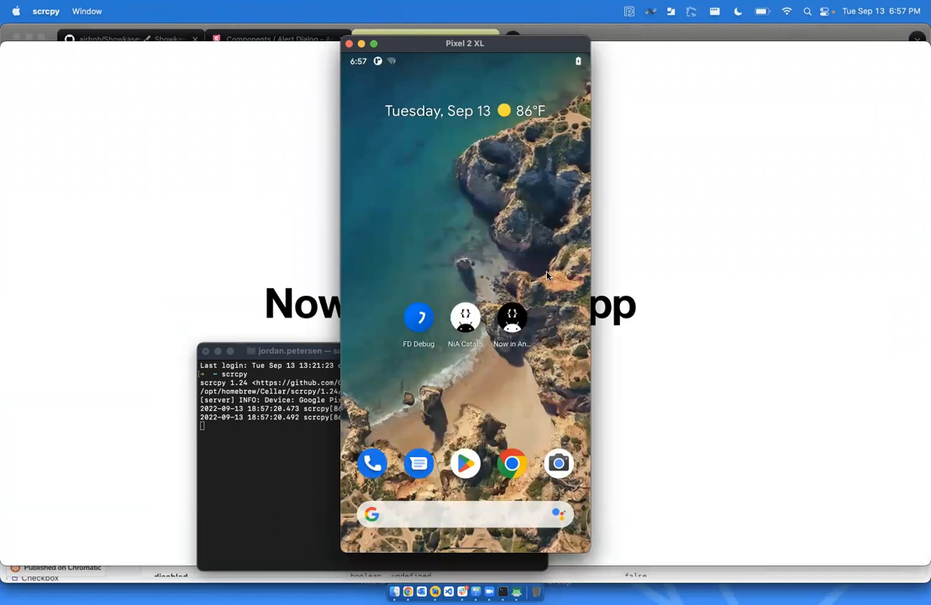
pyautogui.click(465, 318)
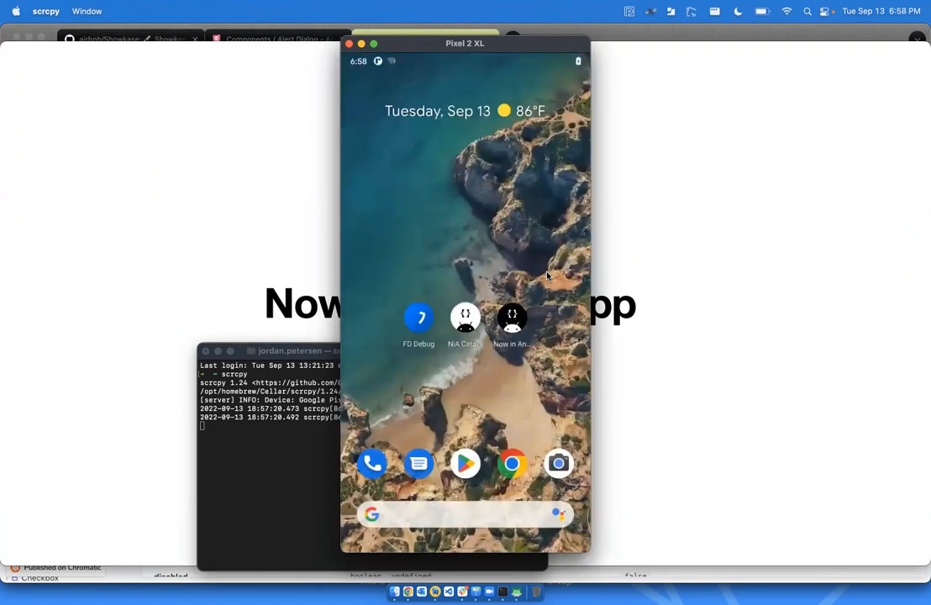
pyautogui.click(465, 318)
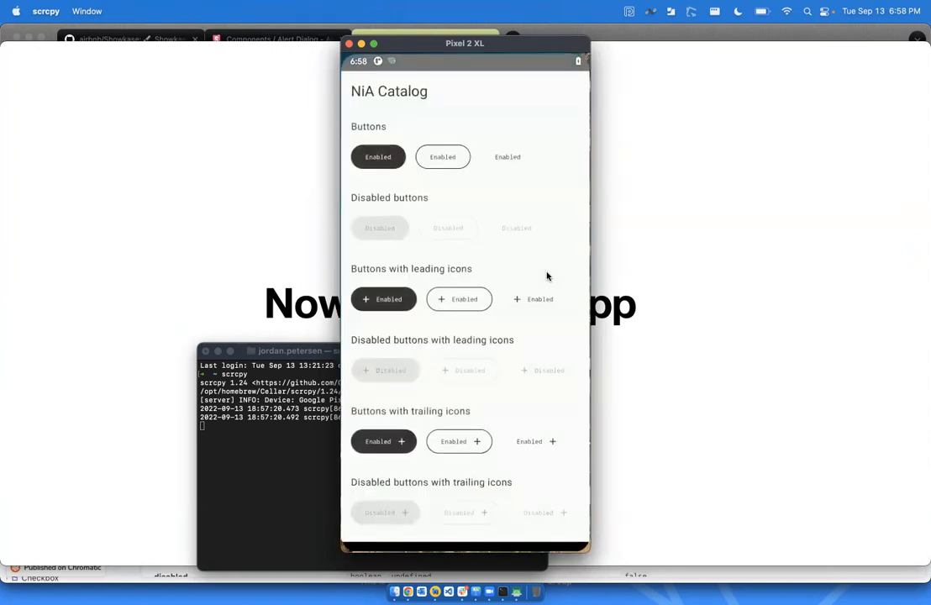
pyautogui.scroll(-3)
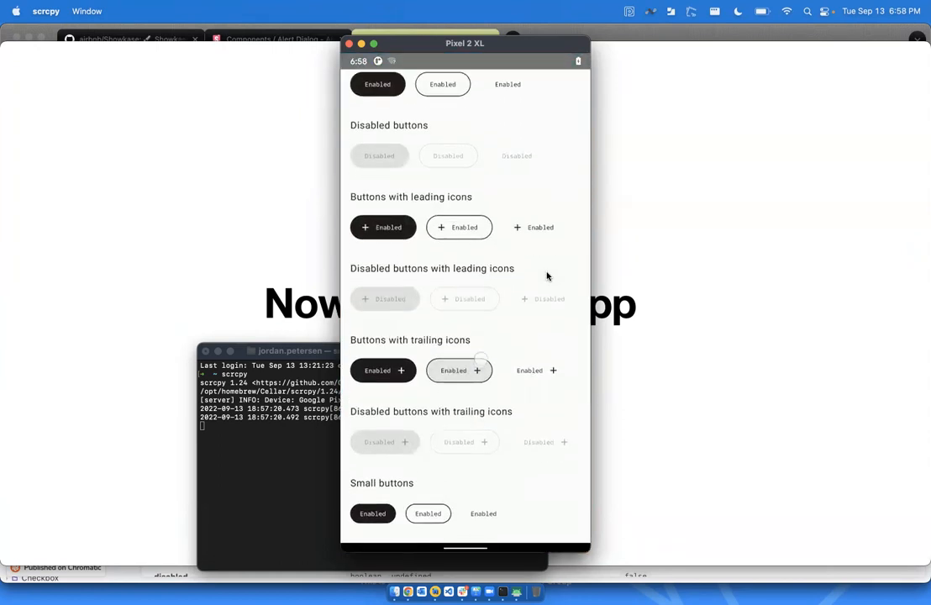
pyautogui.scroll(-3)
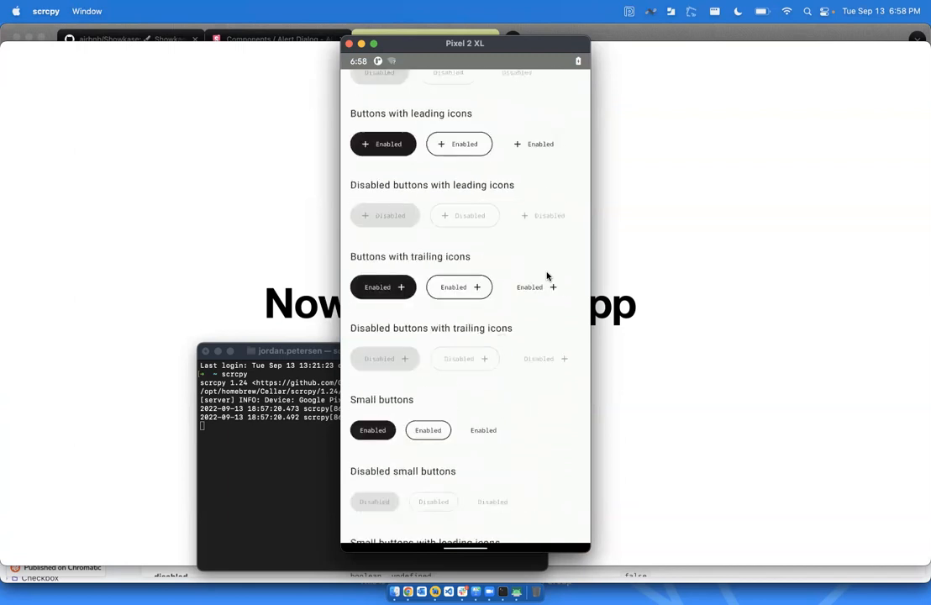
pyautogui.scroll(-3)
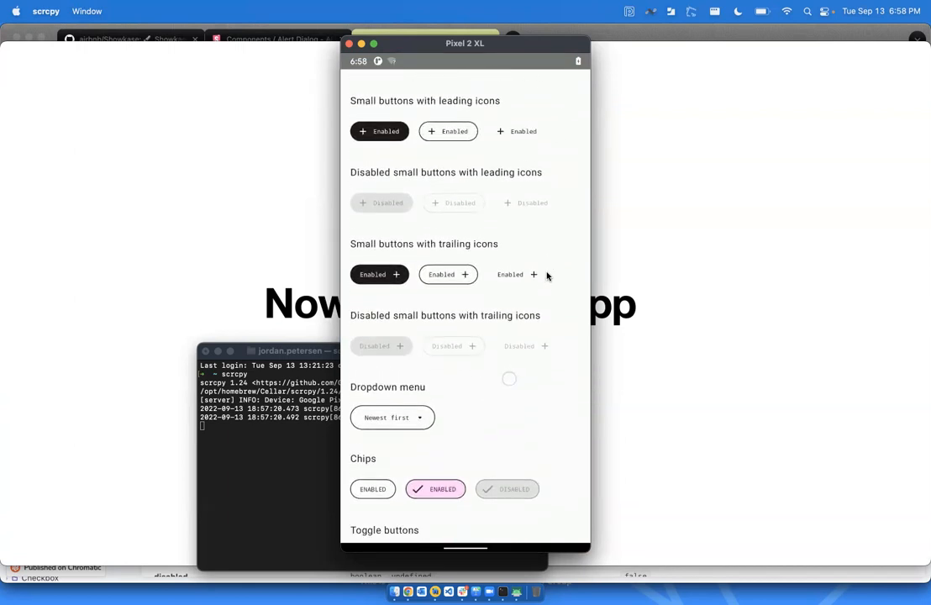
pyautogui.scroll(-3)
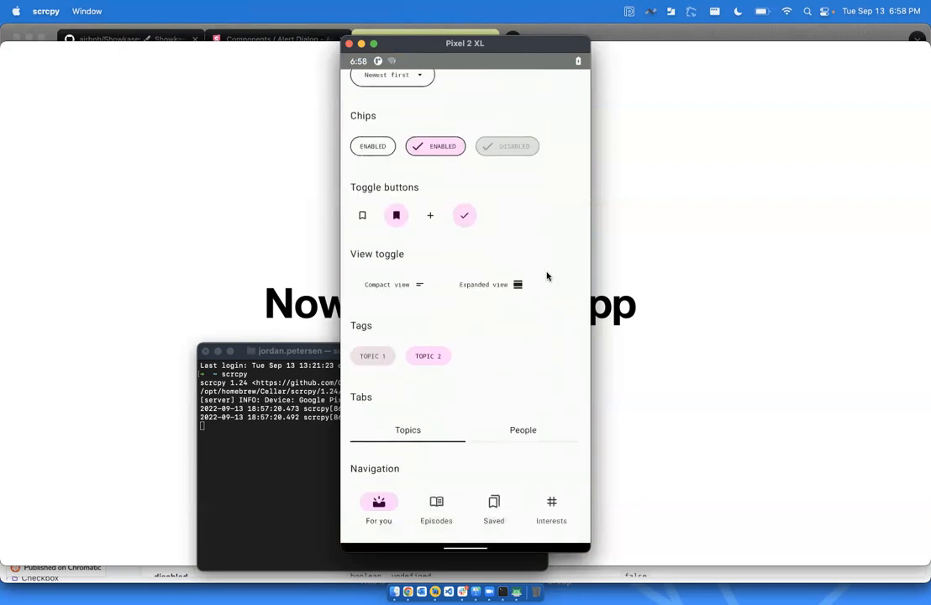
pyautogui.scroll(3)
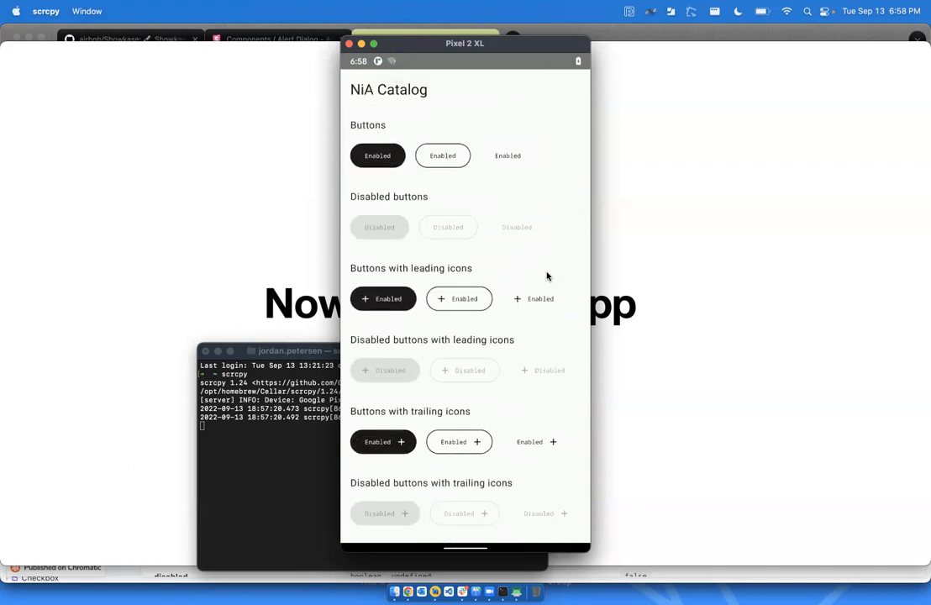
pyautogui.scroll(-3)
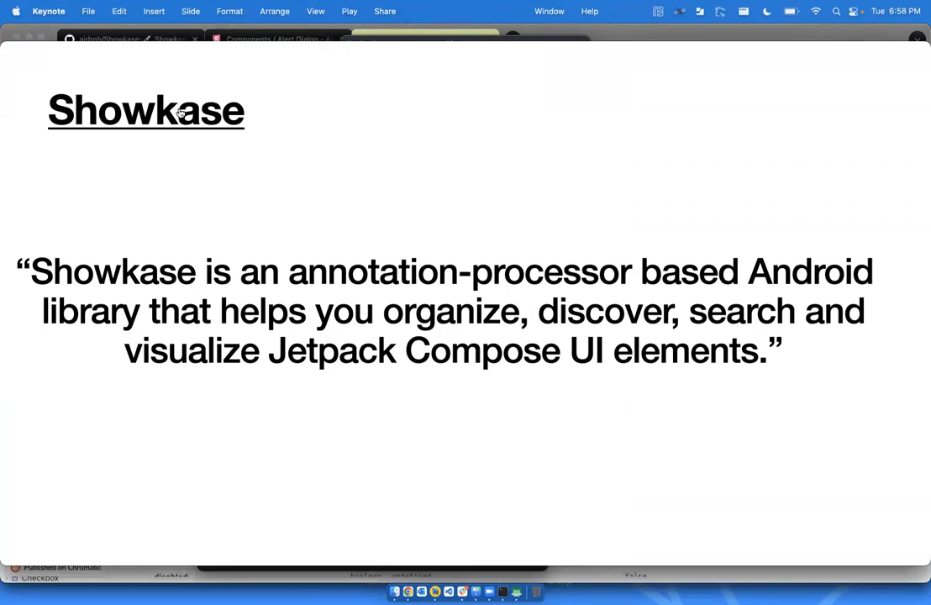
pyautogui.moveTo(151, 124)
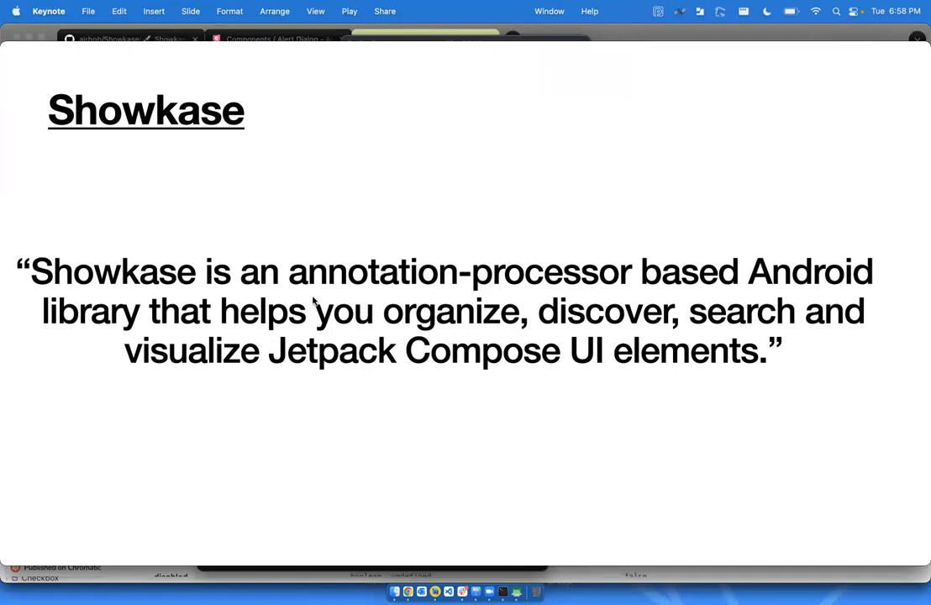
pyautogui.moveTo(485, 283)
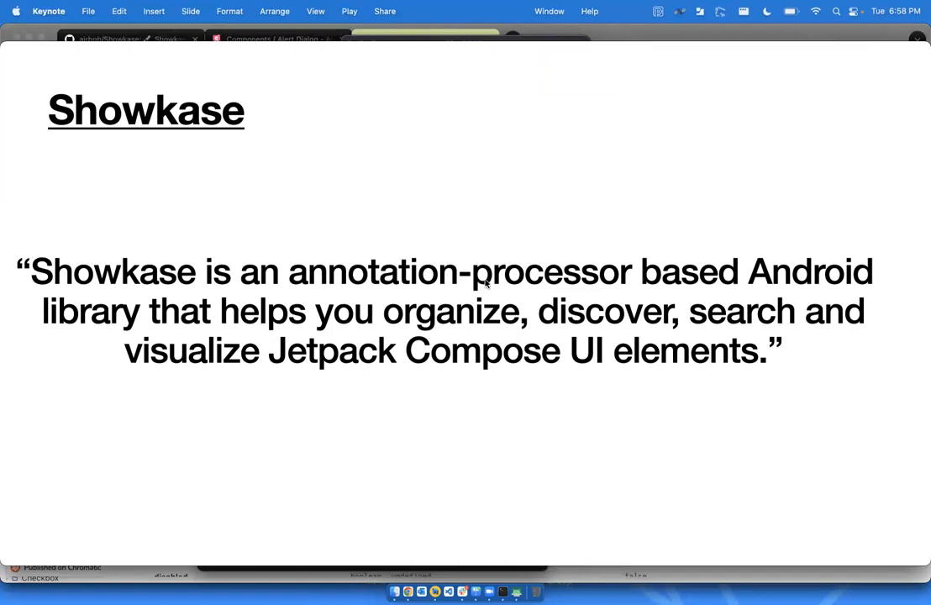
pyautogui.moveTo(597, 284)
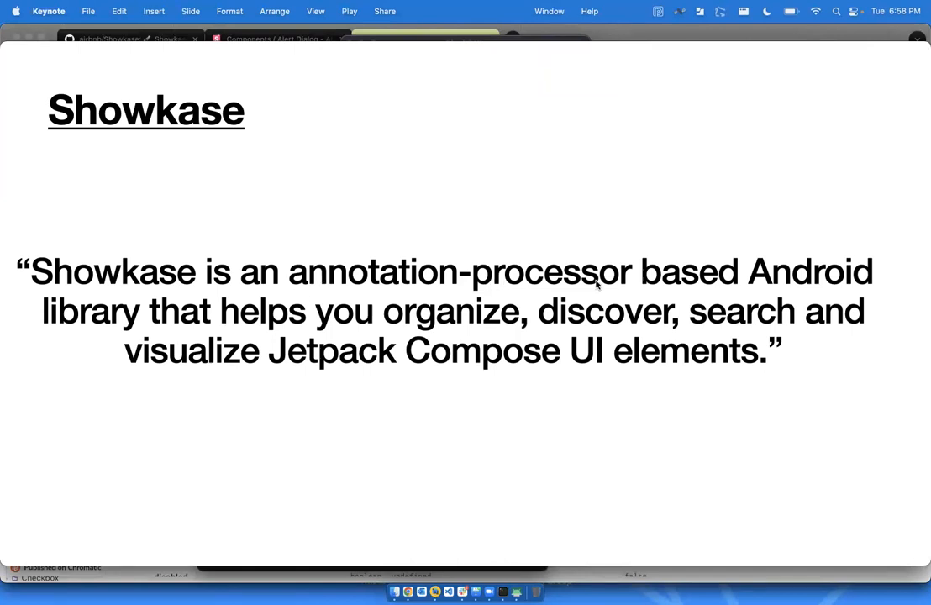
pyautogui.moveTo(528, 319)
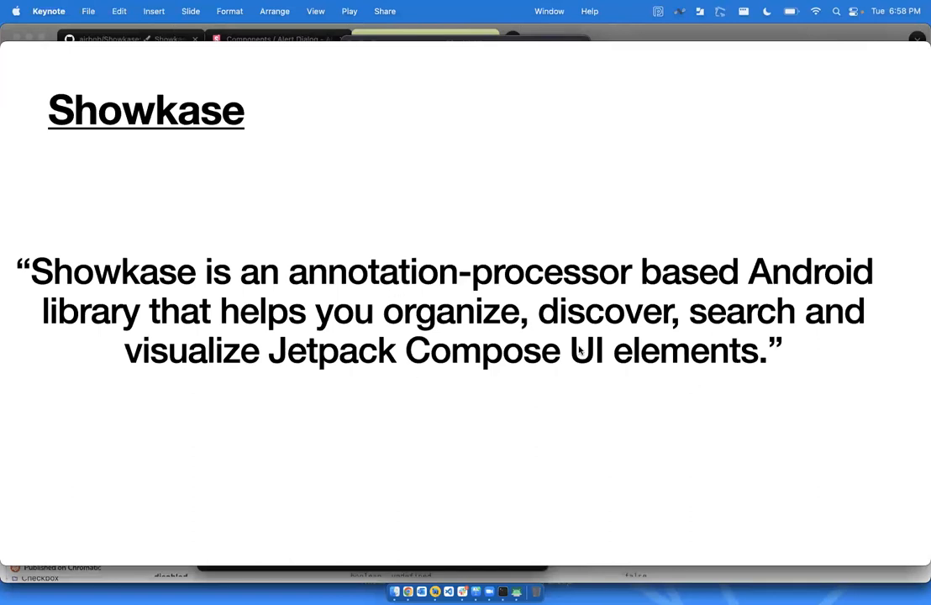
pyautogui.moveTo(696, 369)
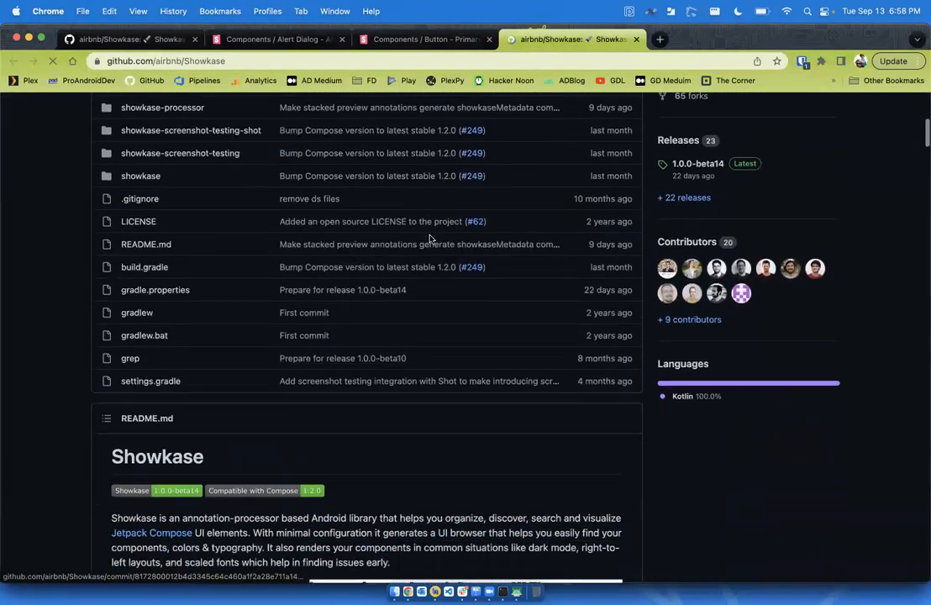
# Scroll the Showkase README past the feature illustrations to the Features section
pyautogui.scroll(-3)
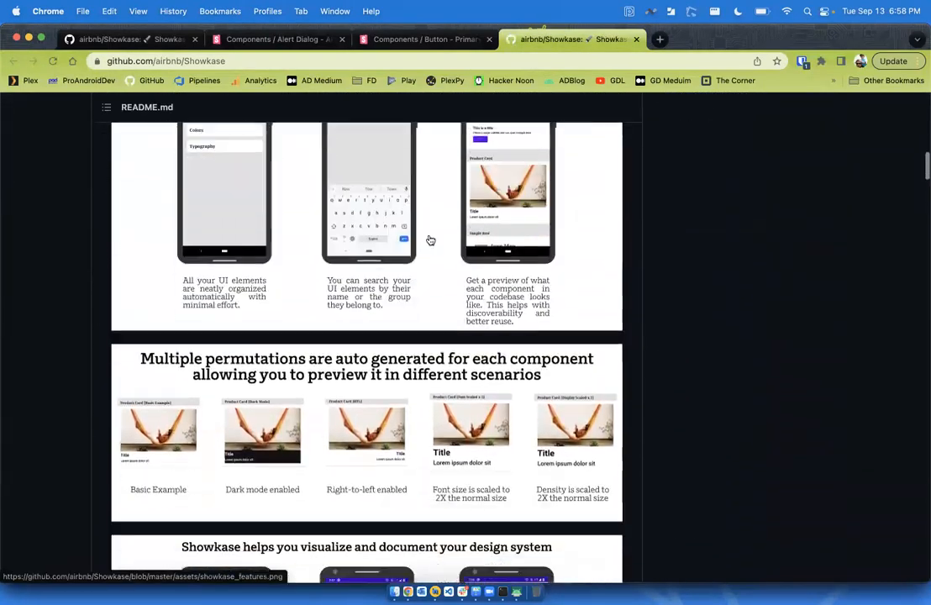
pyautogui.scroll(3)
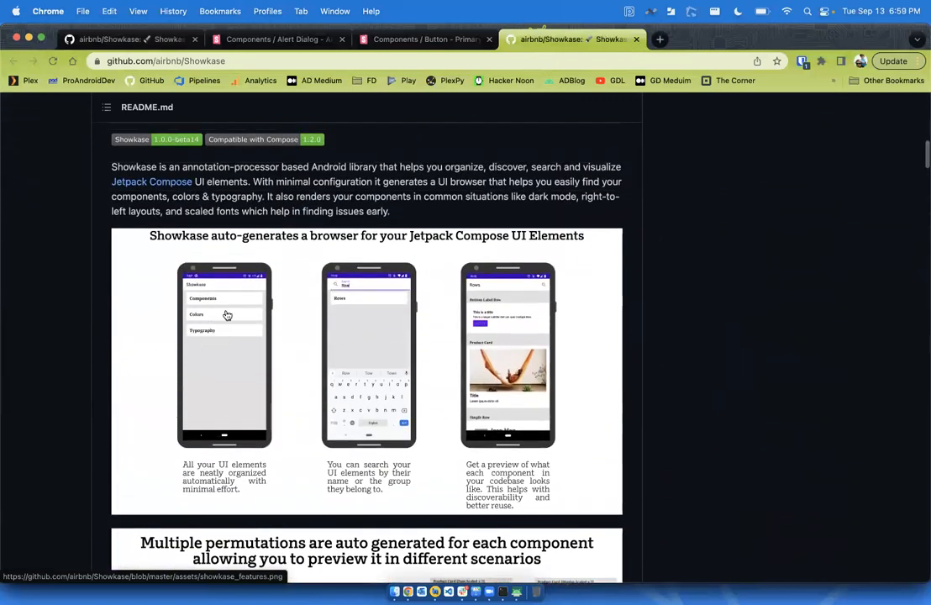
pyautogui.moveTo(257, 306)
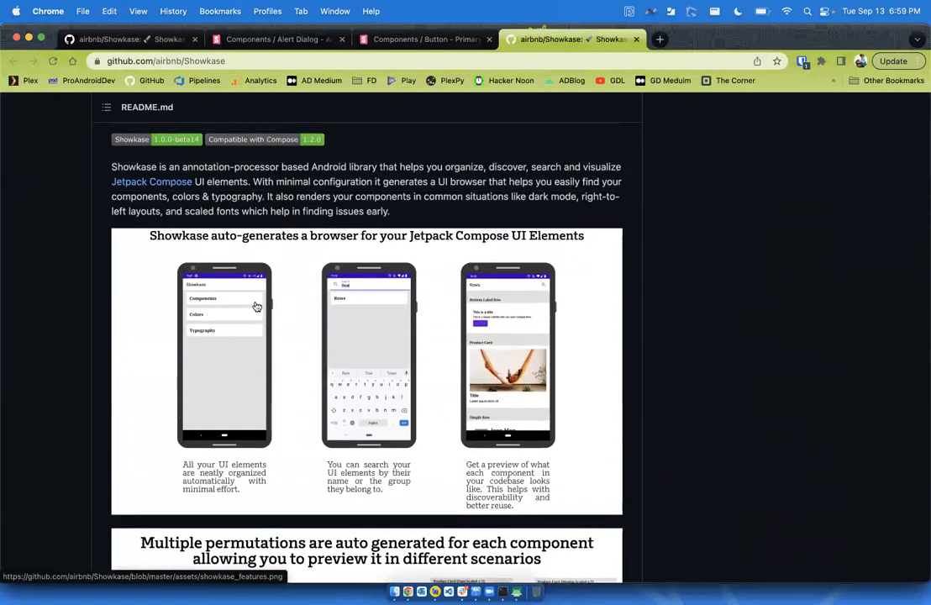
pyautogui.scroll(-3)
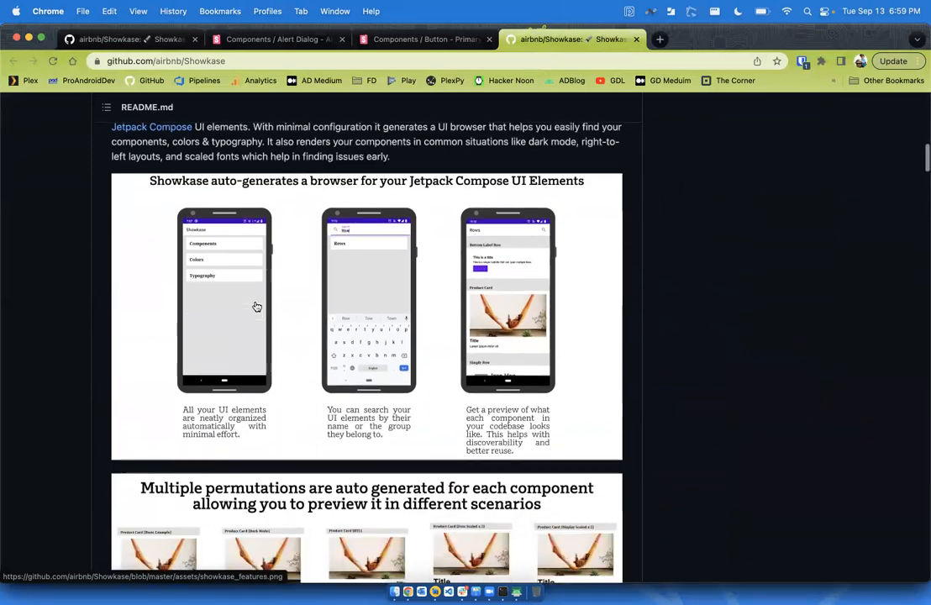
pyautogui.scroll(-3)
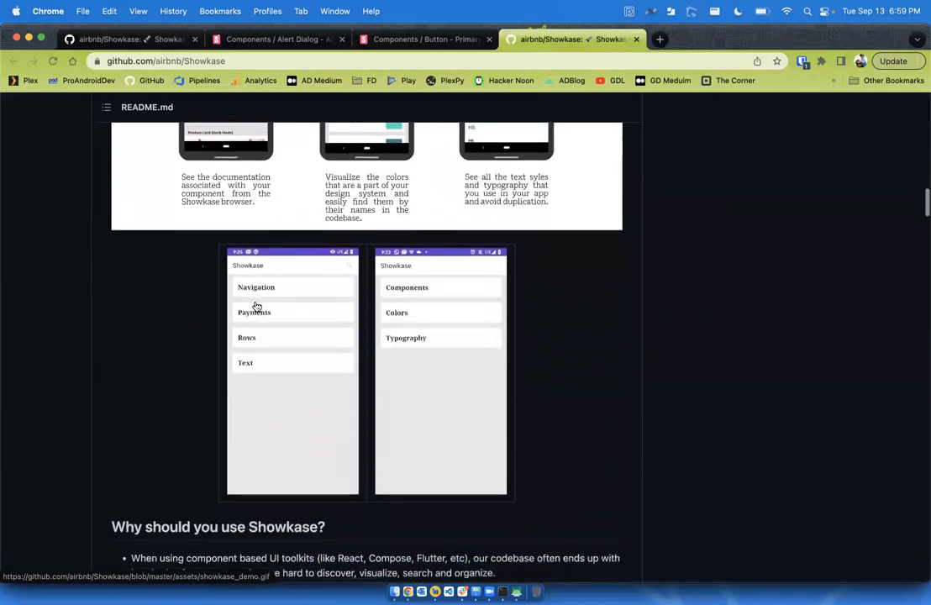
pyautogui.scroll(-3)
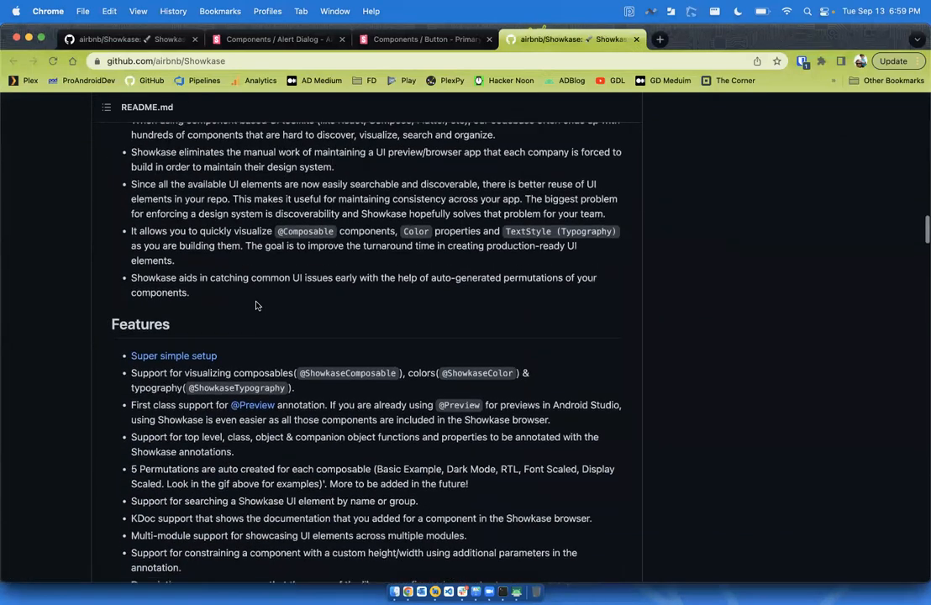
pyautogui.moveTo(423, 308)
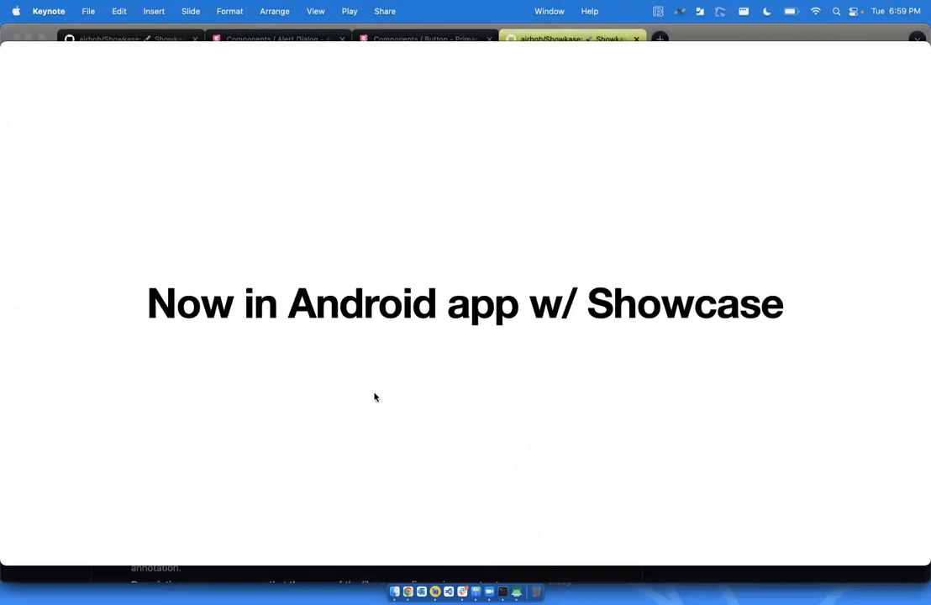
pyautogui.moveTo(574, 327)
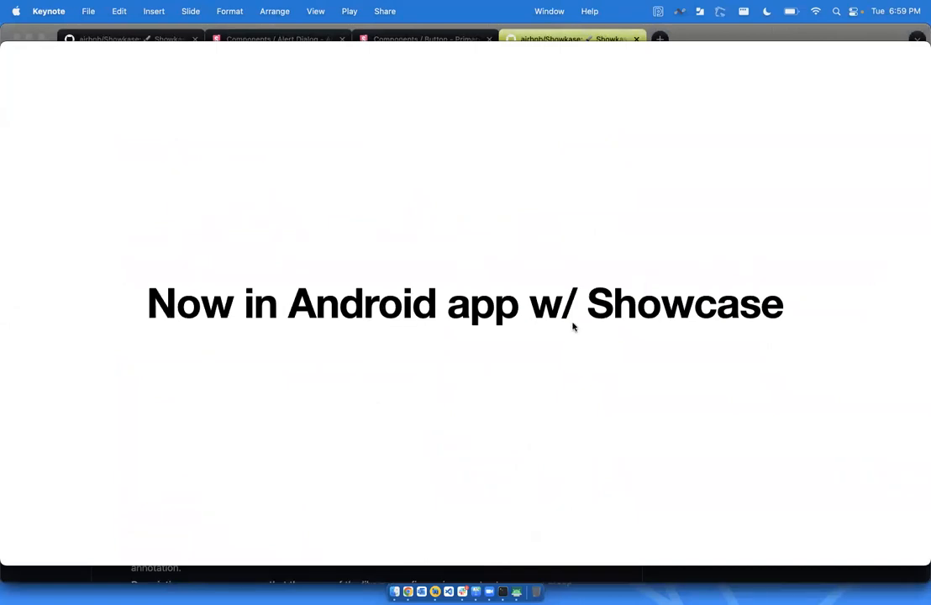
pyautogui.moveTo(471, 565)
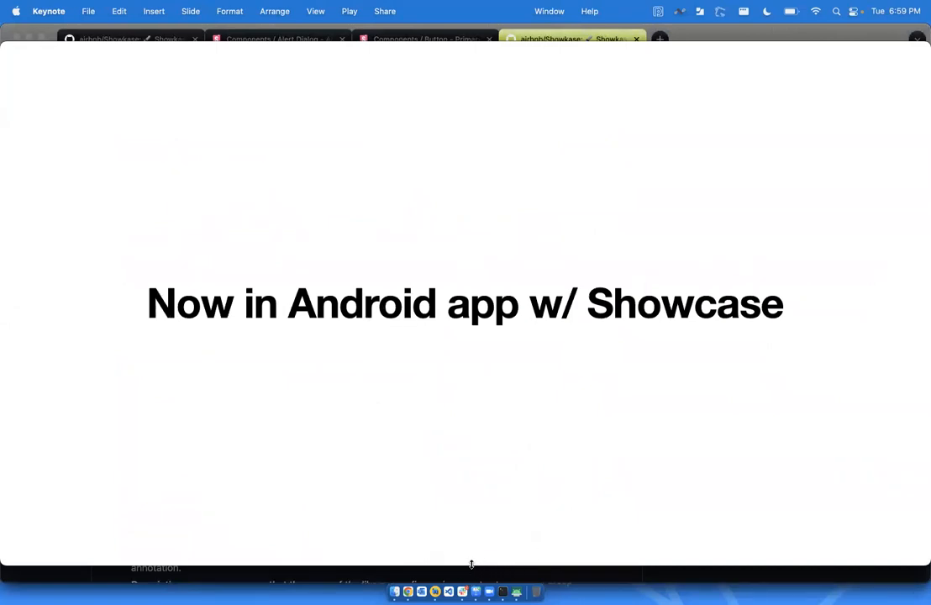
pyautogui.moveTo(435, 593)
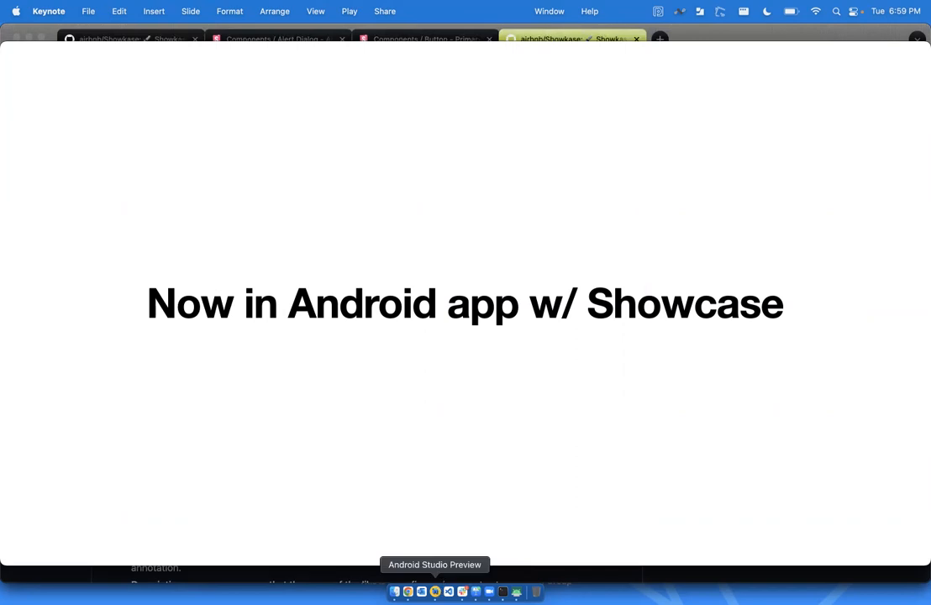
pyautogui.moveTo(516, 592)
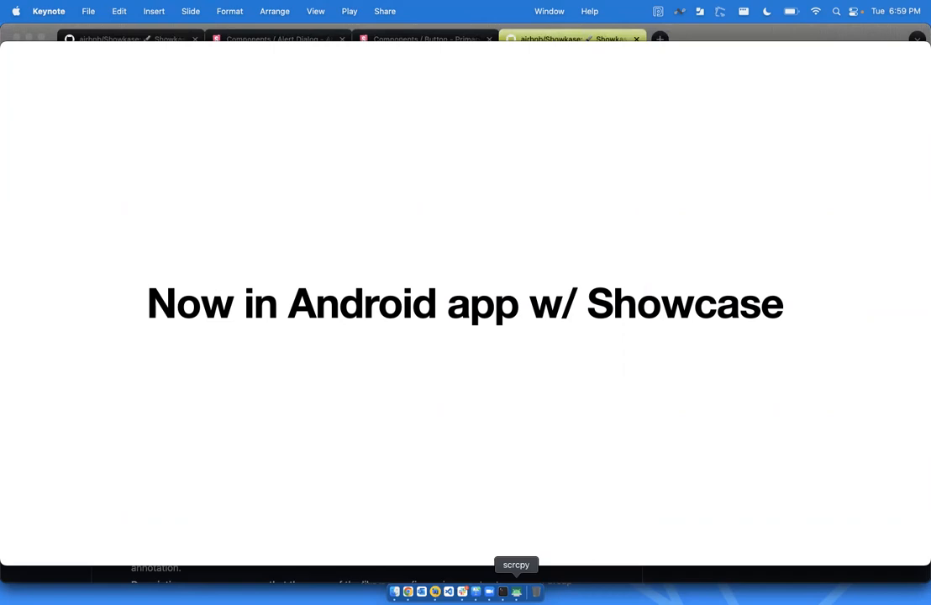
# Bring the scrcpy-mirrored phone showing the Showkase browser back to the front
pyautogui.click(516, 593)
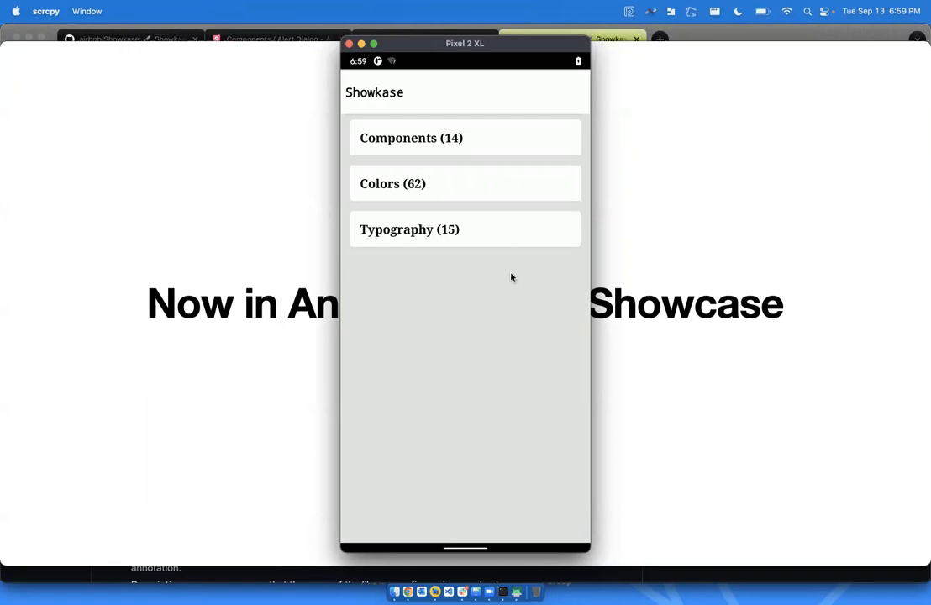
pyautogui.moveTo(503, 154)
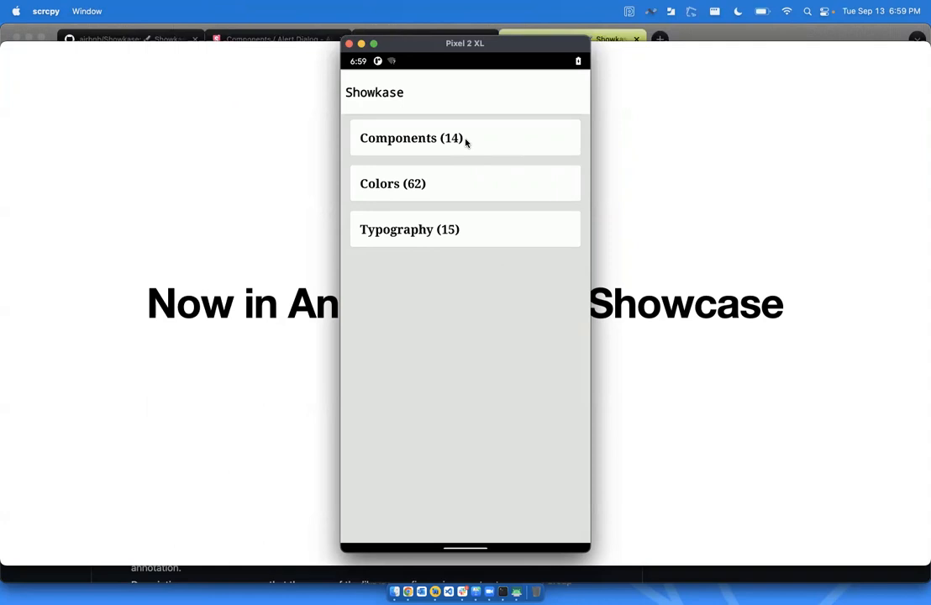
pyautogui.moveTo(462, 233)
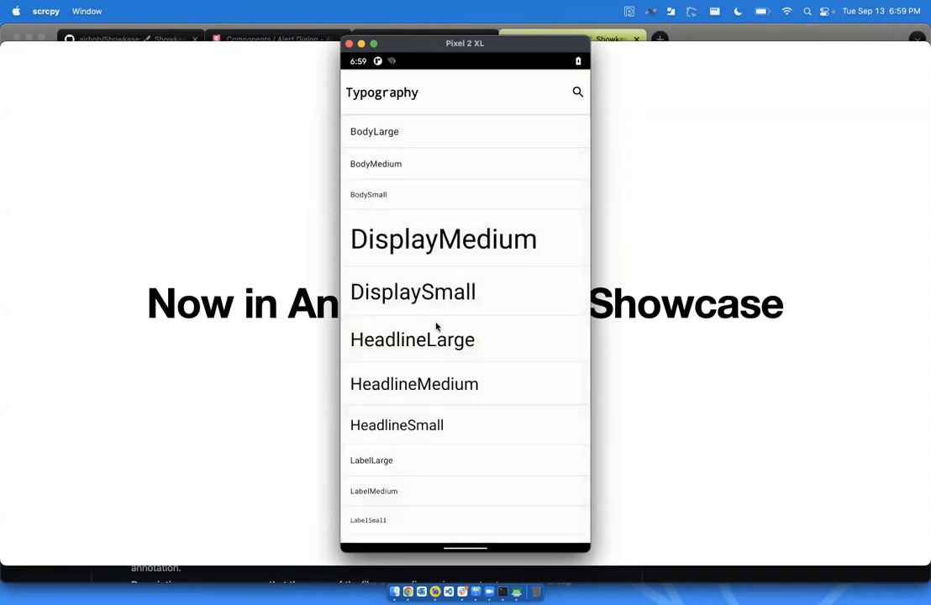
# Scroll through Showkase's Typography list of Body, Display, Headline, Label and Title styles
pyautogui.scroll(-3)
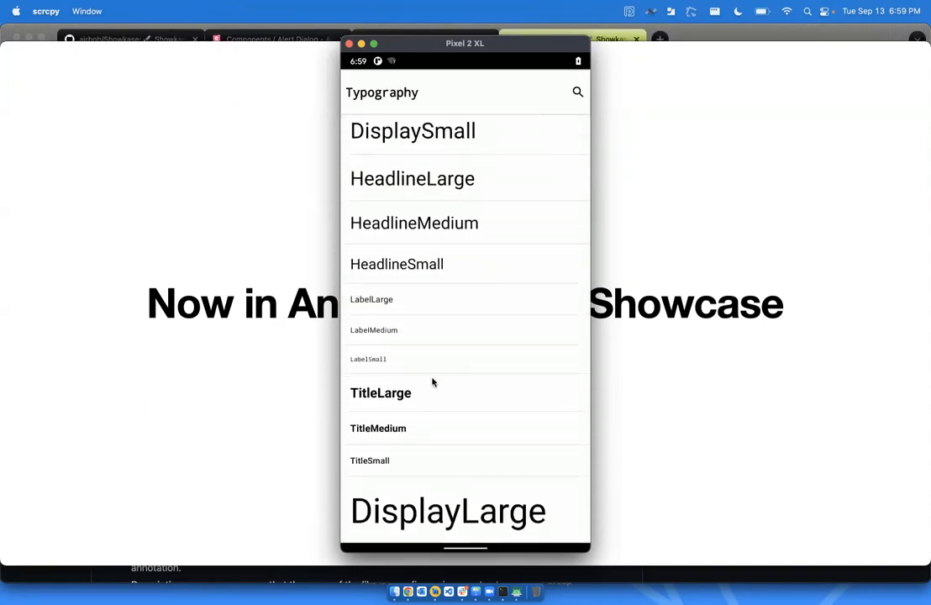
pyautogui.scroll(3)
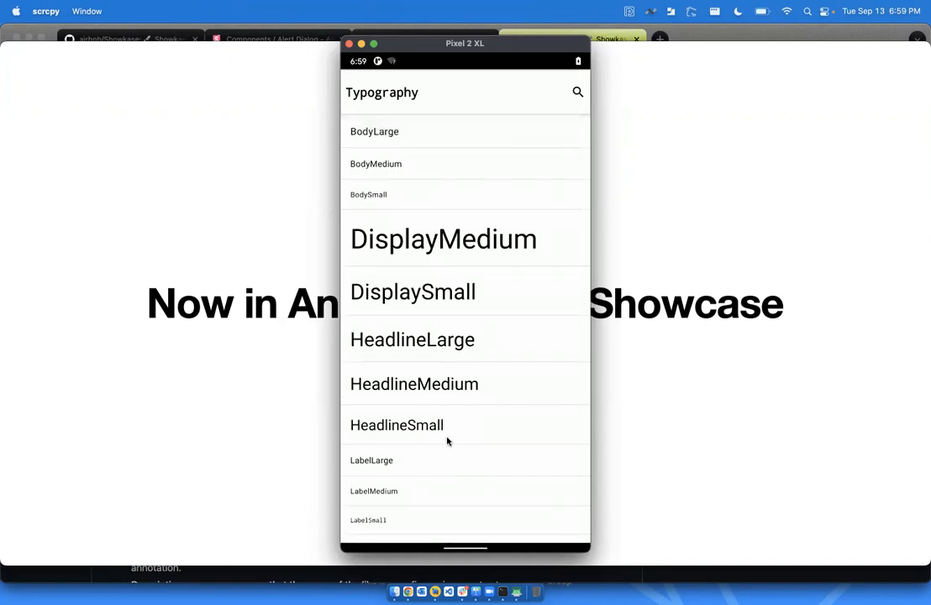
pyautogui.scroll(-3)
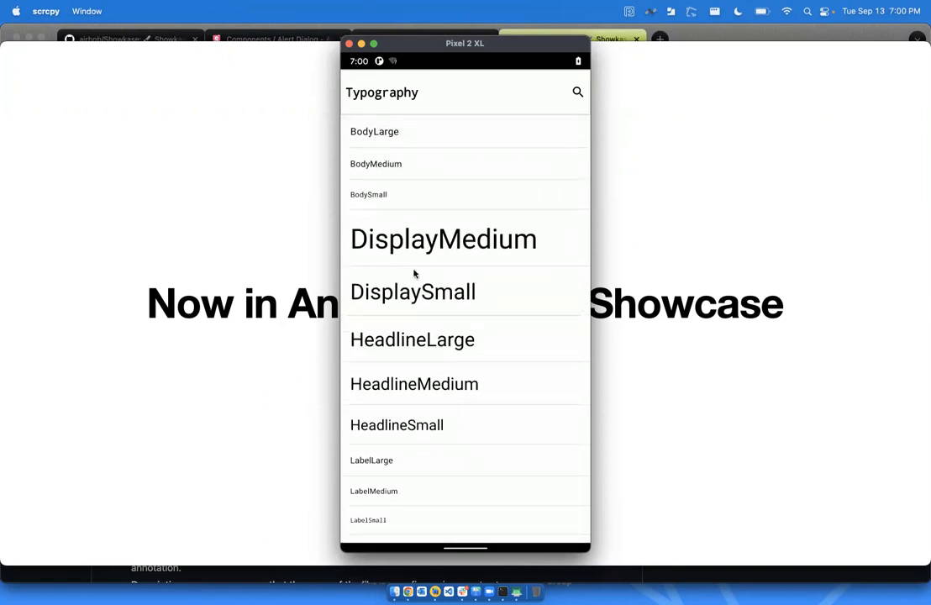
pyautogui.moveTo(440, 364)
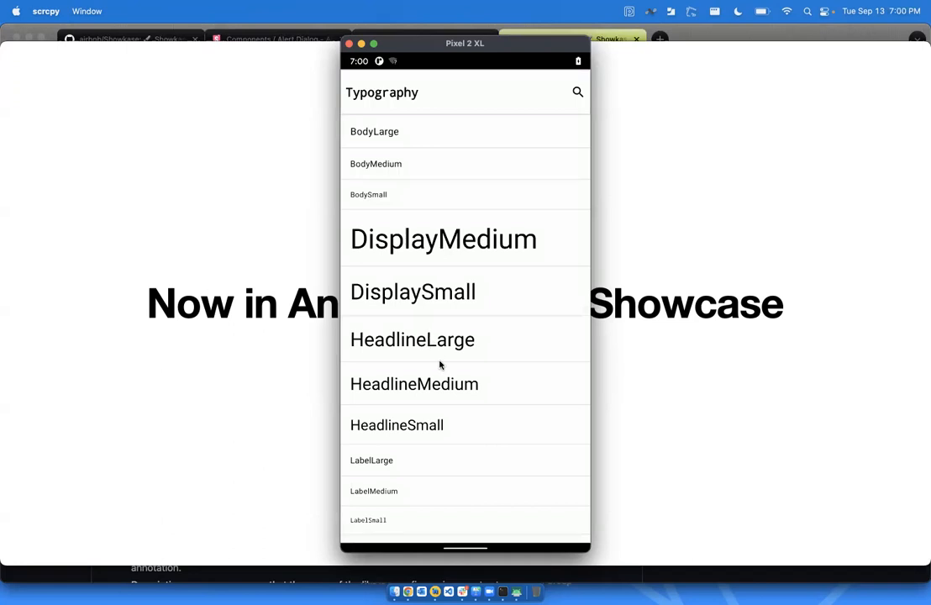
pyautogui.scroll(-3)
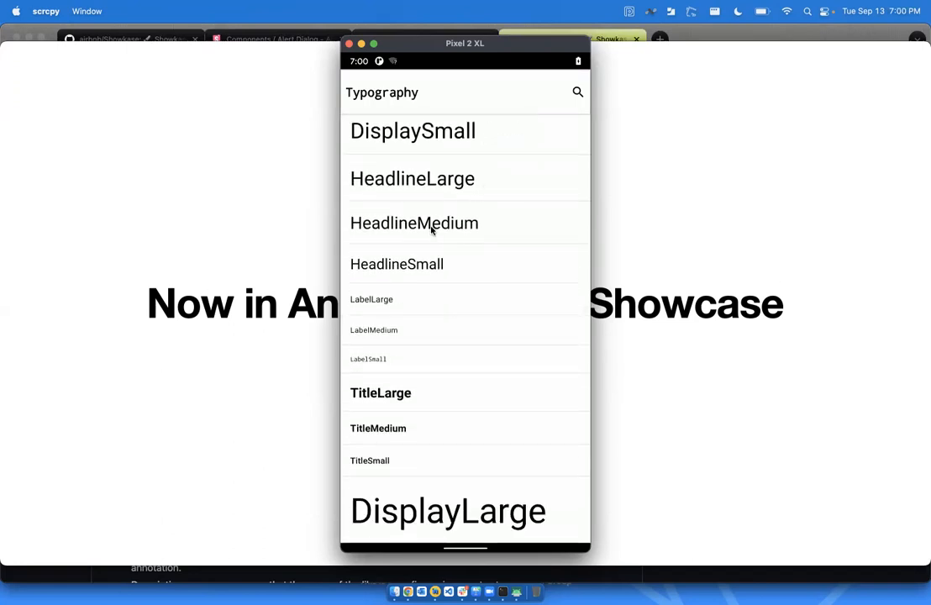
pyautogui.moveTo(328, 396)
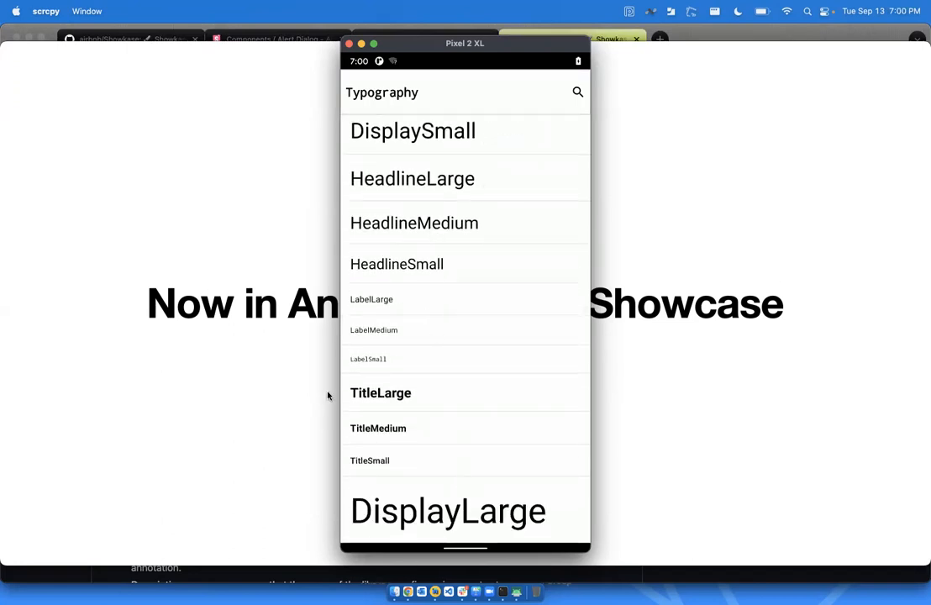
pyautogui.moveTo(392, 178)
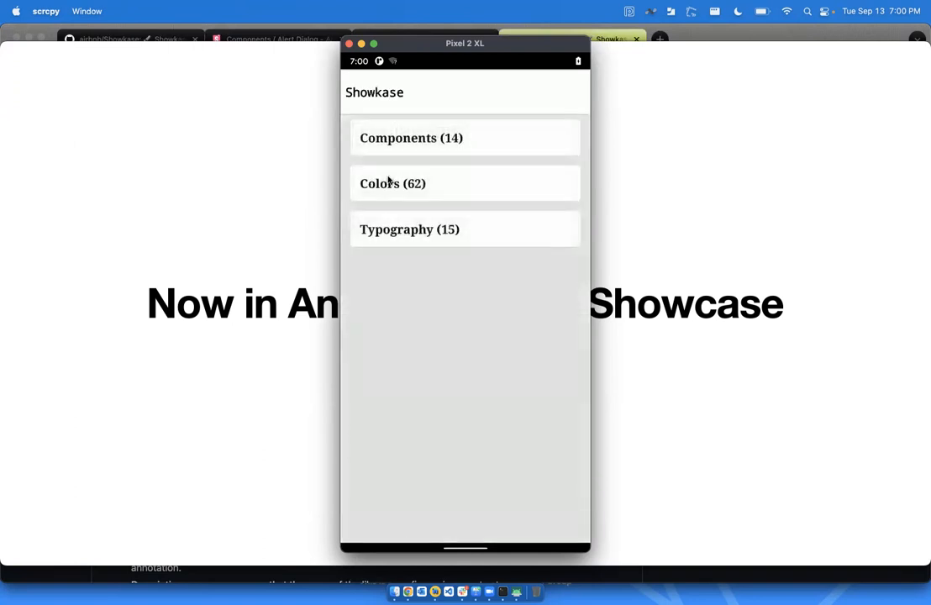
# Open Colors (62) and scroll through the Default Group color swatches
pyautogui.click(392, 183)
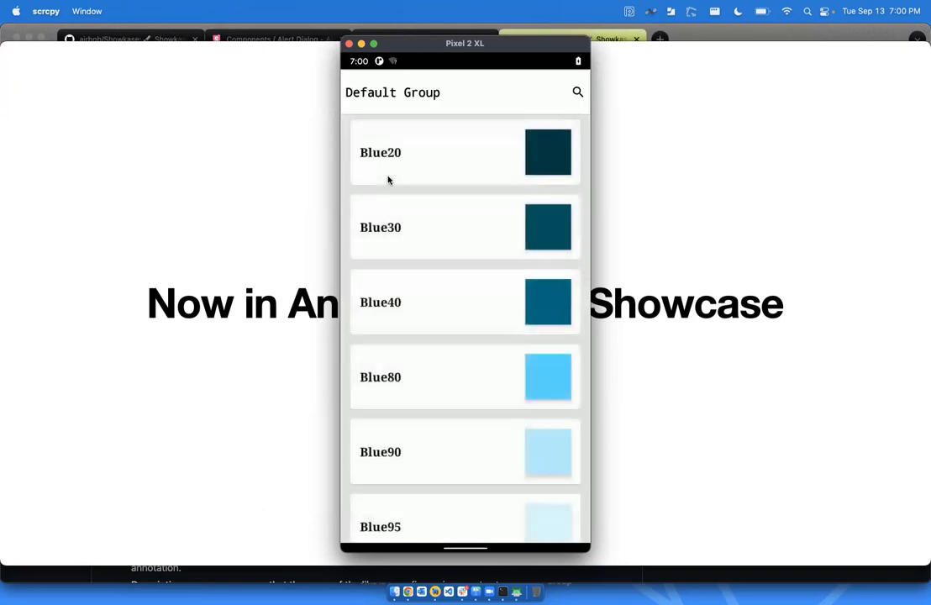
pyautogui.scroll(-3)
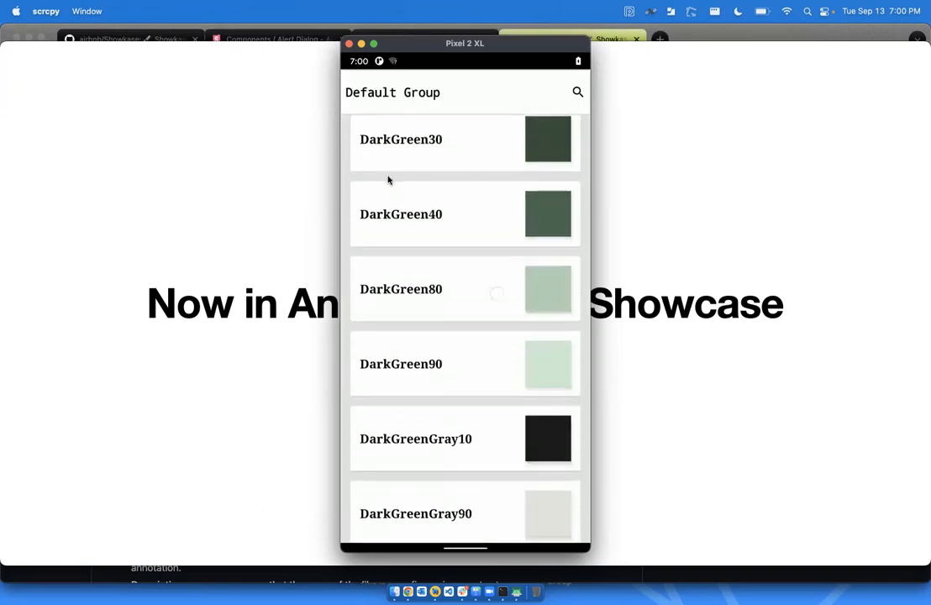
pyautogui.scroll(-3)
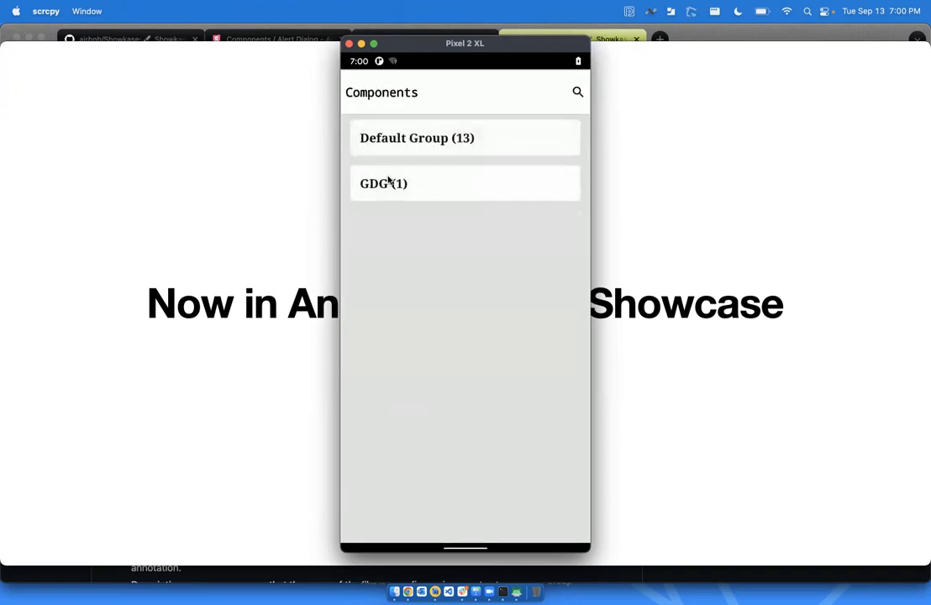
pyautogui.moveTo(426, 128)
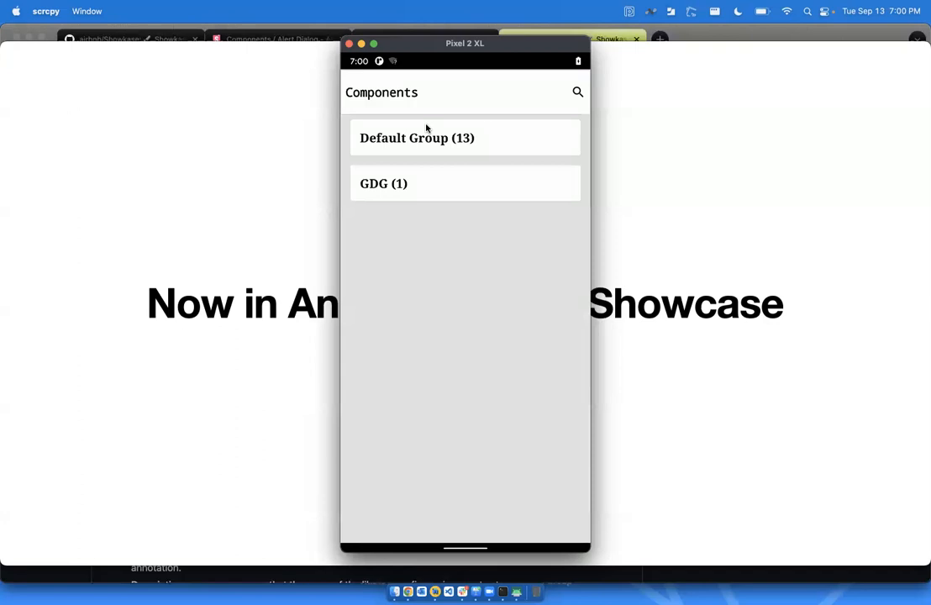
# Browse NiaFilledButton's basic, dark mode, RTL and scaled previews, then return to GDG
pyautogui.click(465, 183)
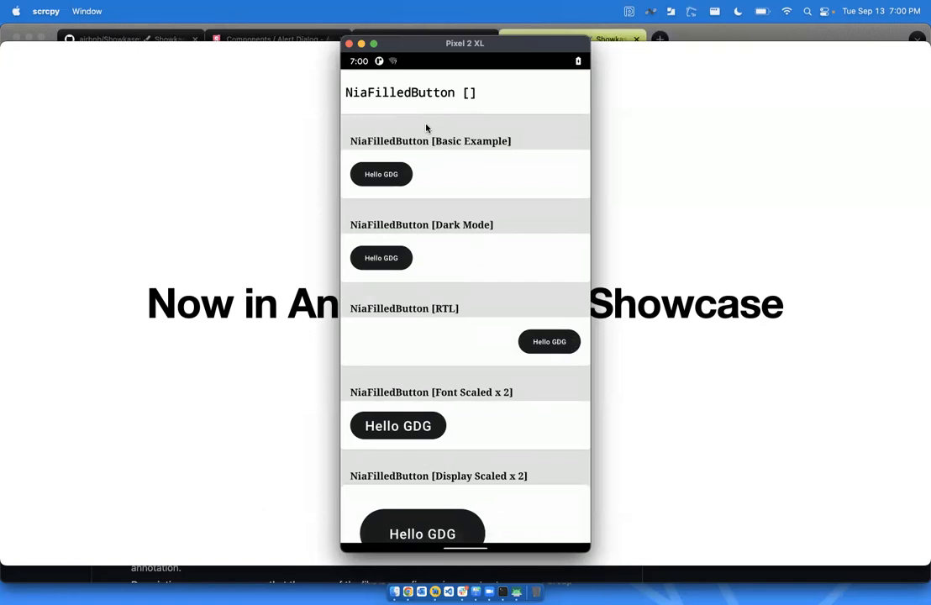
pyautogui.scroll(3)
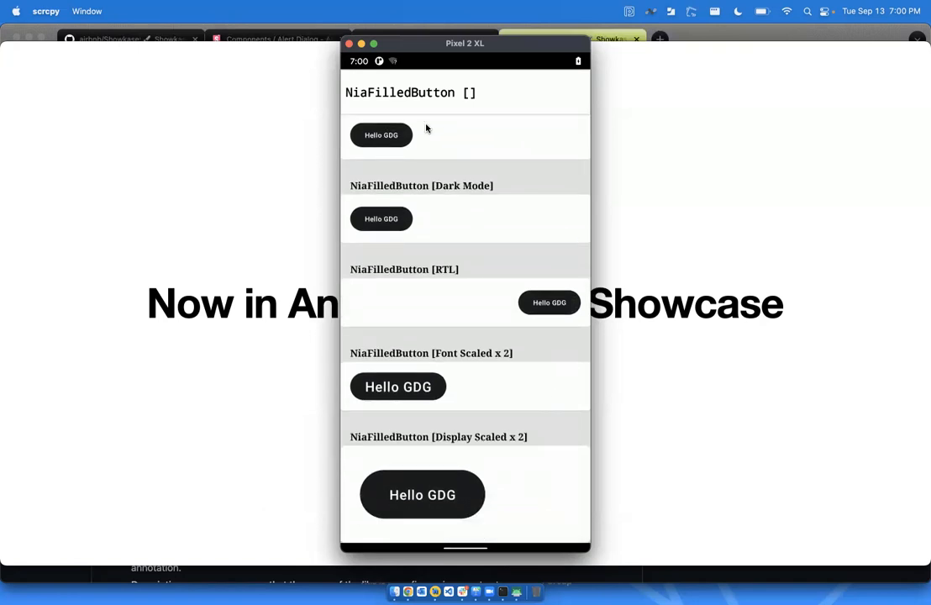
pyautogui.scroll(-3)
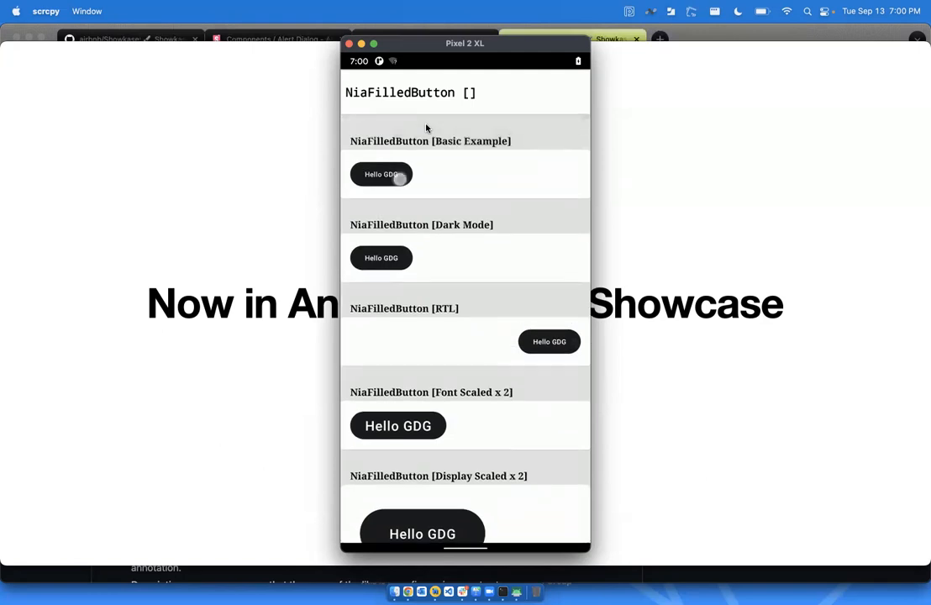
pyautogui.click(422, 534)
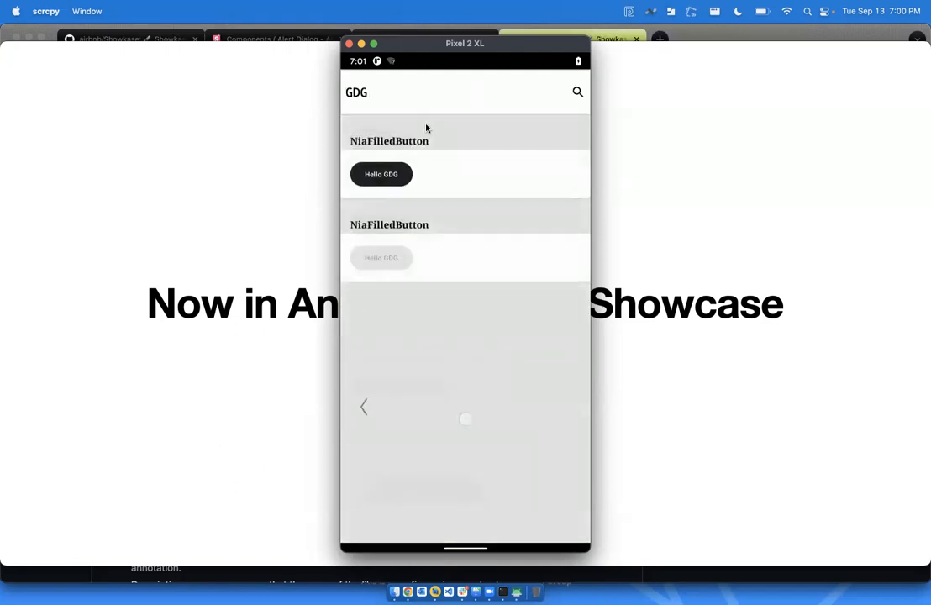
# Open Default Group and scroll through InterestsCardPreview's dark mode, RTL and scaled permutations
pyautogui.click(364, 407)
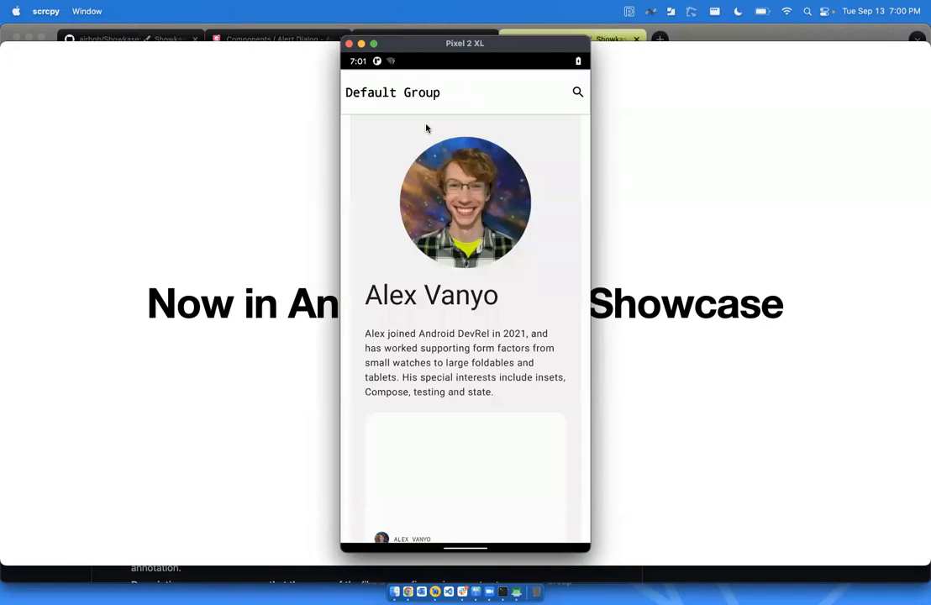
pyautogui.scroll(-3)
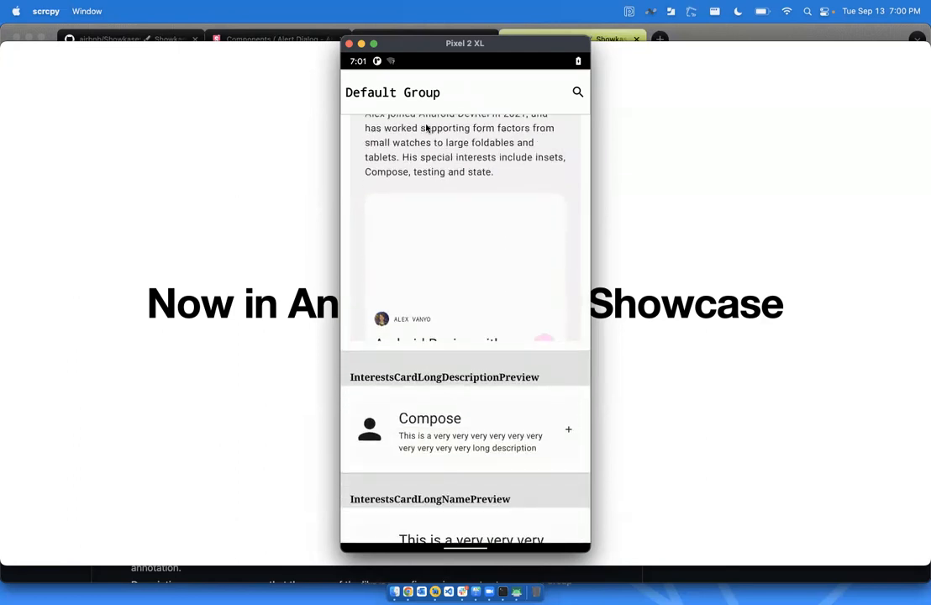
pyautogui.scroll(-3)
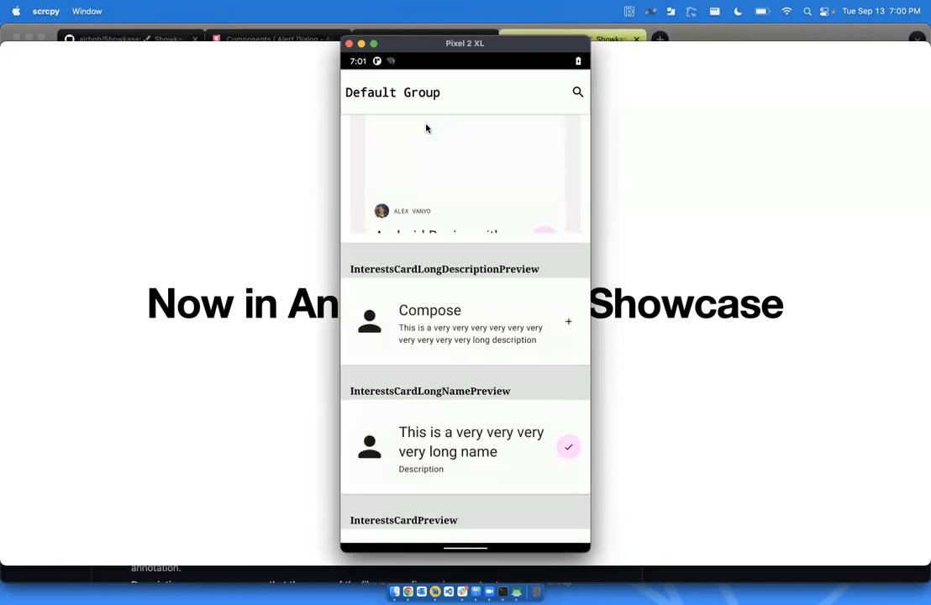
pyautogui.scroll(-3)
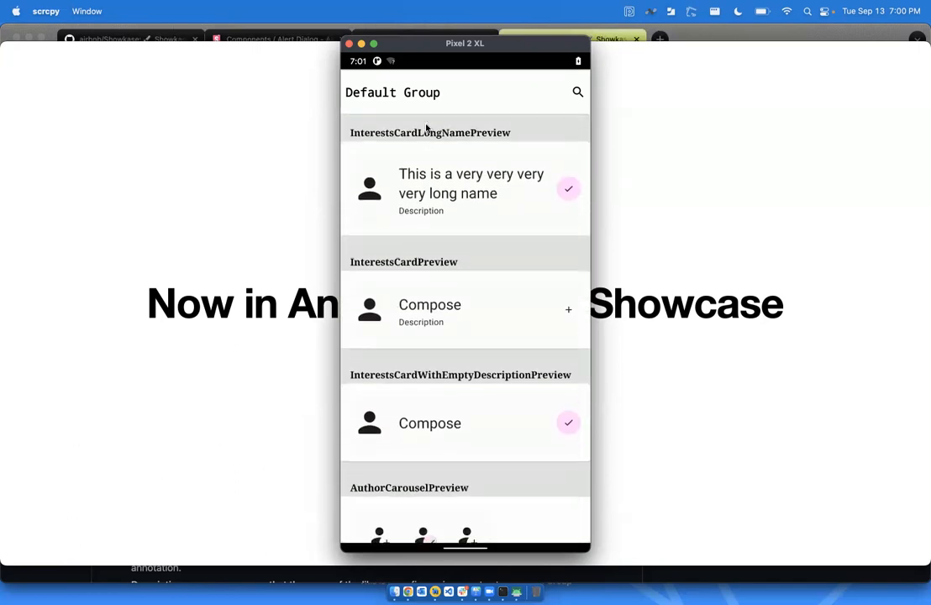
pyautogui.scroll(-3)
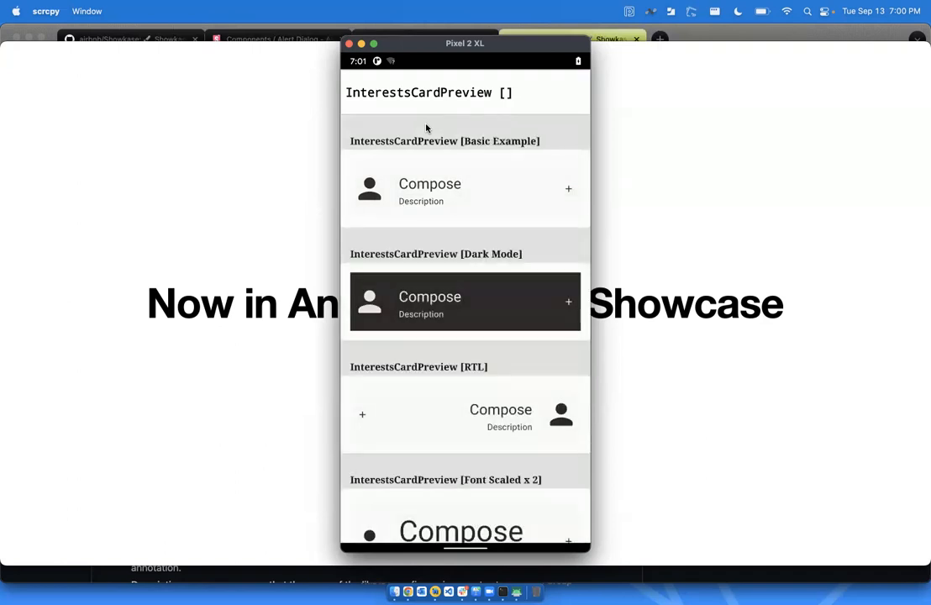
pyautogui.scroll(3)
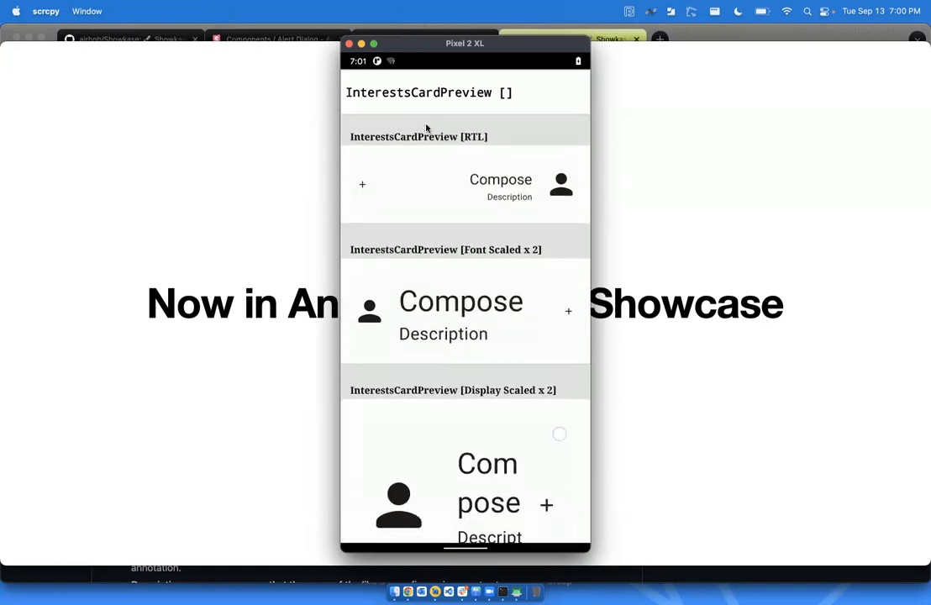
pyautogui.scroll(-3)
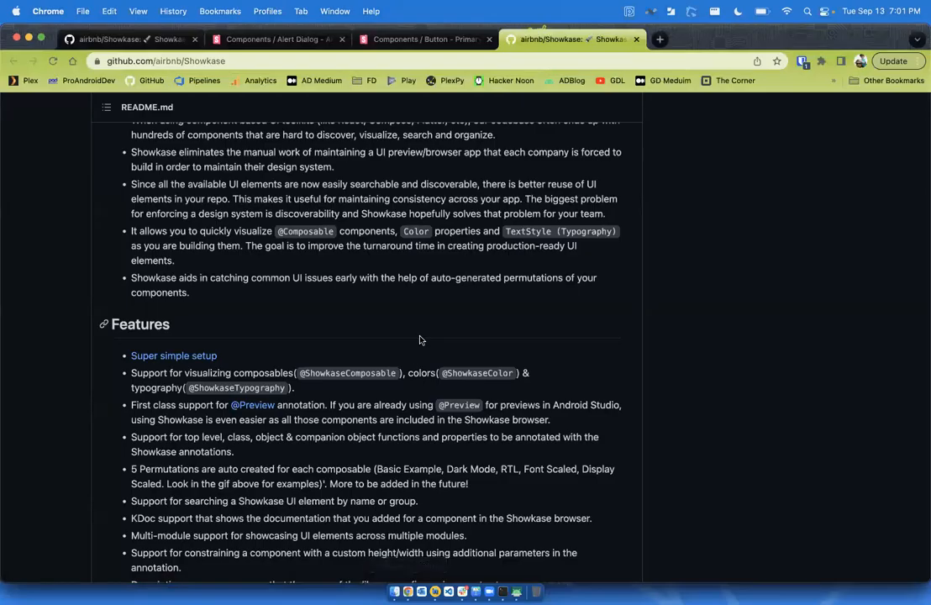
# Scroll the Showkase README down through Installation dependencies to the Step 2 annotations
pyautogui.scroll(-3)
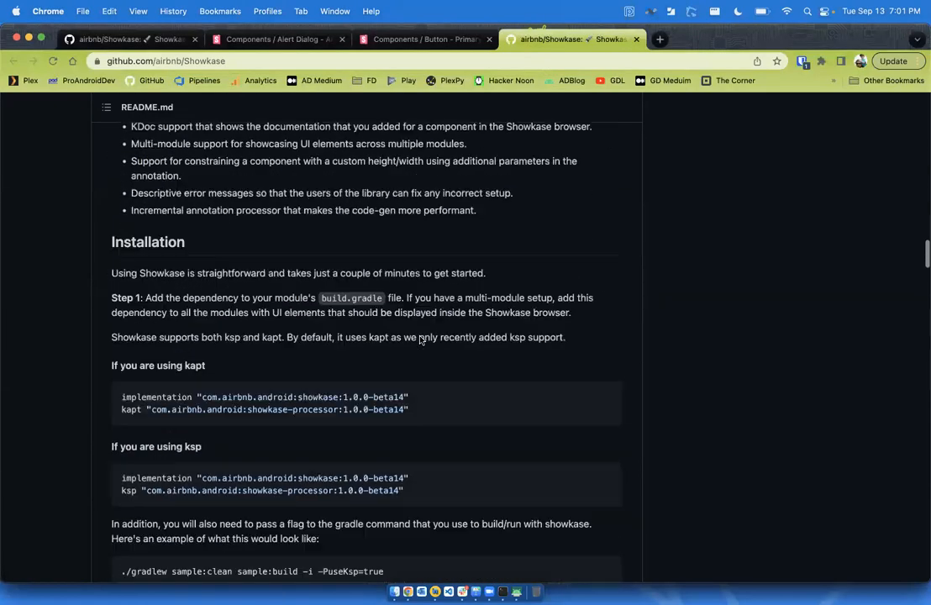
pyautogui.scroll(-3)
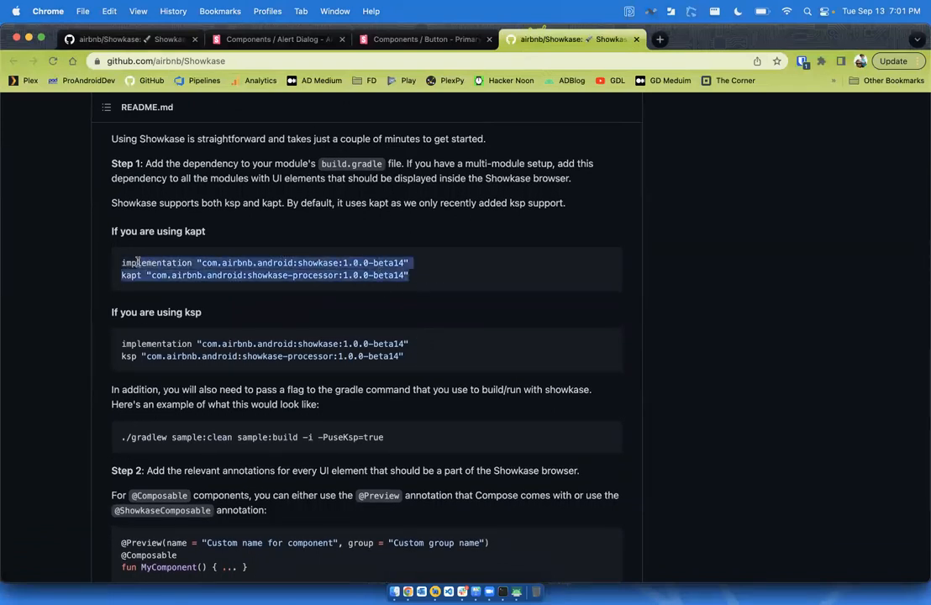
pyautogui.scroll(-3)
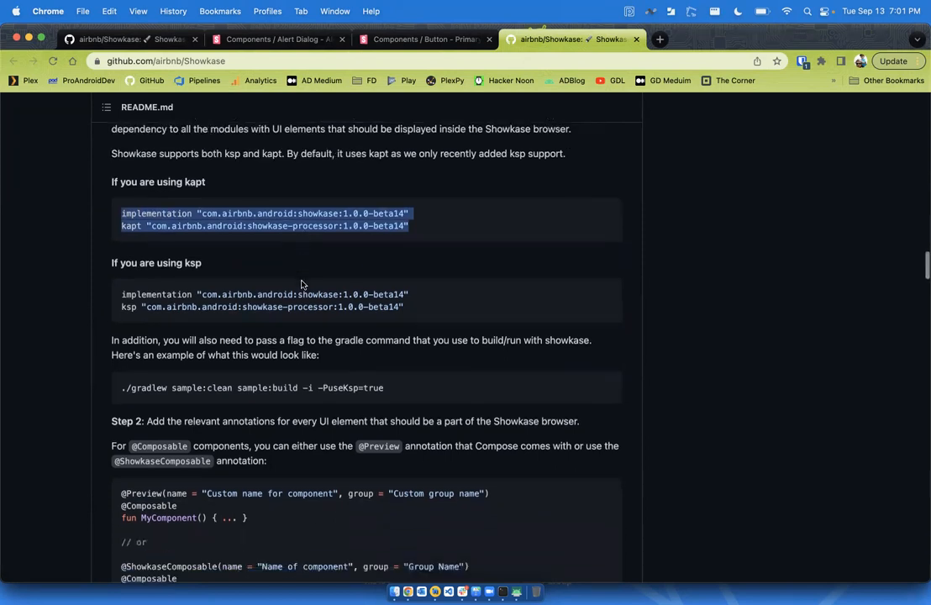
pyautogui.scroll(-3)
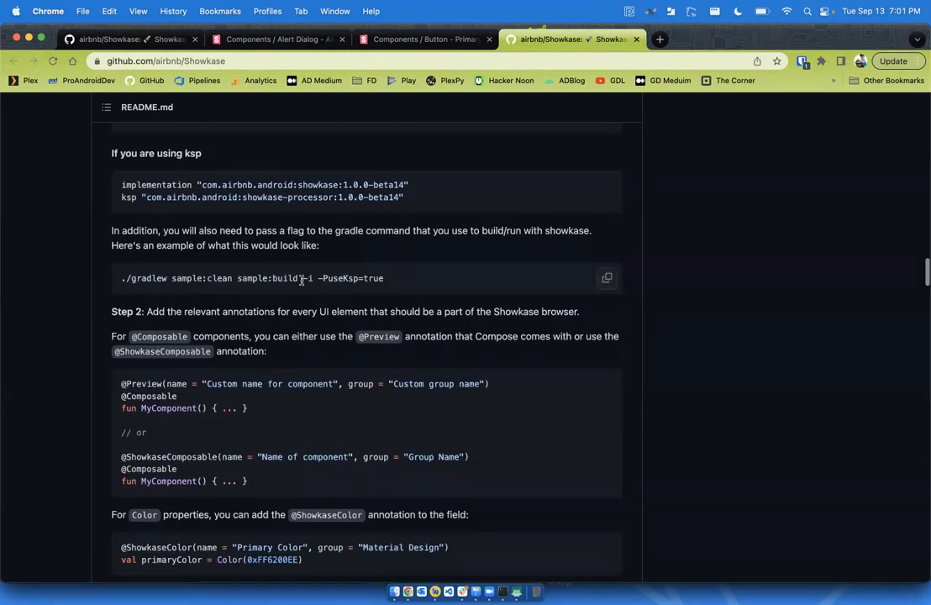
pyautogui.scroll(-3)
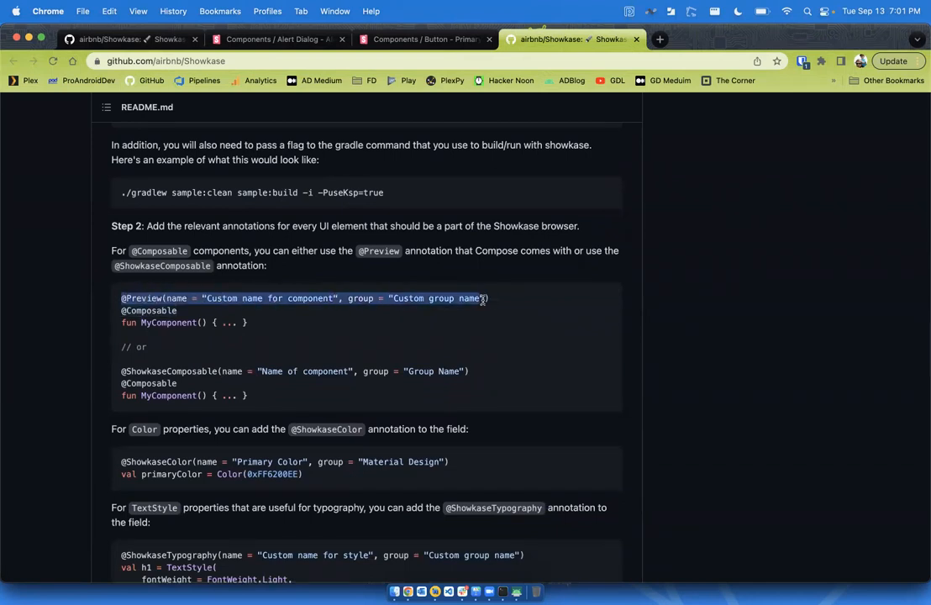
pyautogui.moveTo(413, 312)
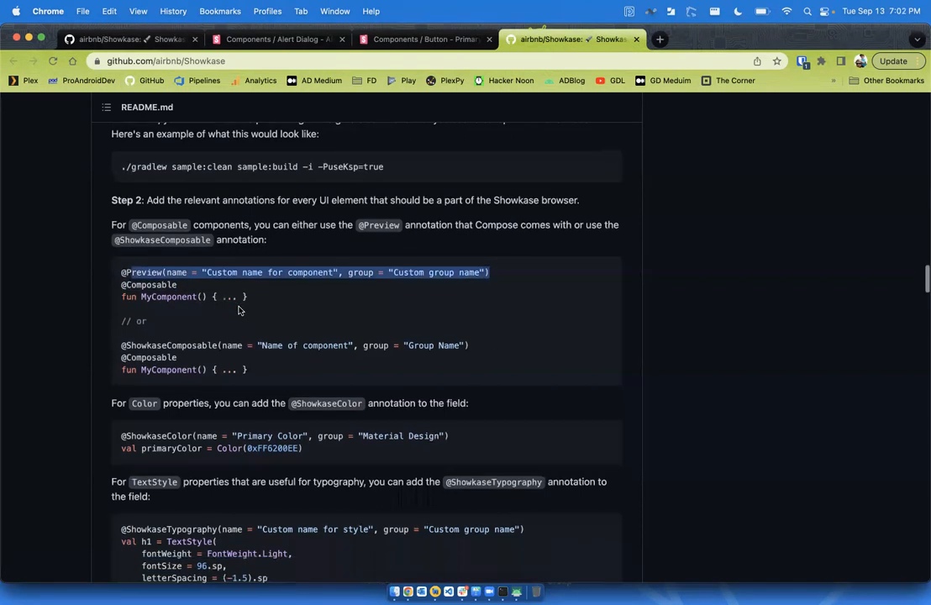
pyautogui.scroll(-3)
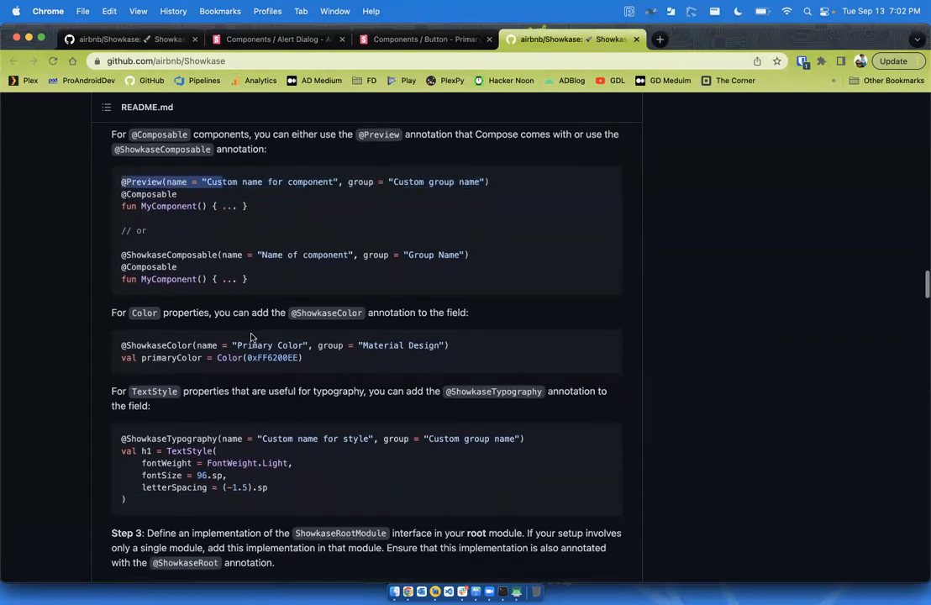
pyautogui.scroll(-3)
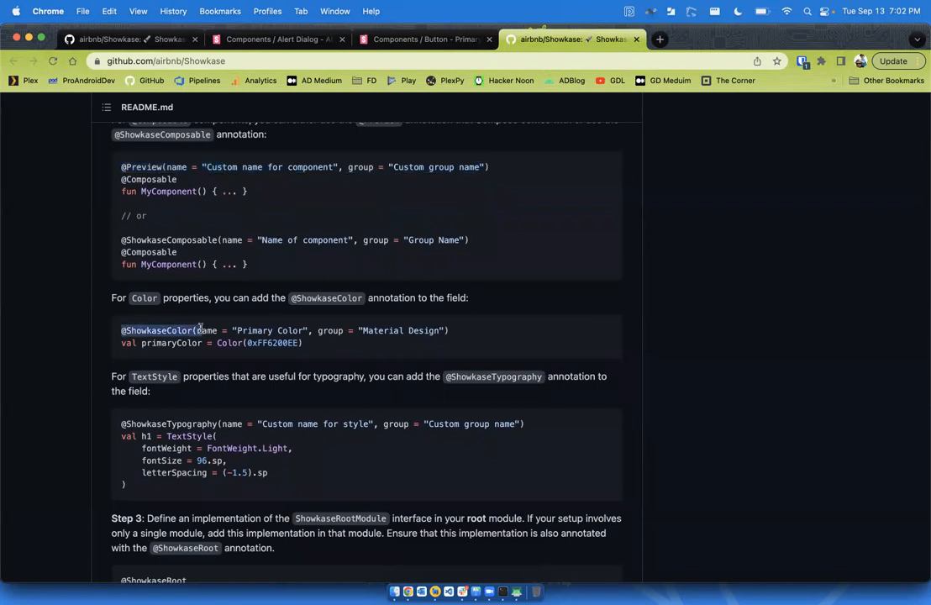
pyautogui.scroll(-3)
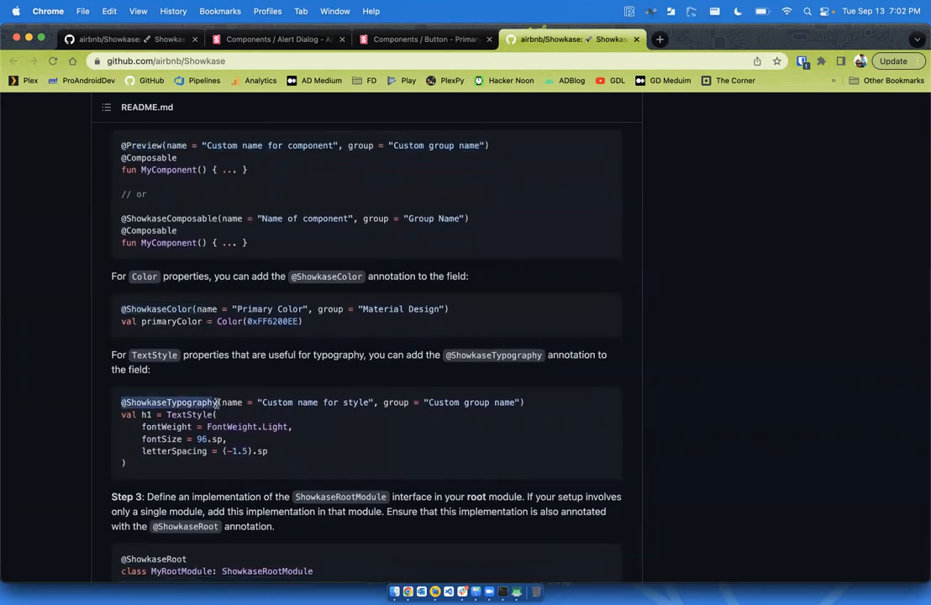
pyautogui.scroll(-3)
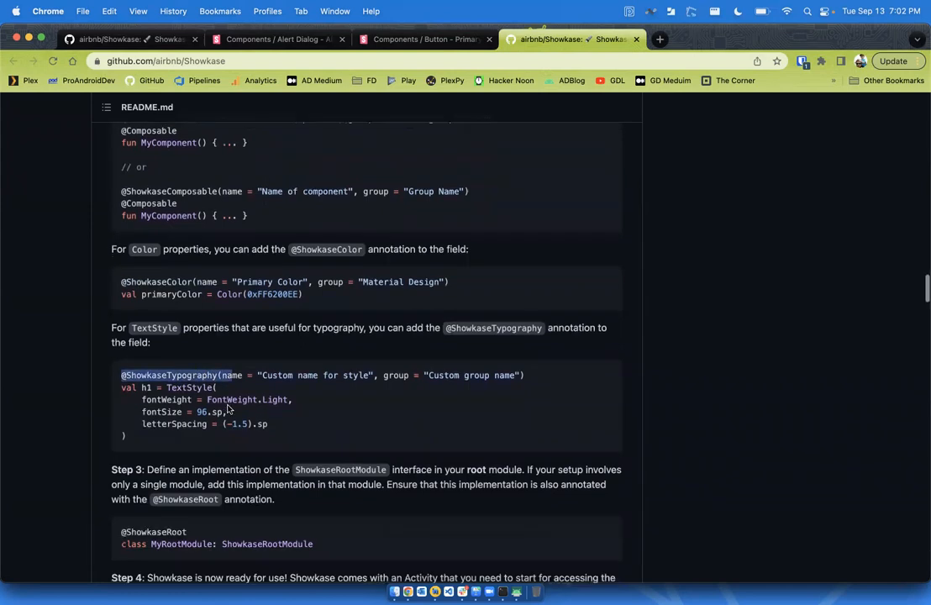
pyautogui.scroll(-3)
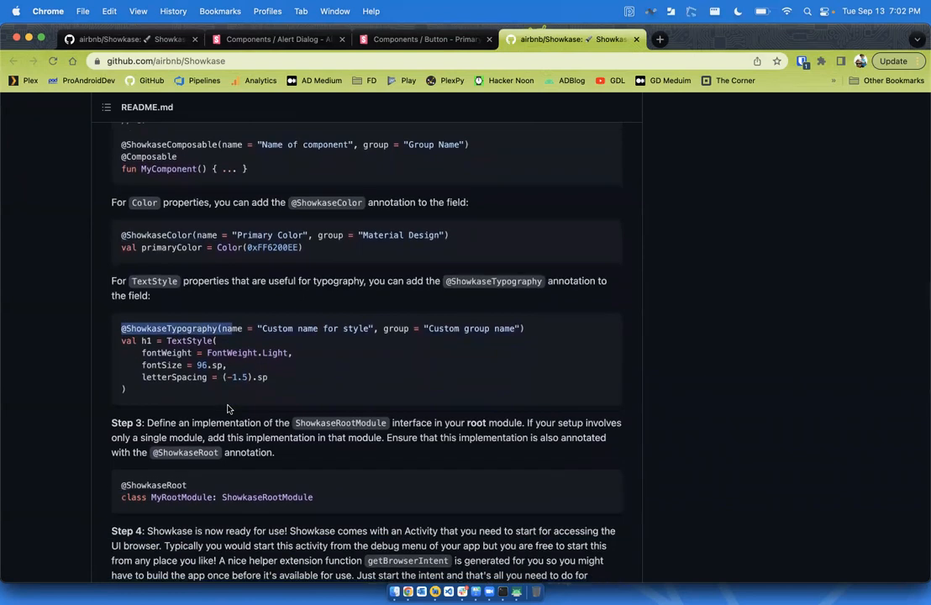
pyautogui.scroll(-3)
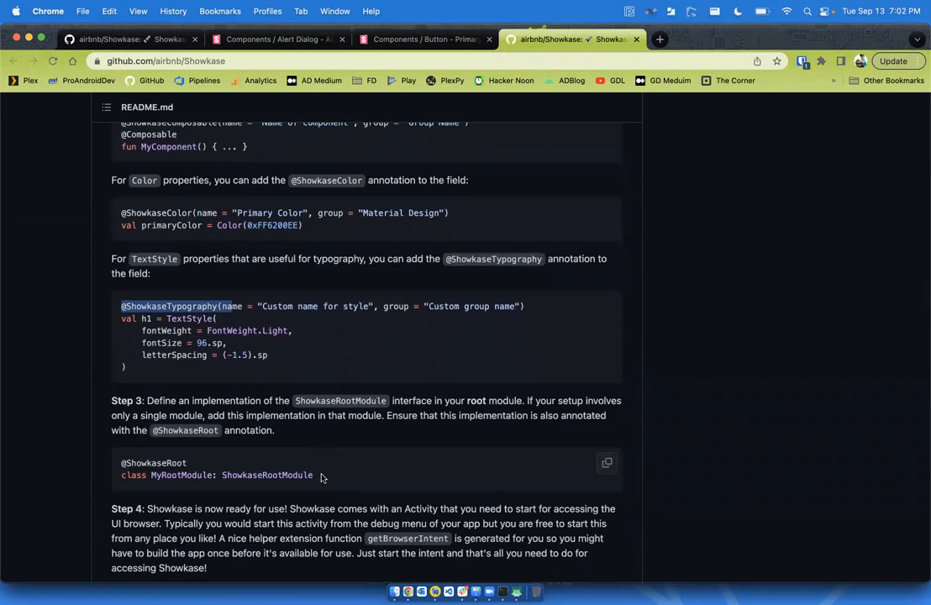
pyautogui.doubleClick(216, 474)
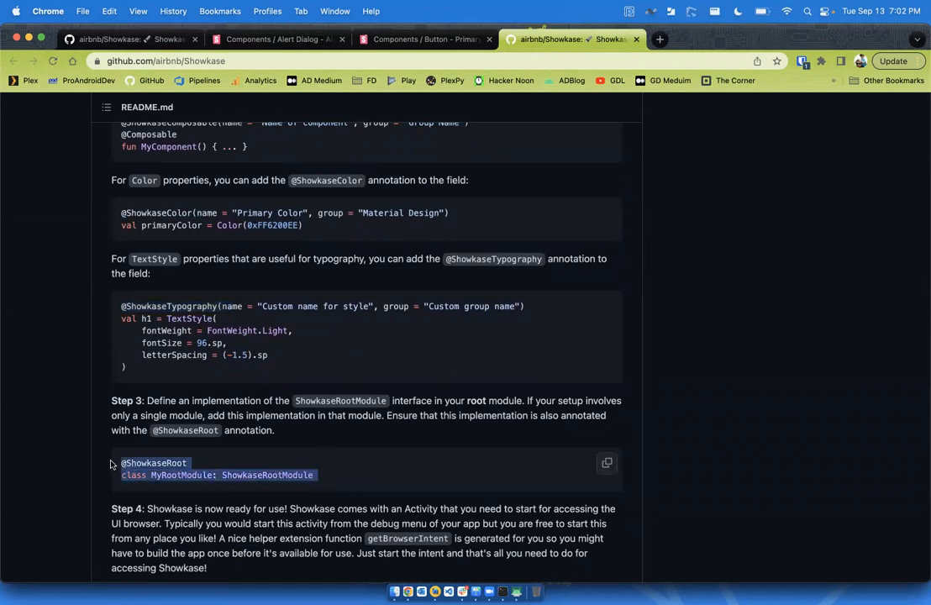
# Scroll down to Step 4's getBrowserIntent call and the Documentation section
pyautogui.scroll(-3)
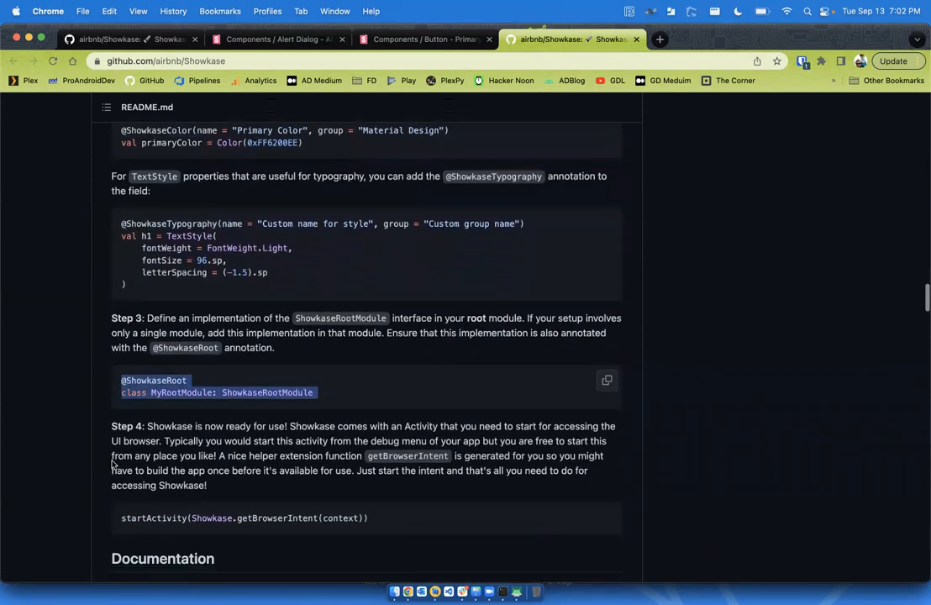
pyautogui.scroll(-3)
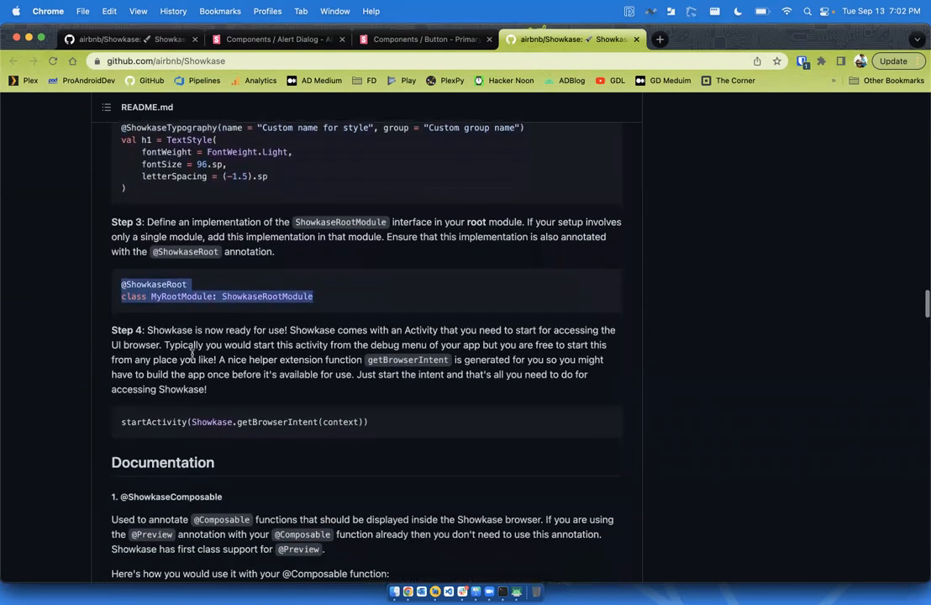
pyautogui.moveTo(313, 385)
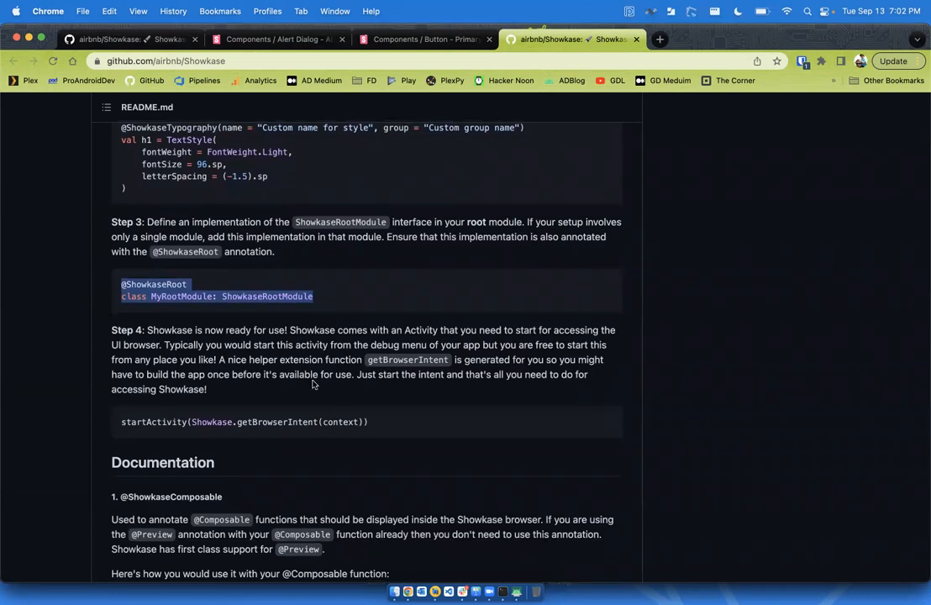
pyautogui.moveTo(322, 301)
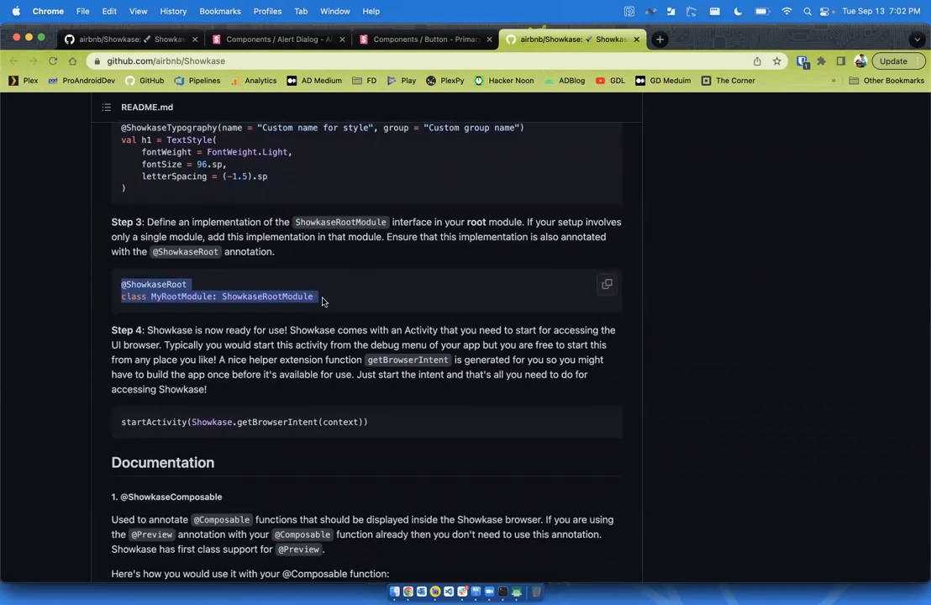
pyautogui.moveTo(340, 303)
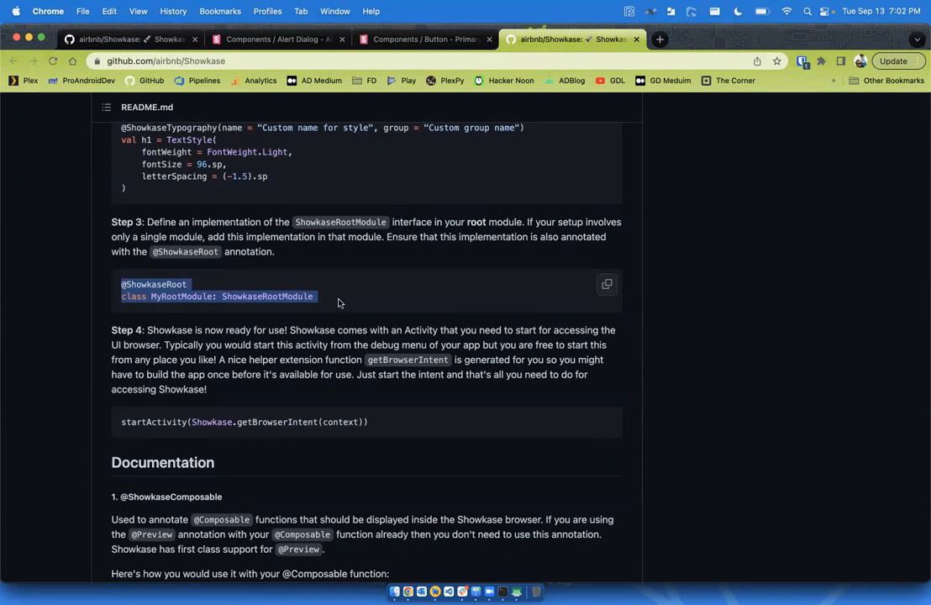
pyautogui.scroll(-3)
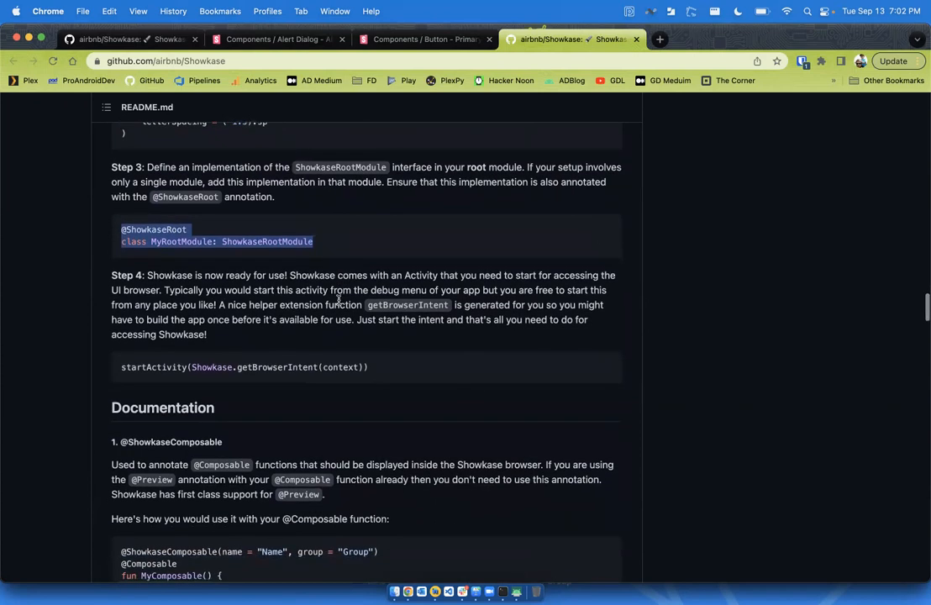
pyautogui.moveTo(386, 364)
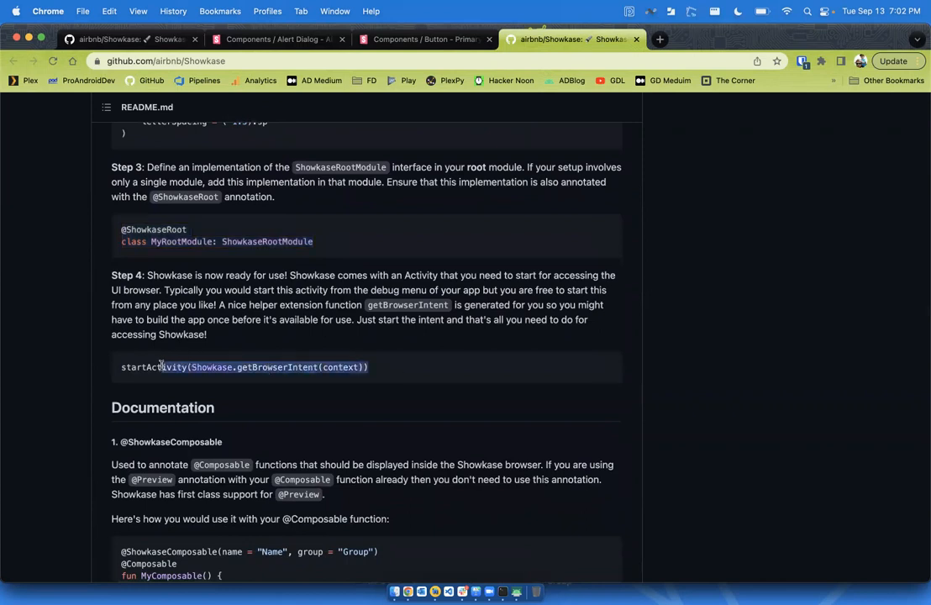
pyautogui.scroll(-3)
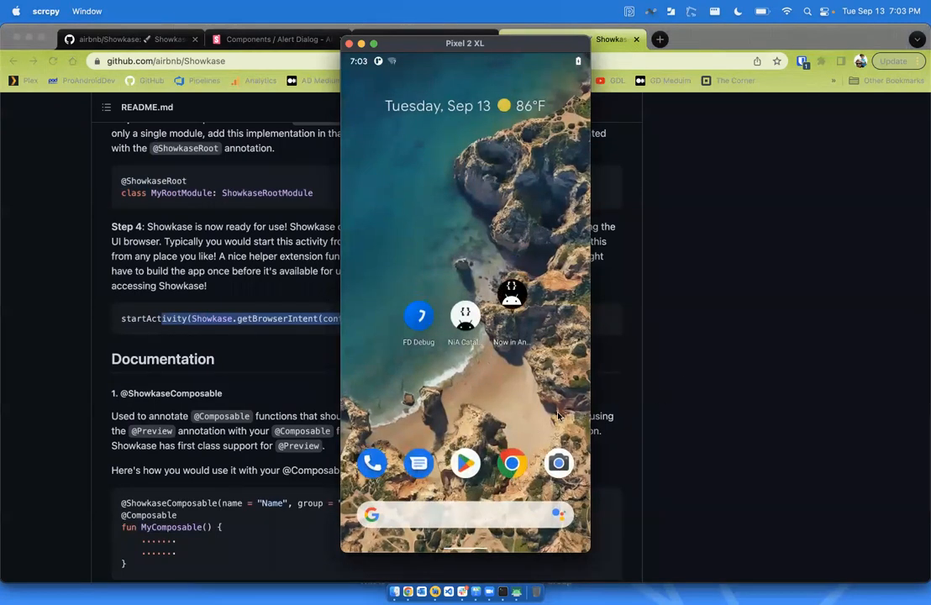
# Launch the debug app on the mirrored phone and open its Showkase catalogue
pyautogui.click(418, 315)
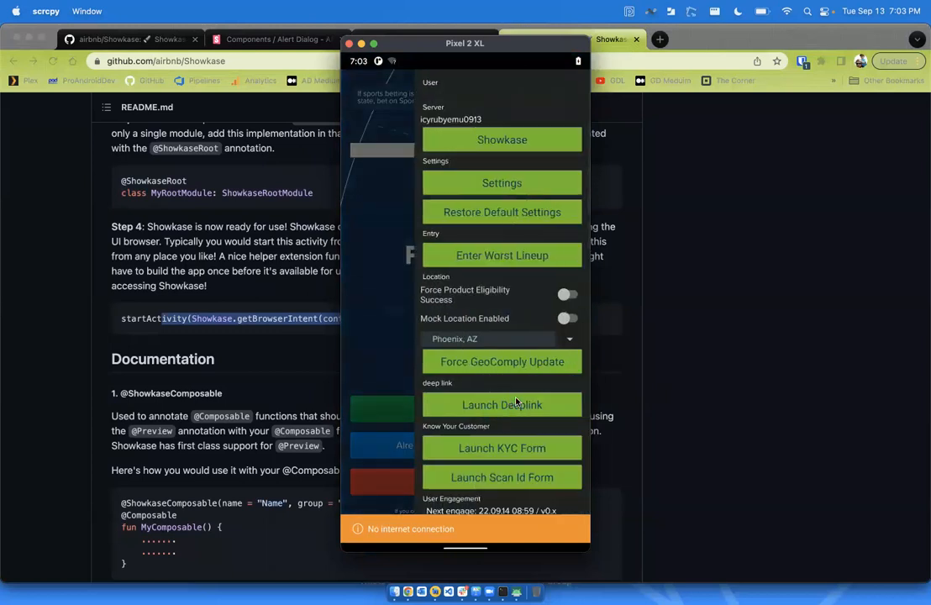
pyautogui.click(502, 139)
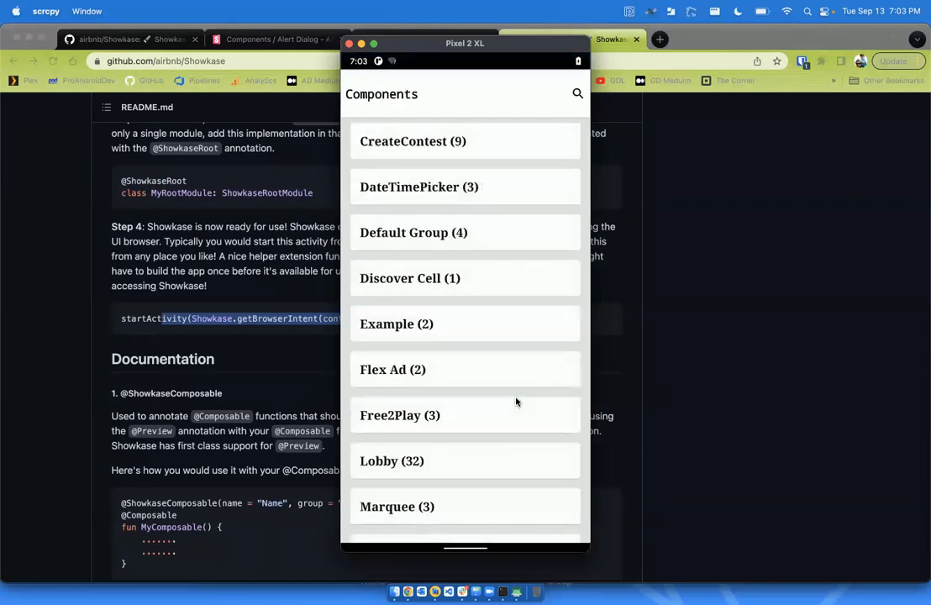
pyautogui.scroll(-3)
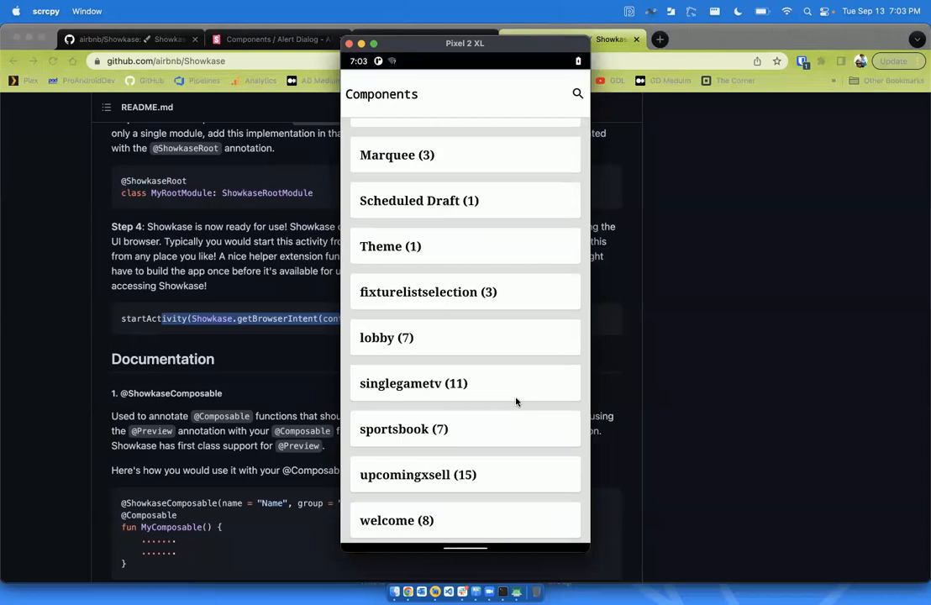
# Scroll the Showkase Components list and open the singlegametv group
pyautogui.scroll(3)
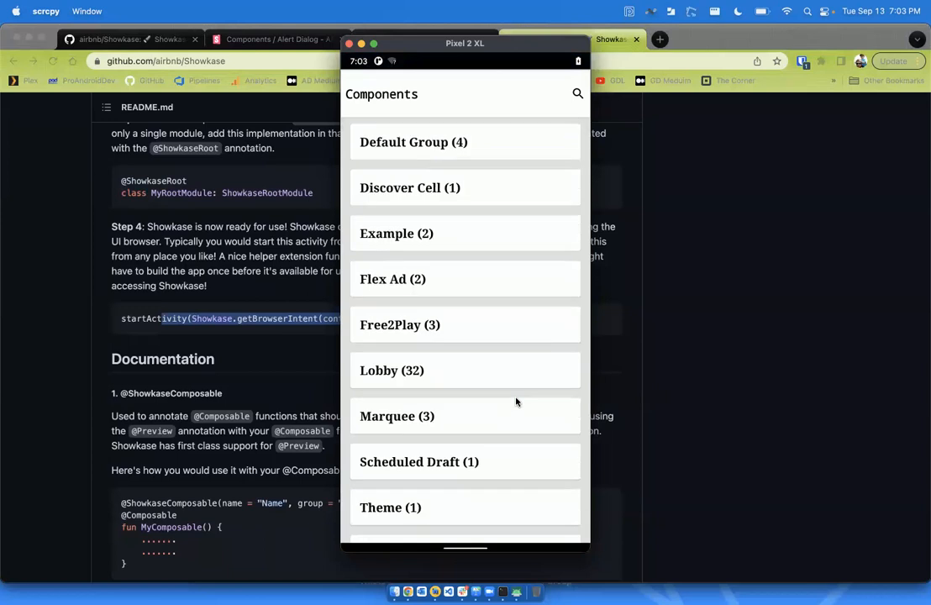
pyautogui.scroll(-3)
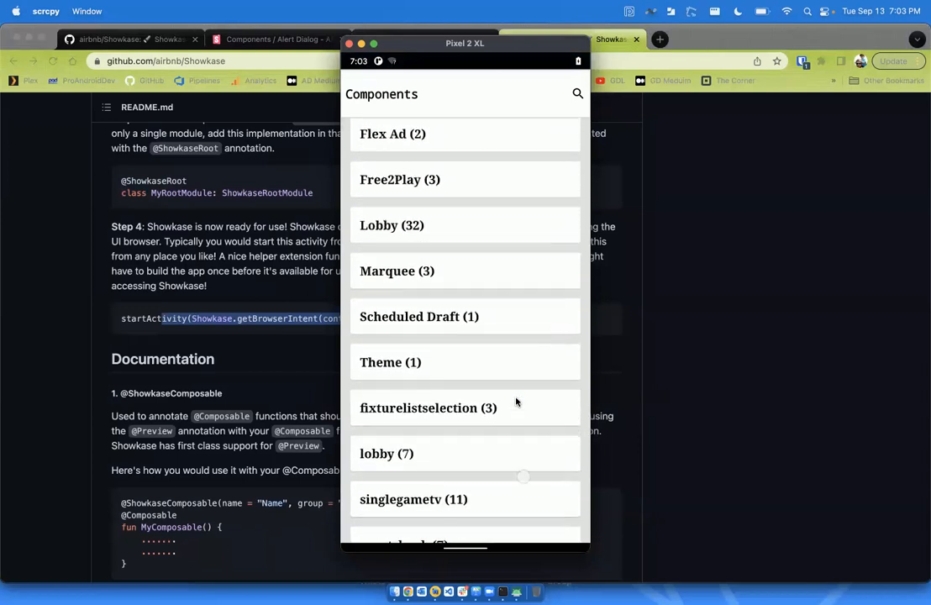
pyautogui.scroll(-3)
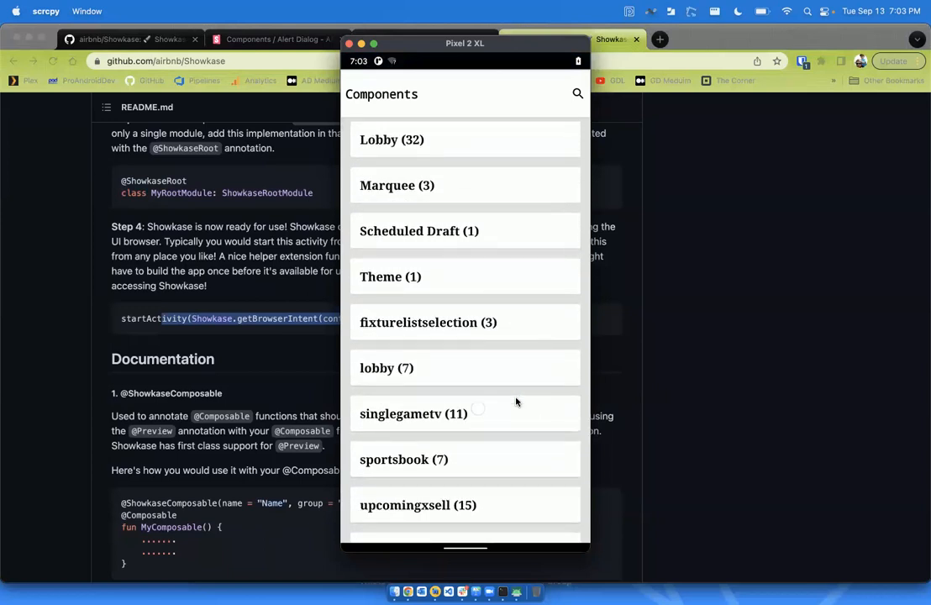
pyautogui.click(414, 413)
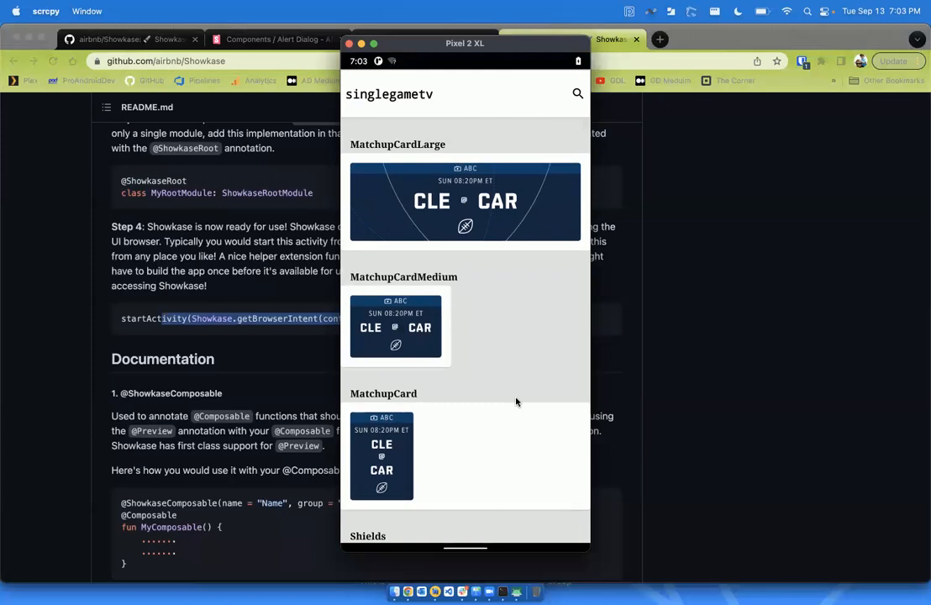
# Scroll through the MatchupCard previews: basic, dark mode, RTL and font scaled
pyautogui.scroll(-3)
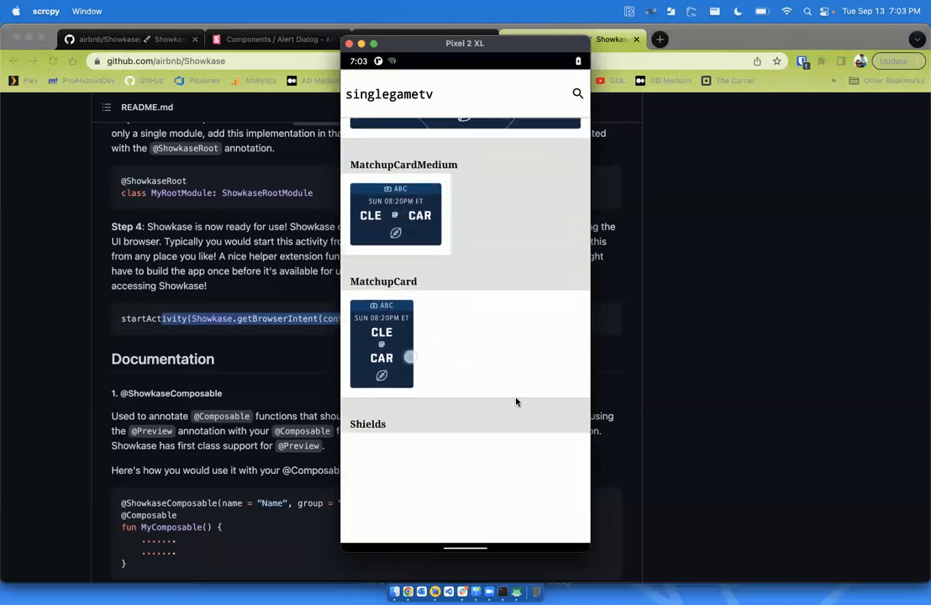
pyautogui.scroll(3)
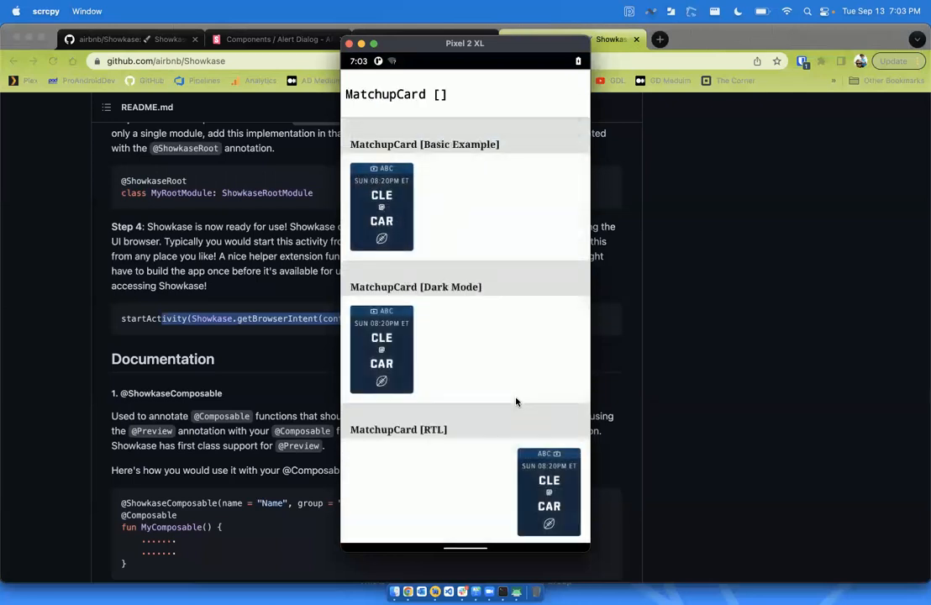
pyautogui.scroll(-3)
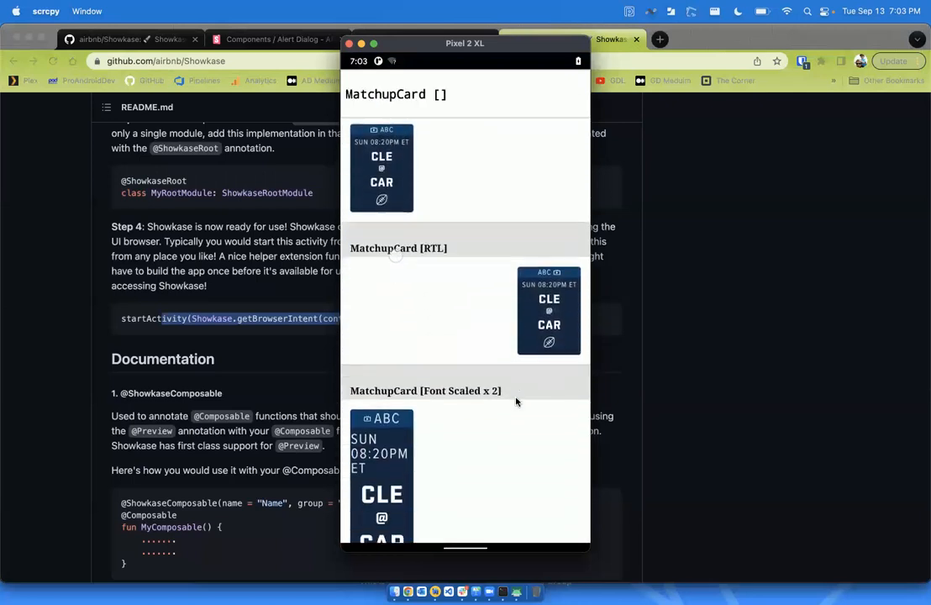
pyautogui.scroll(-3)
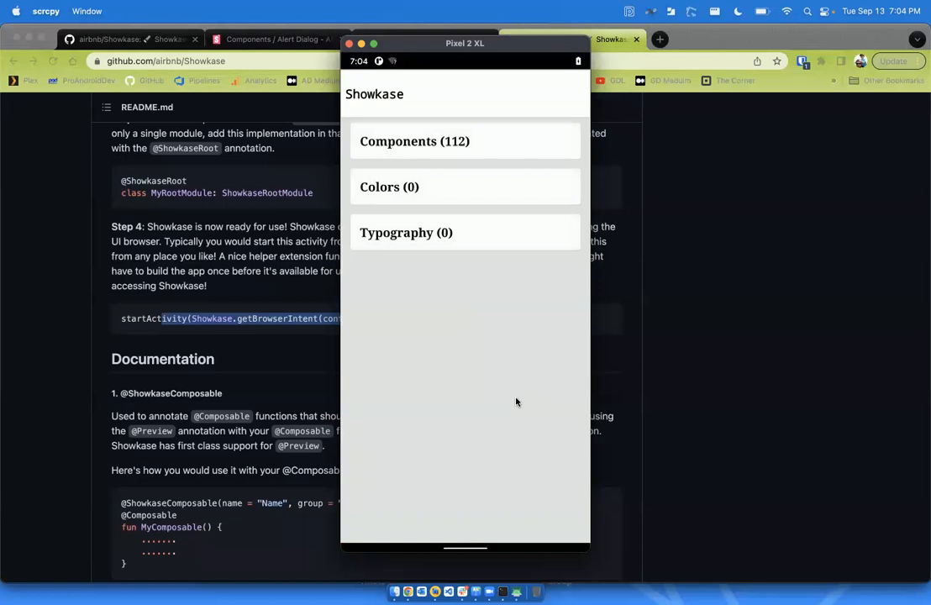
pyautogui.moveTo(435, 217)
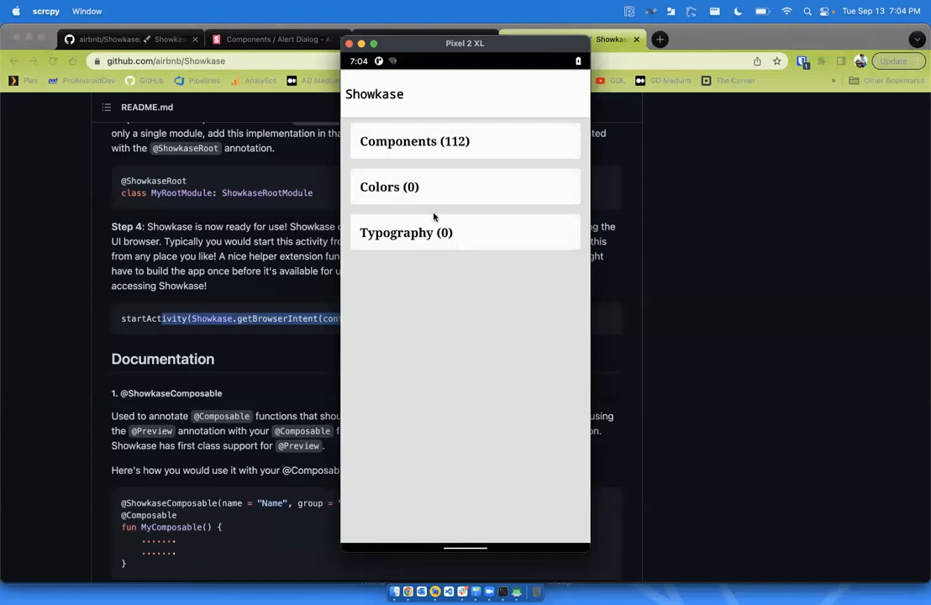
pyautogui.moveTo(450, 233)
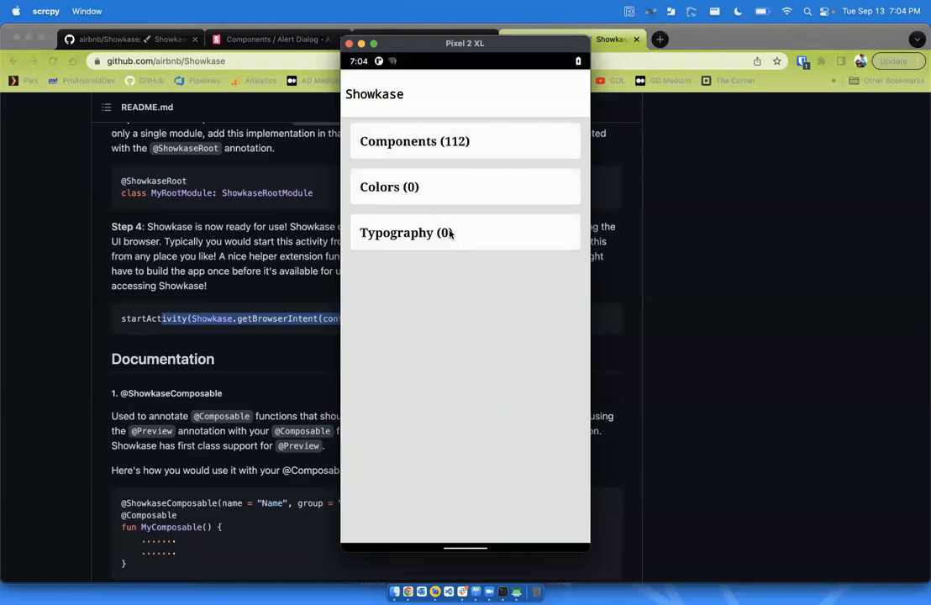
pyautogui.moveTo(471, 225)
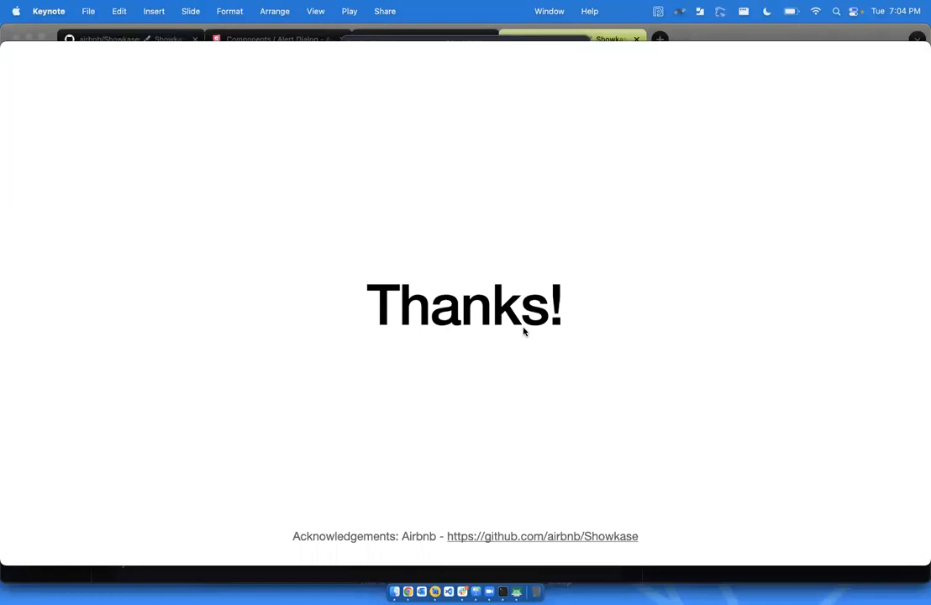
pyautogui.moveTo(541, 276)
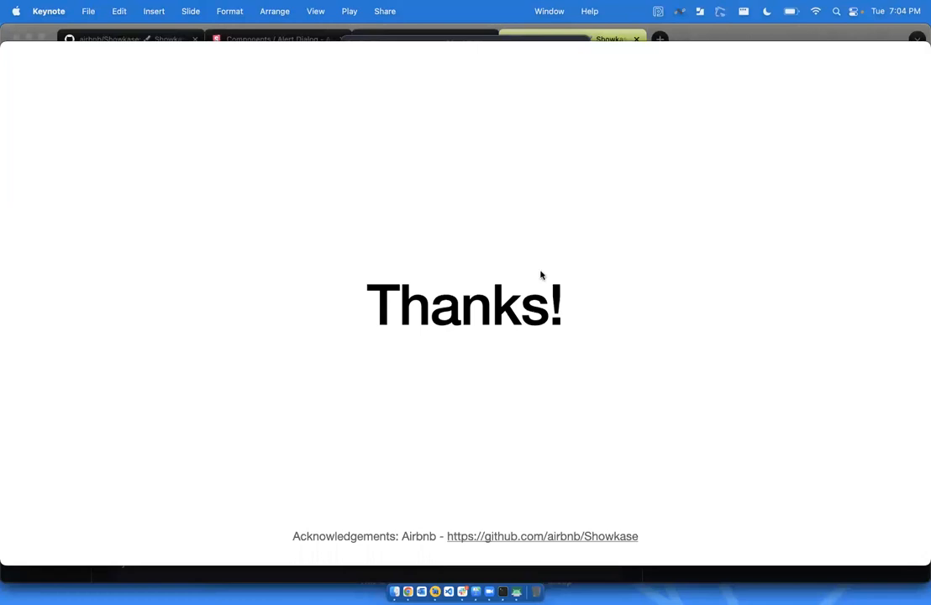
pyautogui.moveTo(289, 287)
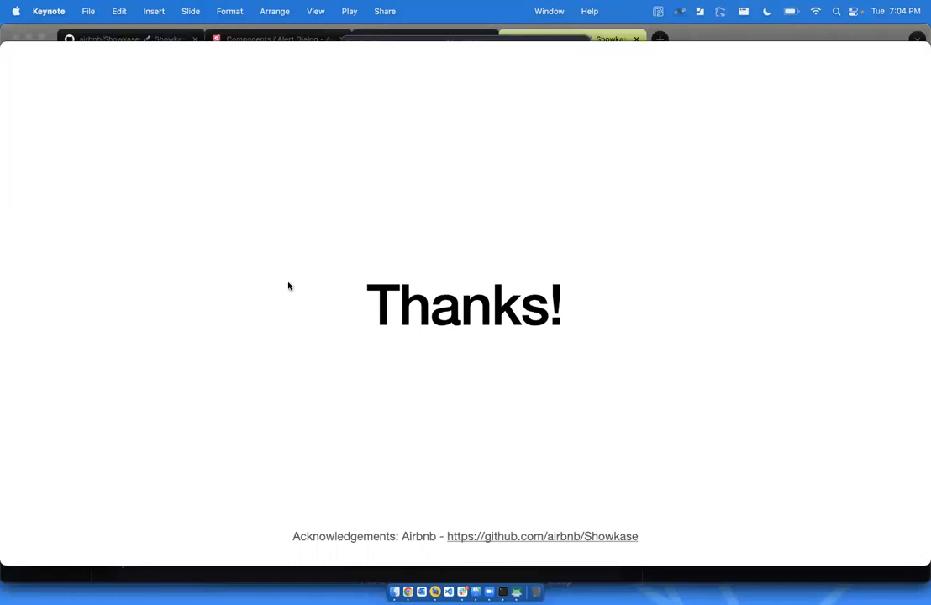
pyautogui.moveTo(404, 162)
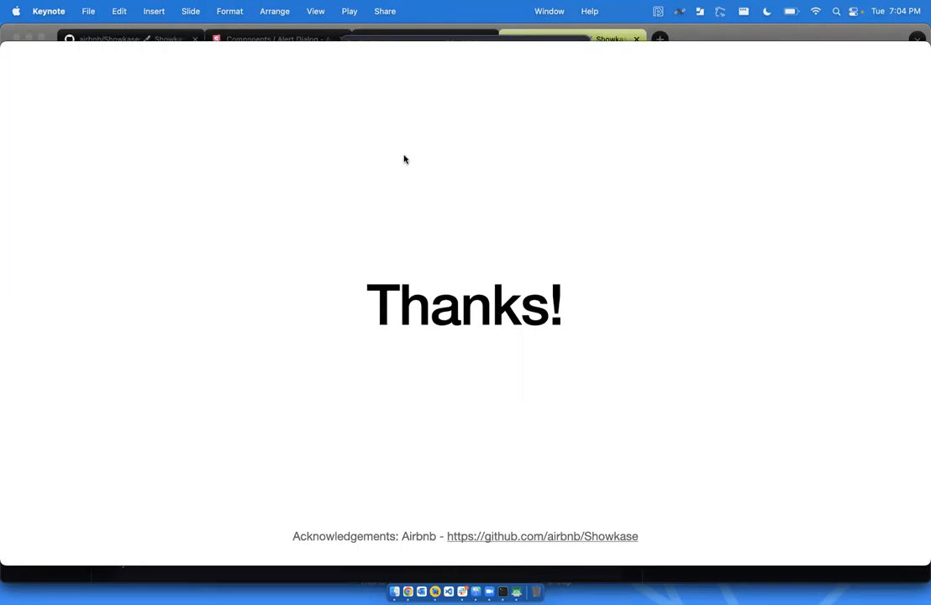
pyautogui.moveTo(422, 159)
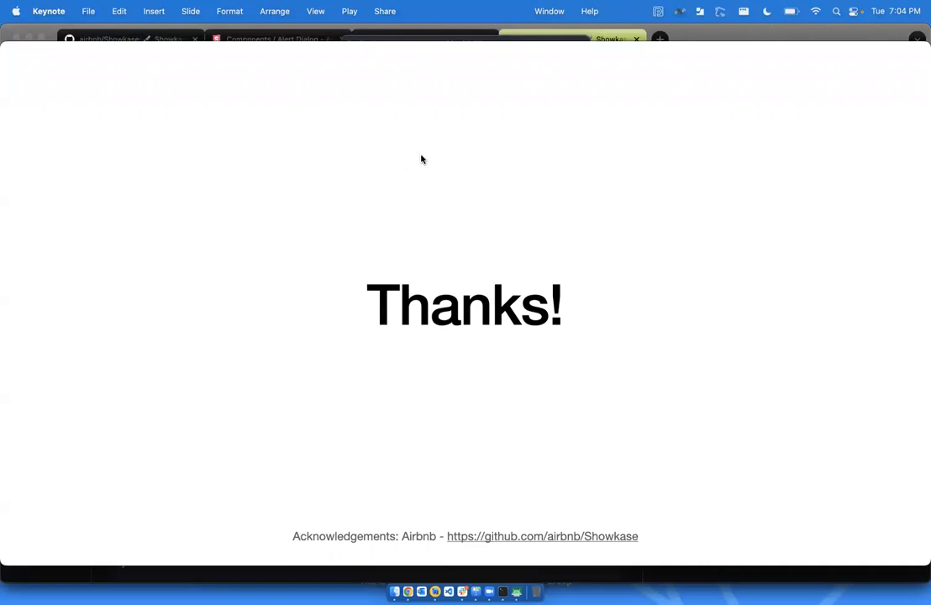
pyautogui.moveTo(418, 189)
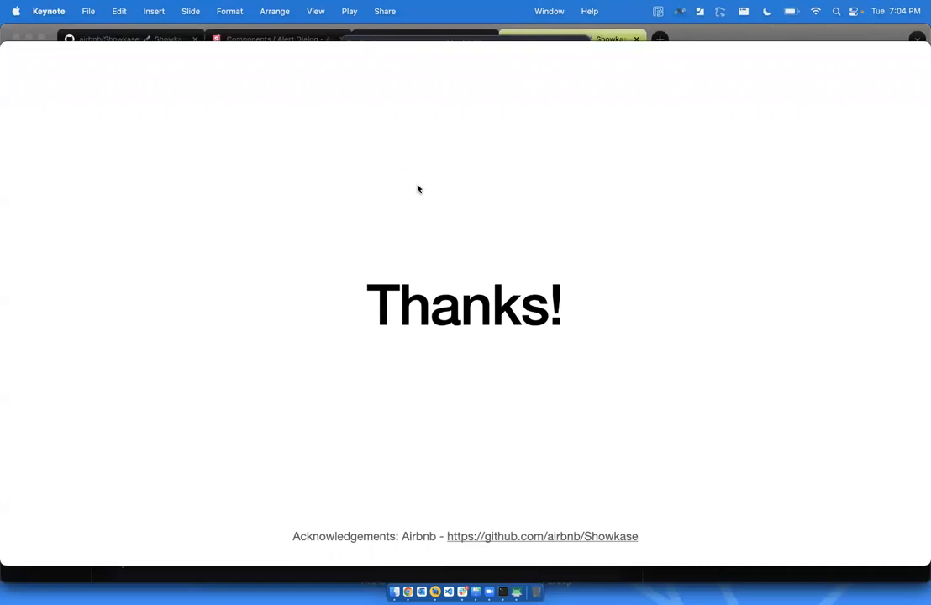
pyautogui.moveTo(413, 229)
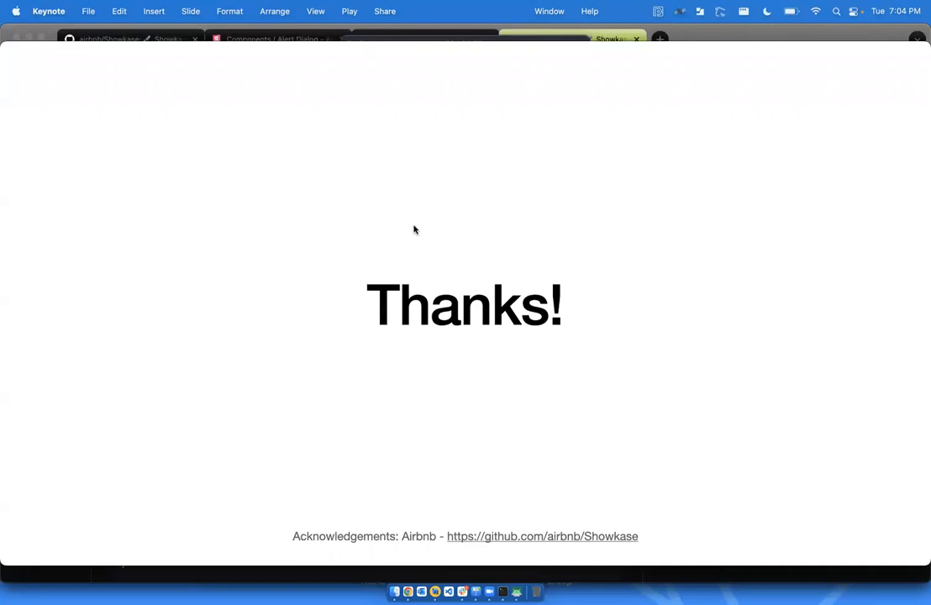
pyautogui.moveTo(484, 314)
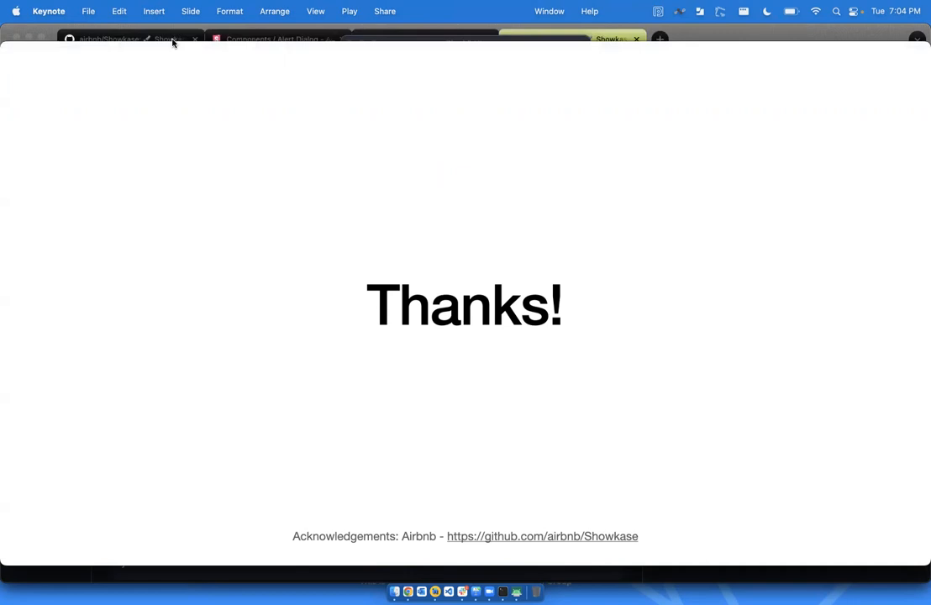
pyautogui.moveTo(522, 350)
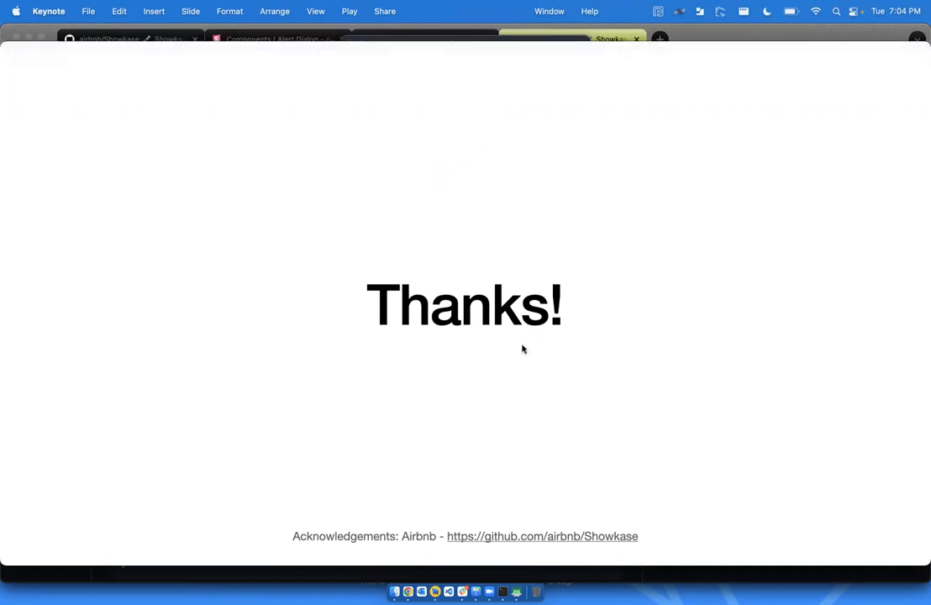
pyautogui.moveTo(492, 287)
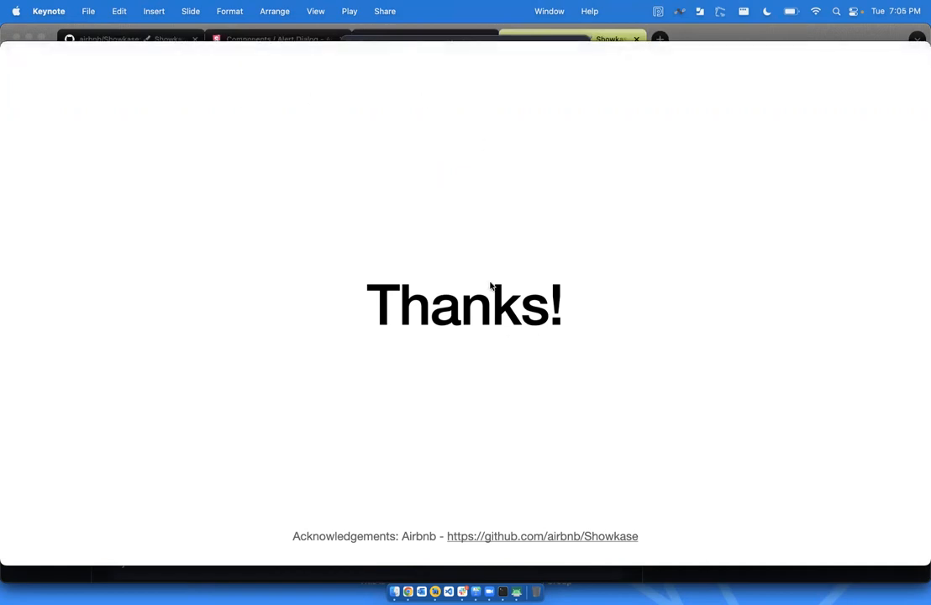
pyautogui.moveTo(546, 128)
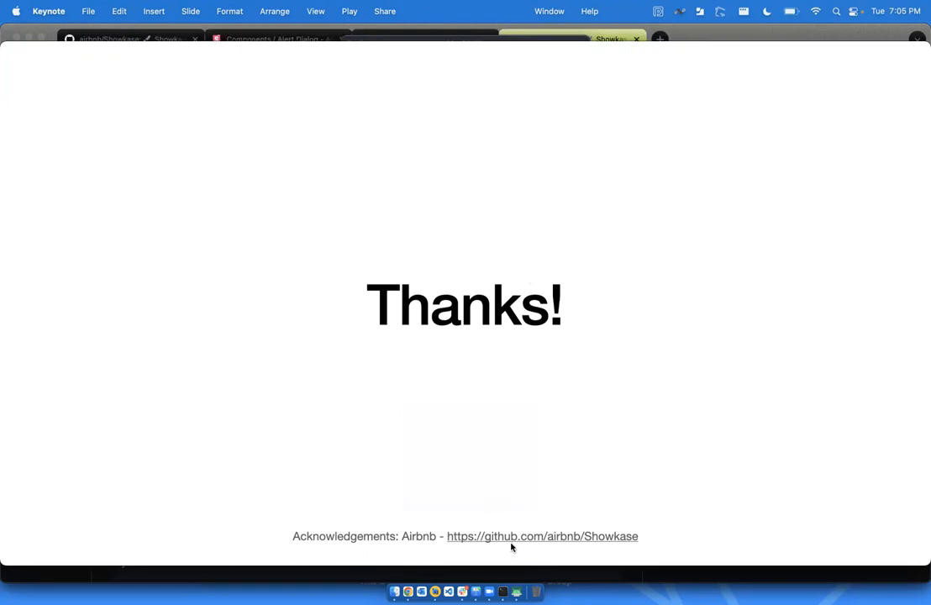
pyautogui.moveTo(508, 479)
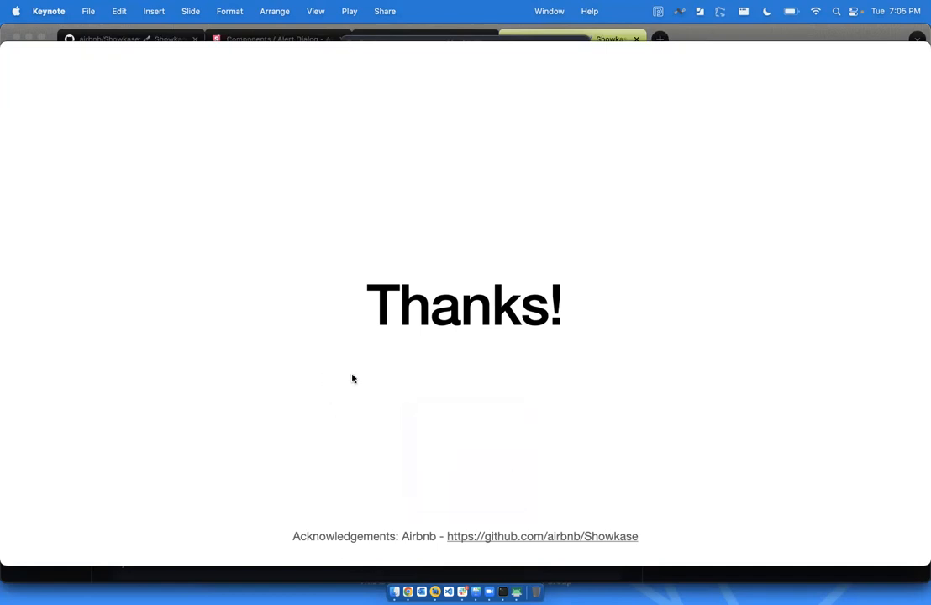
pyautogui.moveTo(373, 350)
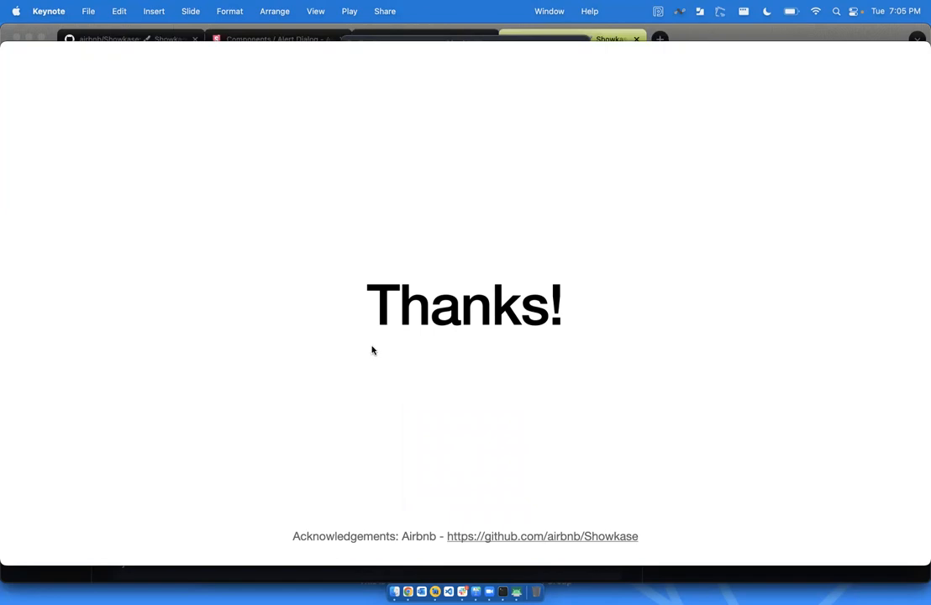
pyautogui.moveTo(491, 366)
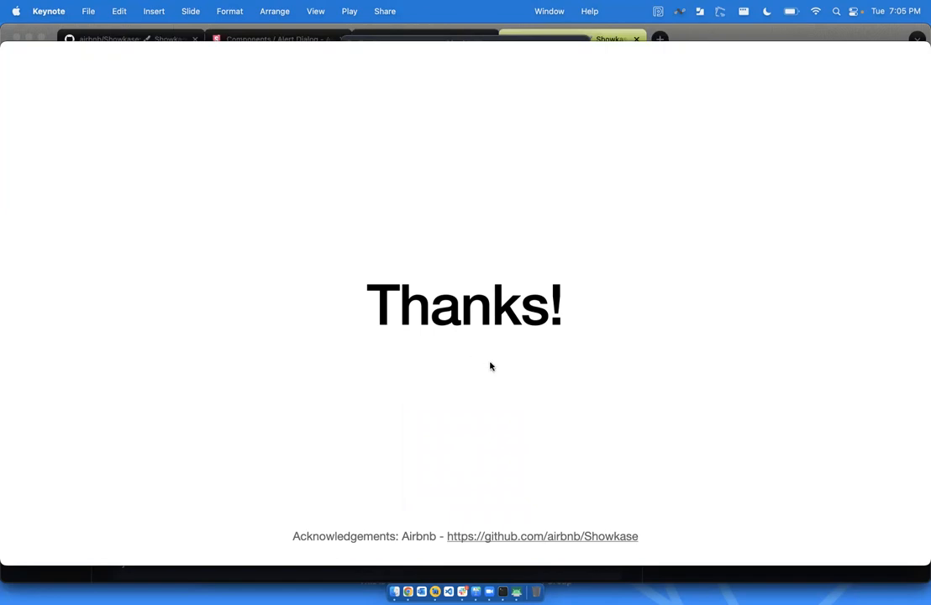
pyautogui.moveTo(500, 373)
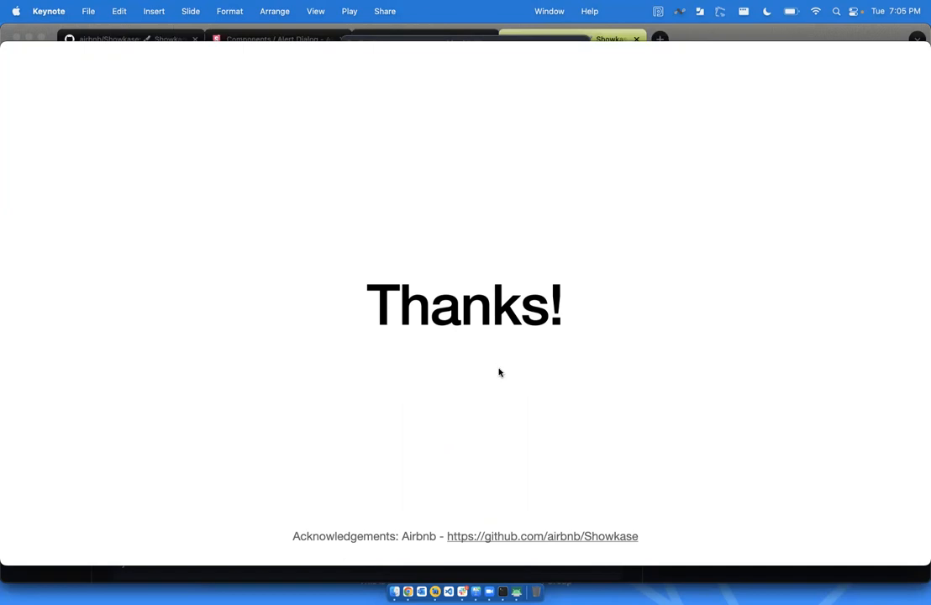
pyautogui.moveTo(519, 372)
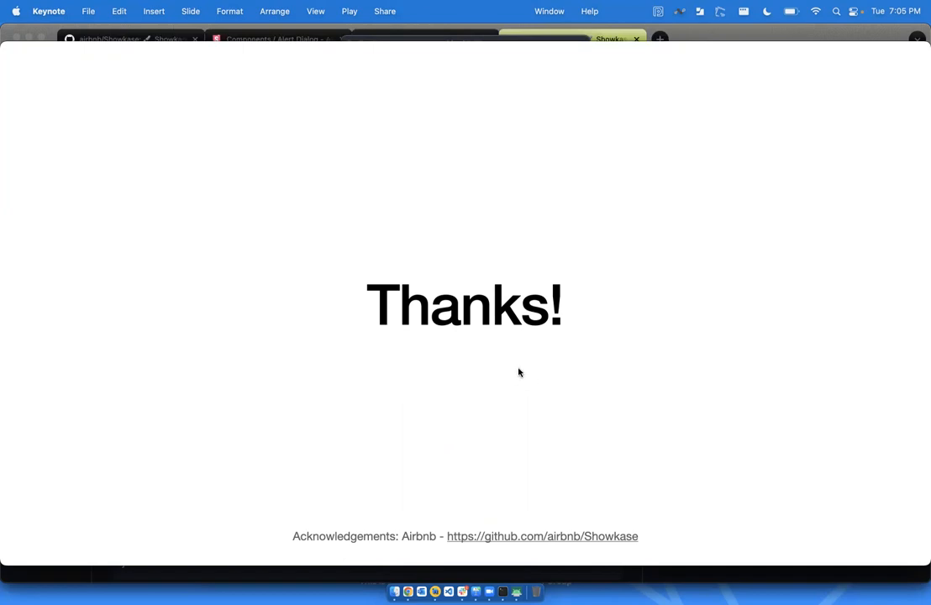
pyautogui.moveTo(528, 388)
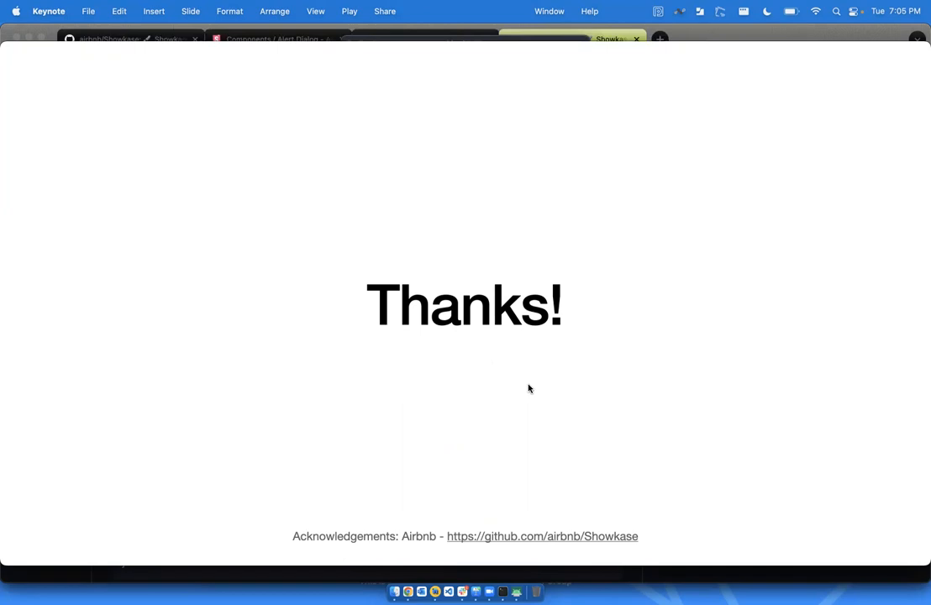
pyautogui.moveTo(534, 379)
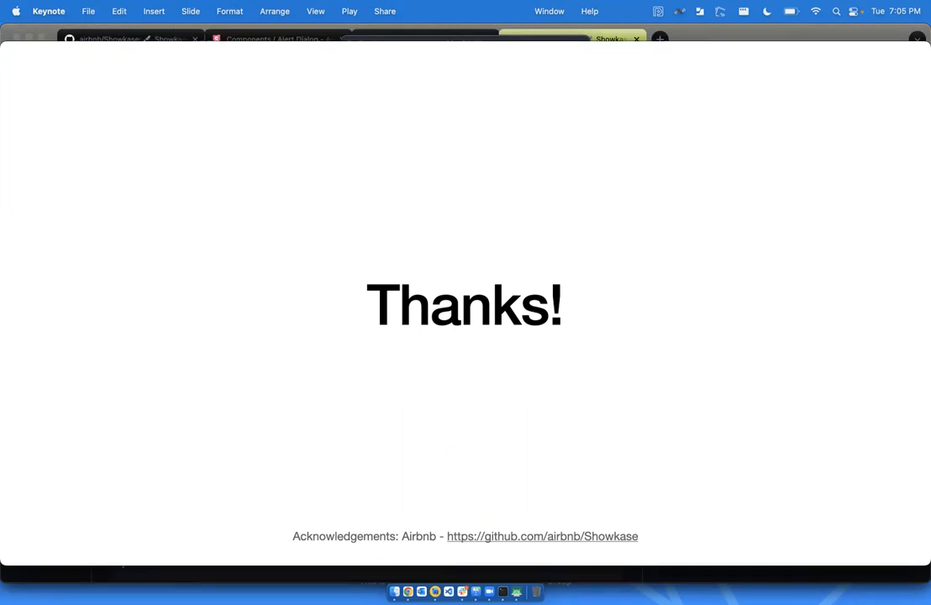
pyautogui.moveTo(555, 372)
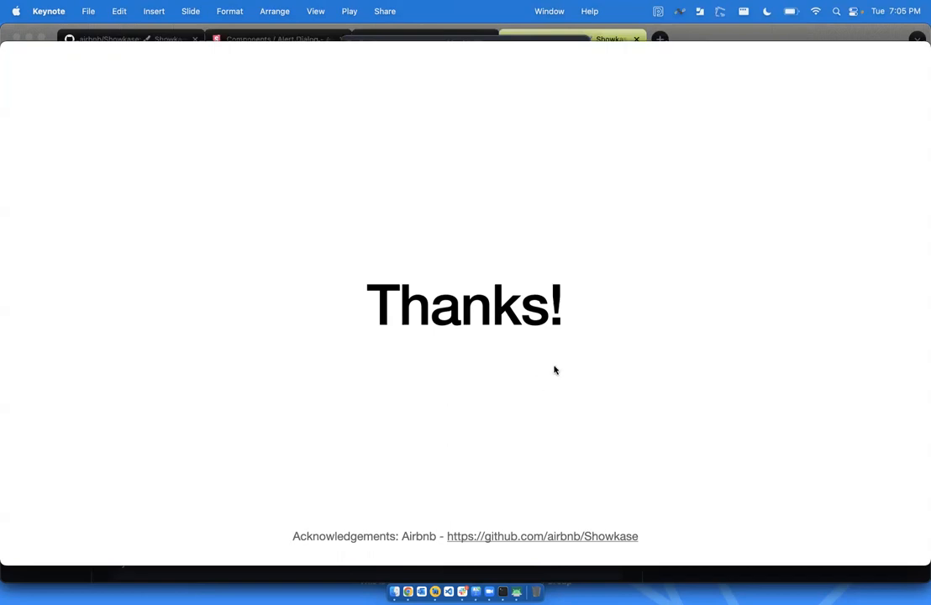
pyautogui.moveTo(485, 347)
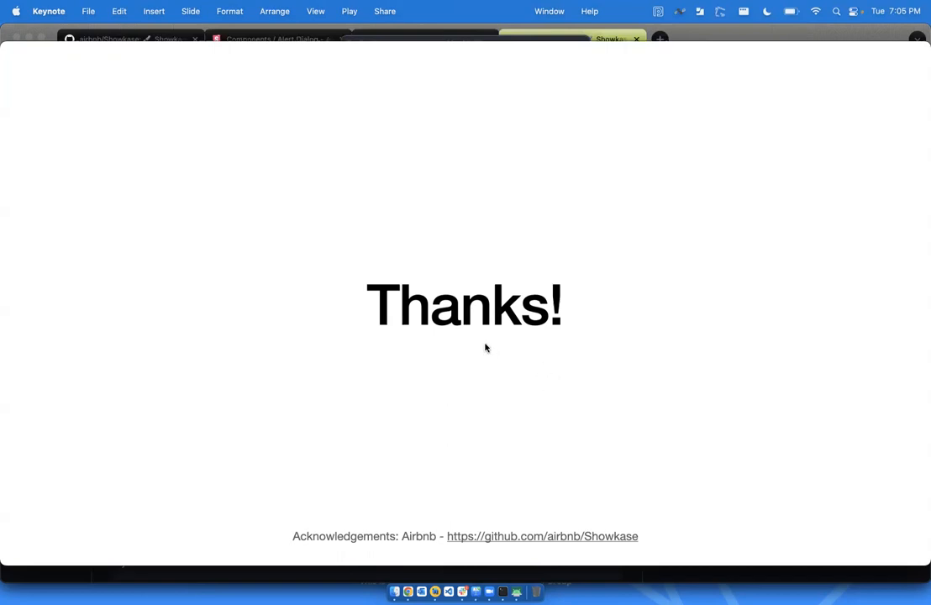
pyautogui.moveTo(364, 325)
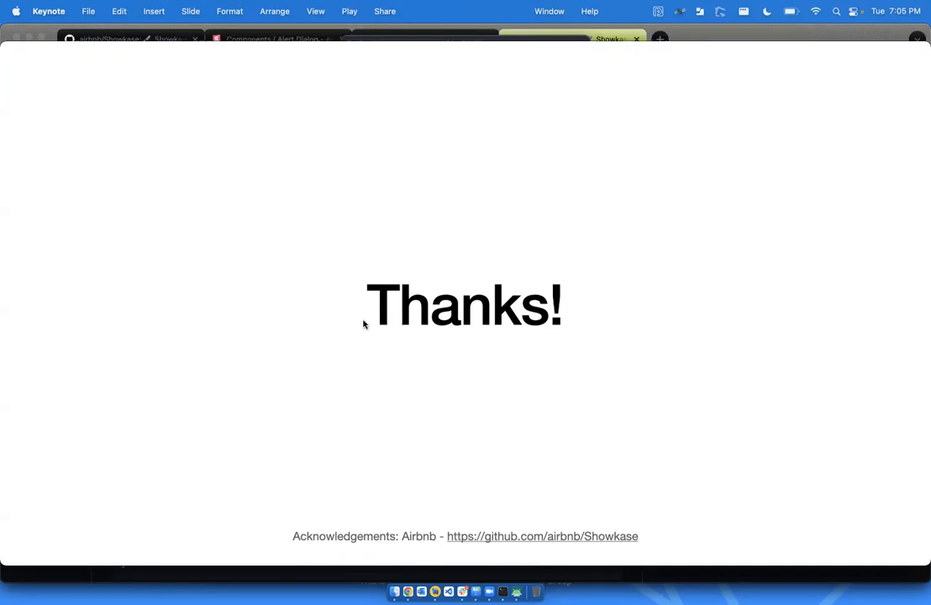
pyautogui.moveTo(397, 309)
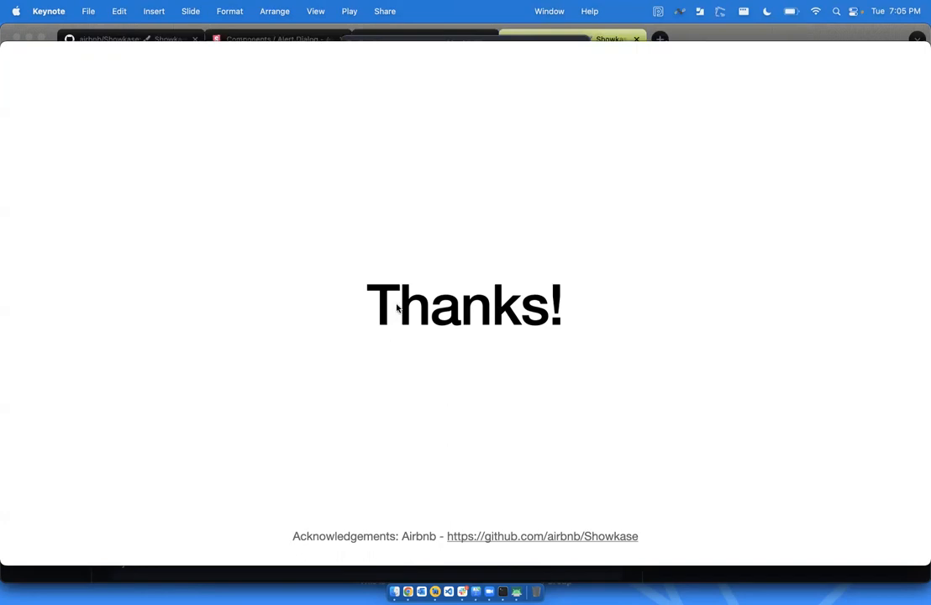
pyautogui.moveTo(452, 315)
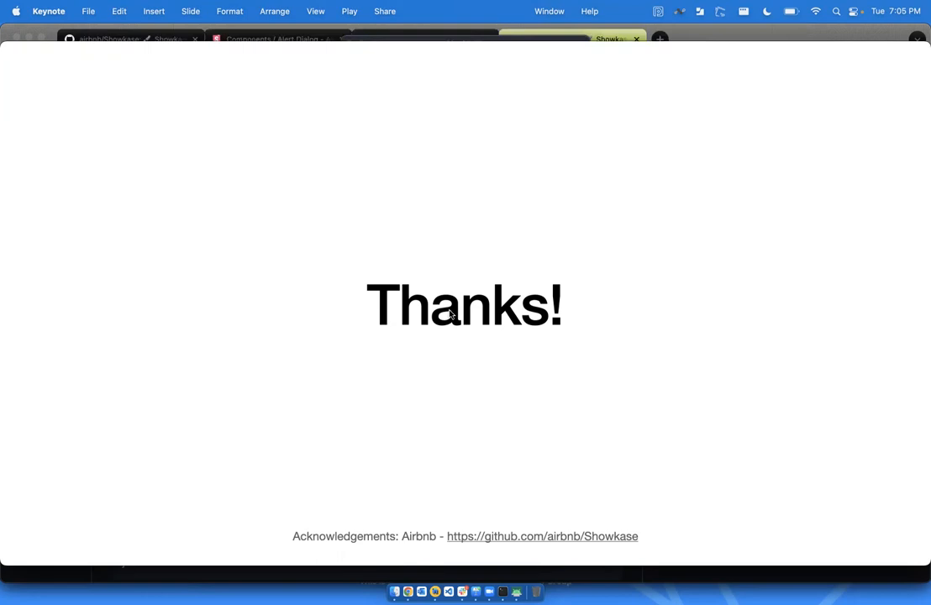
pyautogui.moveTo(491, 54)
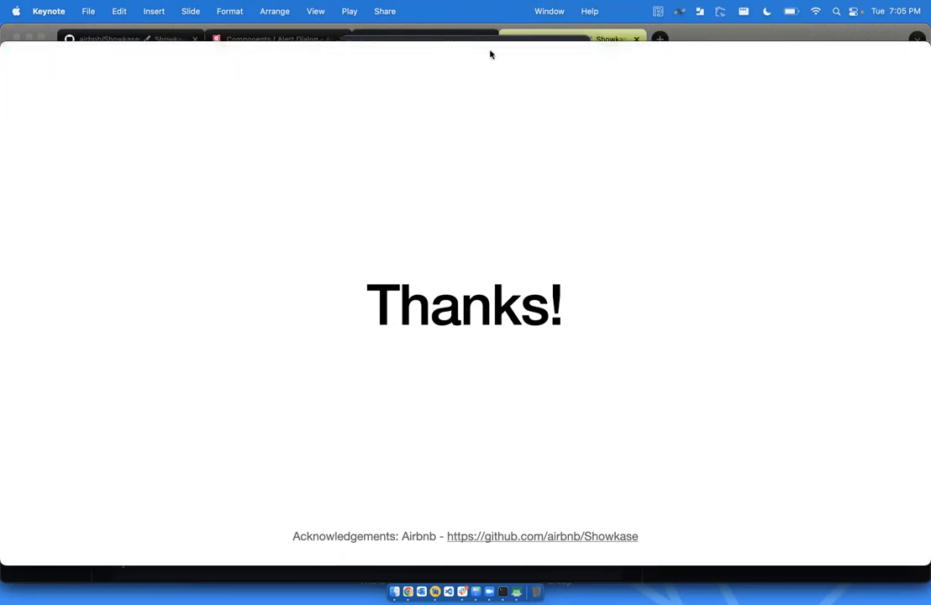